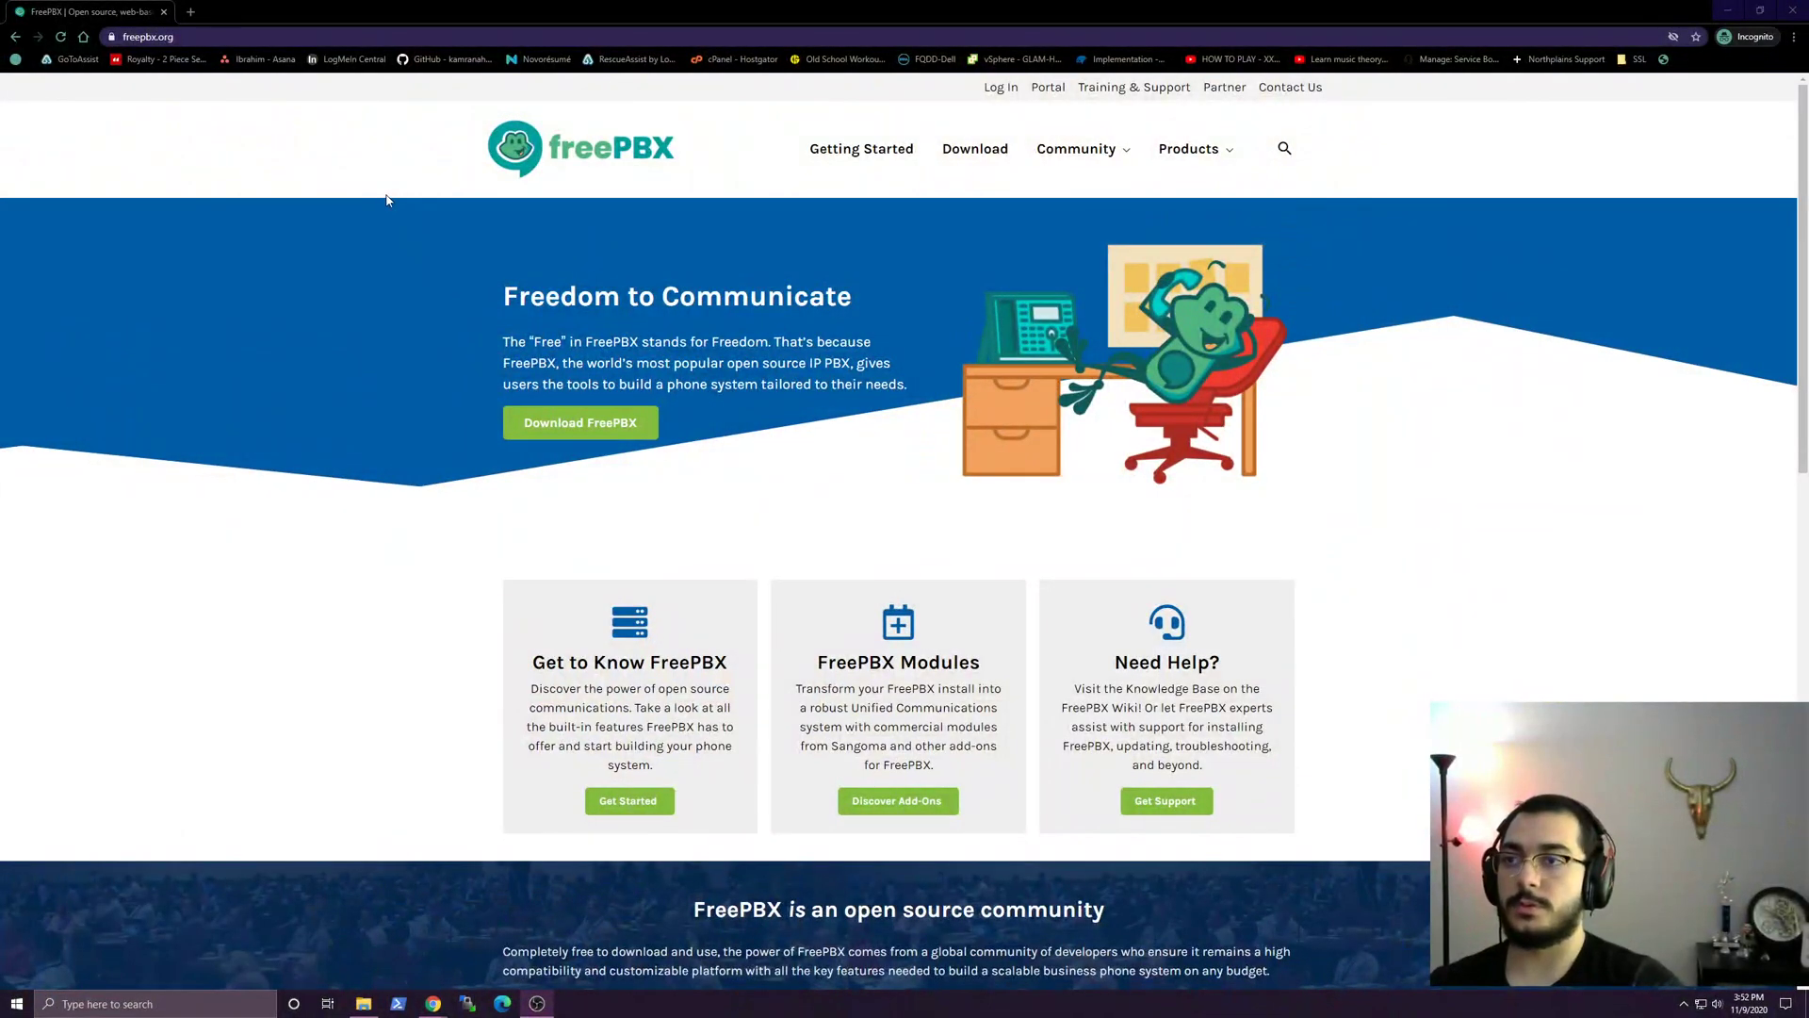
{"action": "mouse_move", "coordinate": [574, 426]}
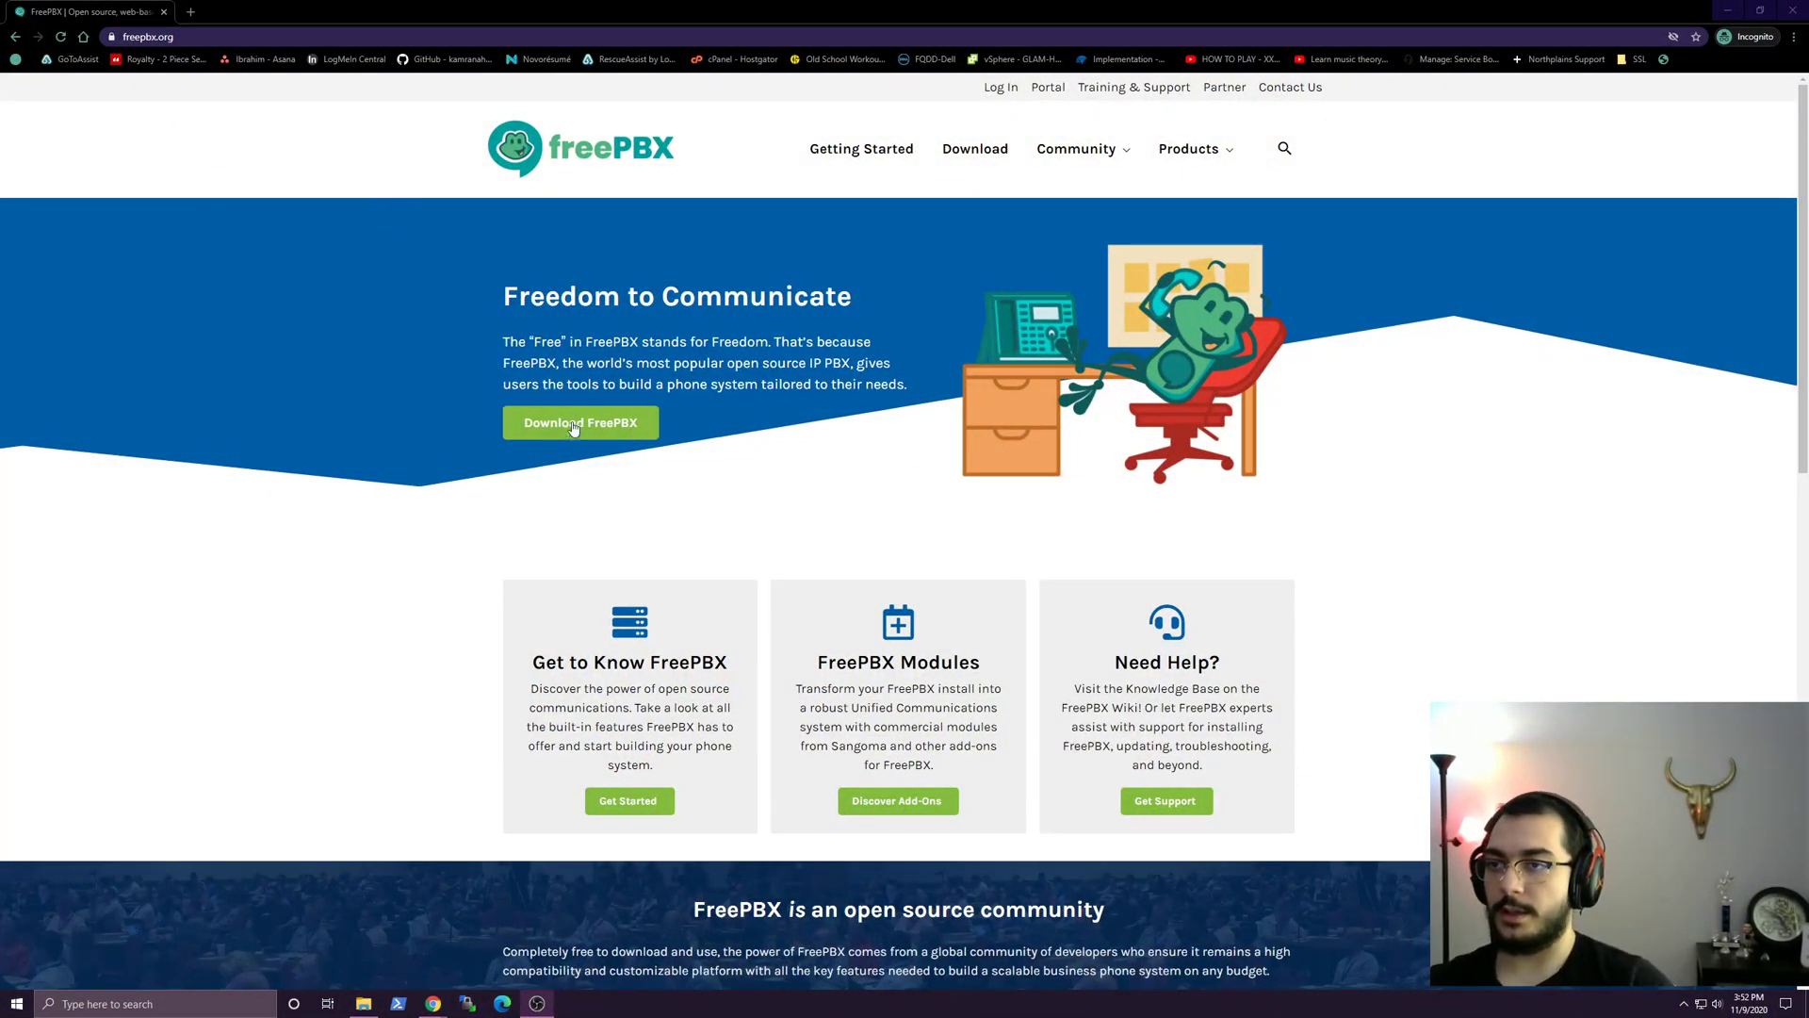
Open the Download FreePBX form from the freepbx.org home page.
{"action": "left_click", "coordinate": [580, 422]}
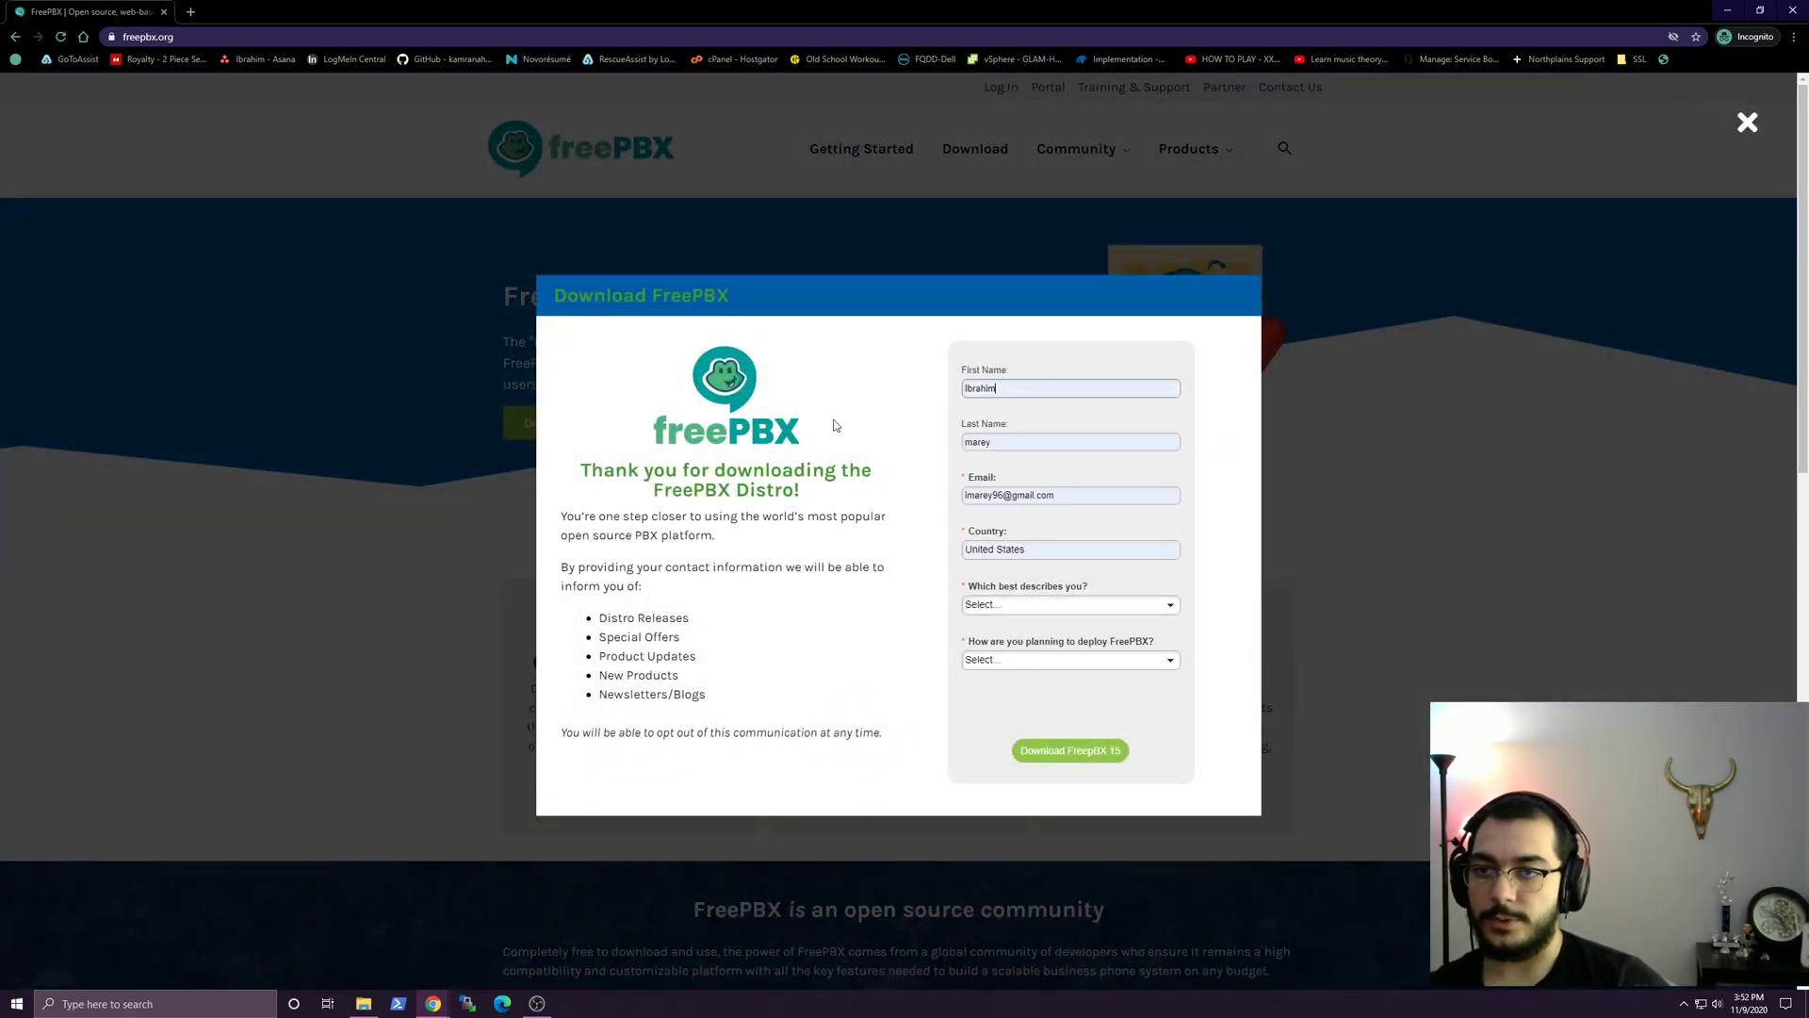
Submit the download form as End User, On-Premise to download the FreePBX 15 ISO.
{"action": "left_click", "coordinate": [1070, 604]}
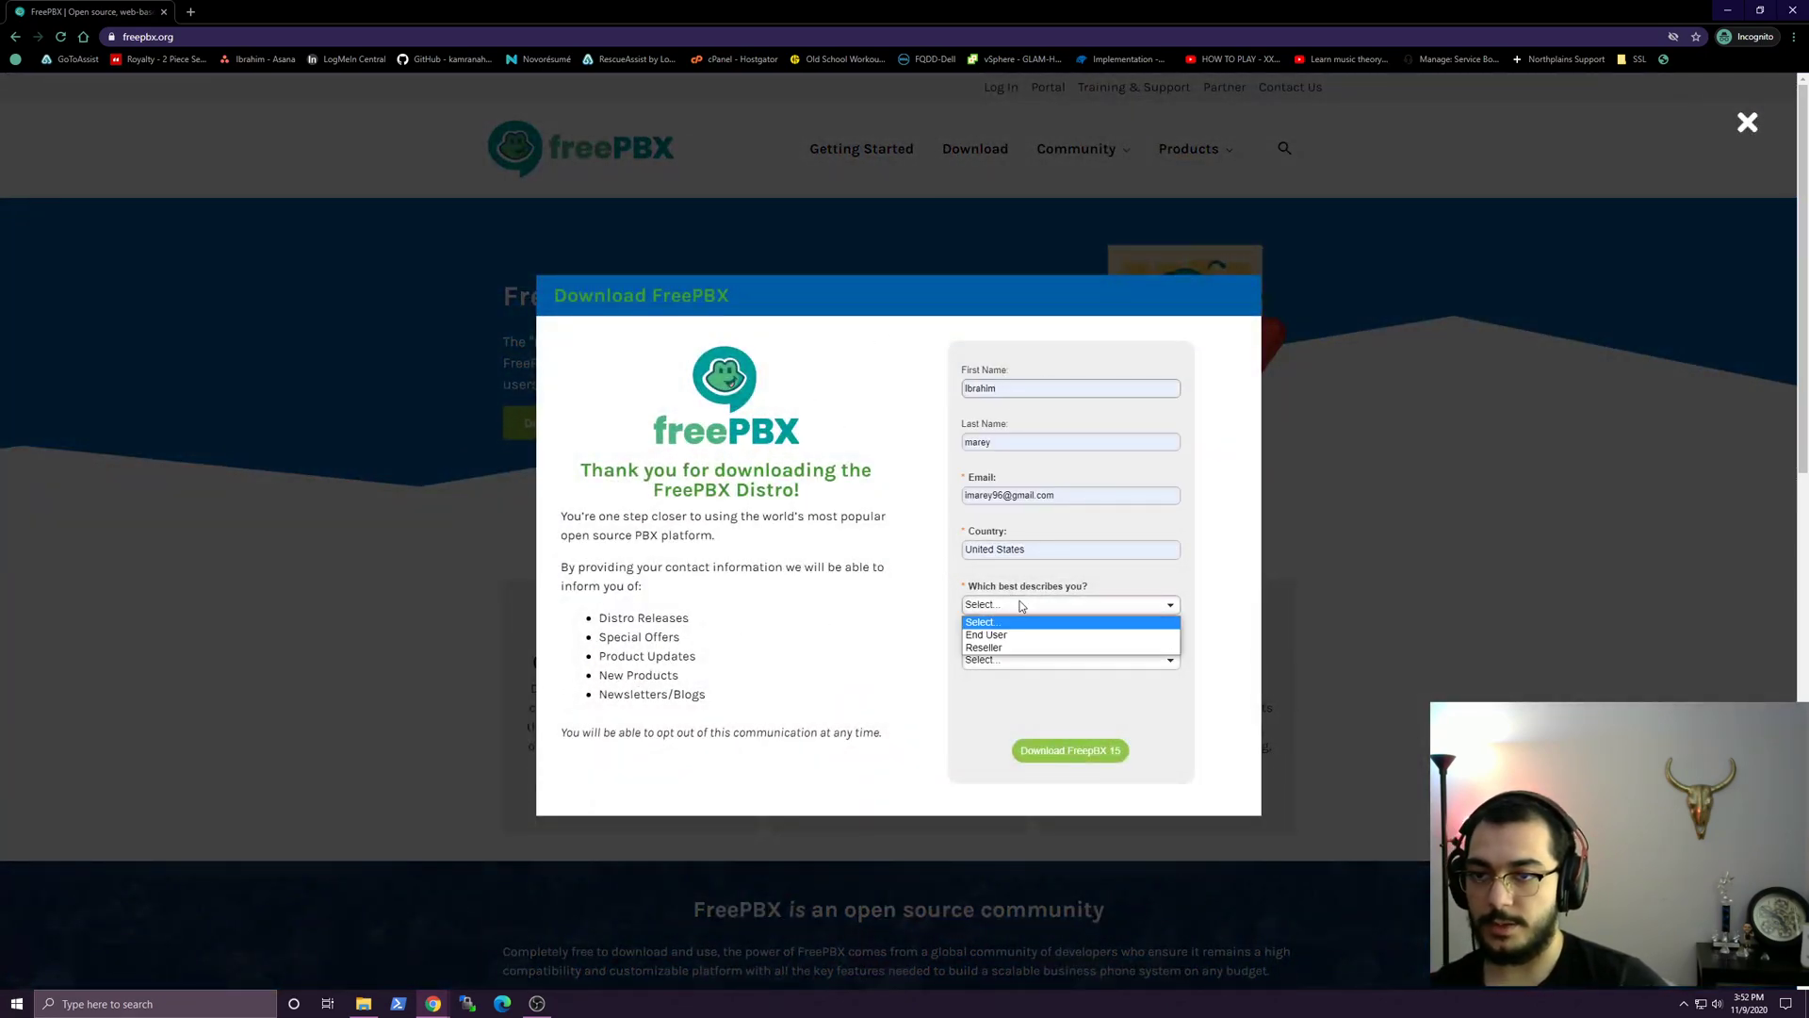
{"action": "left_click", "coordinate": [986, 634]}
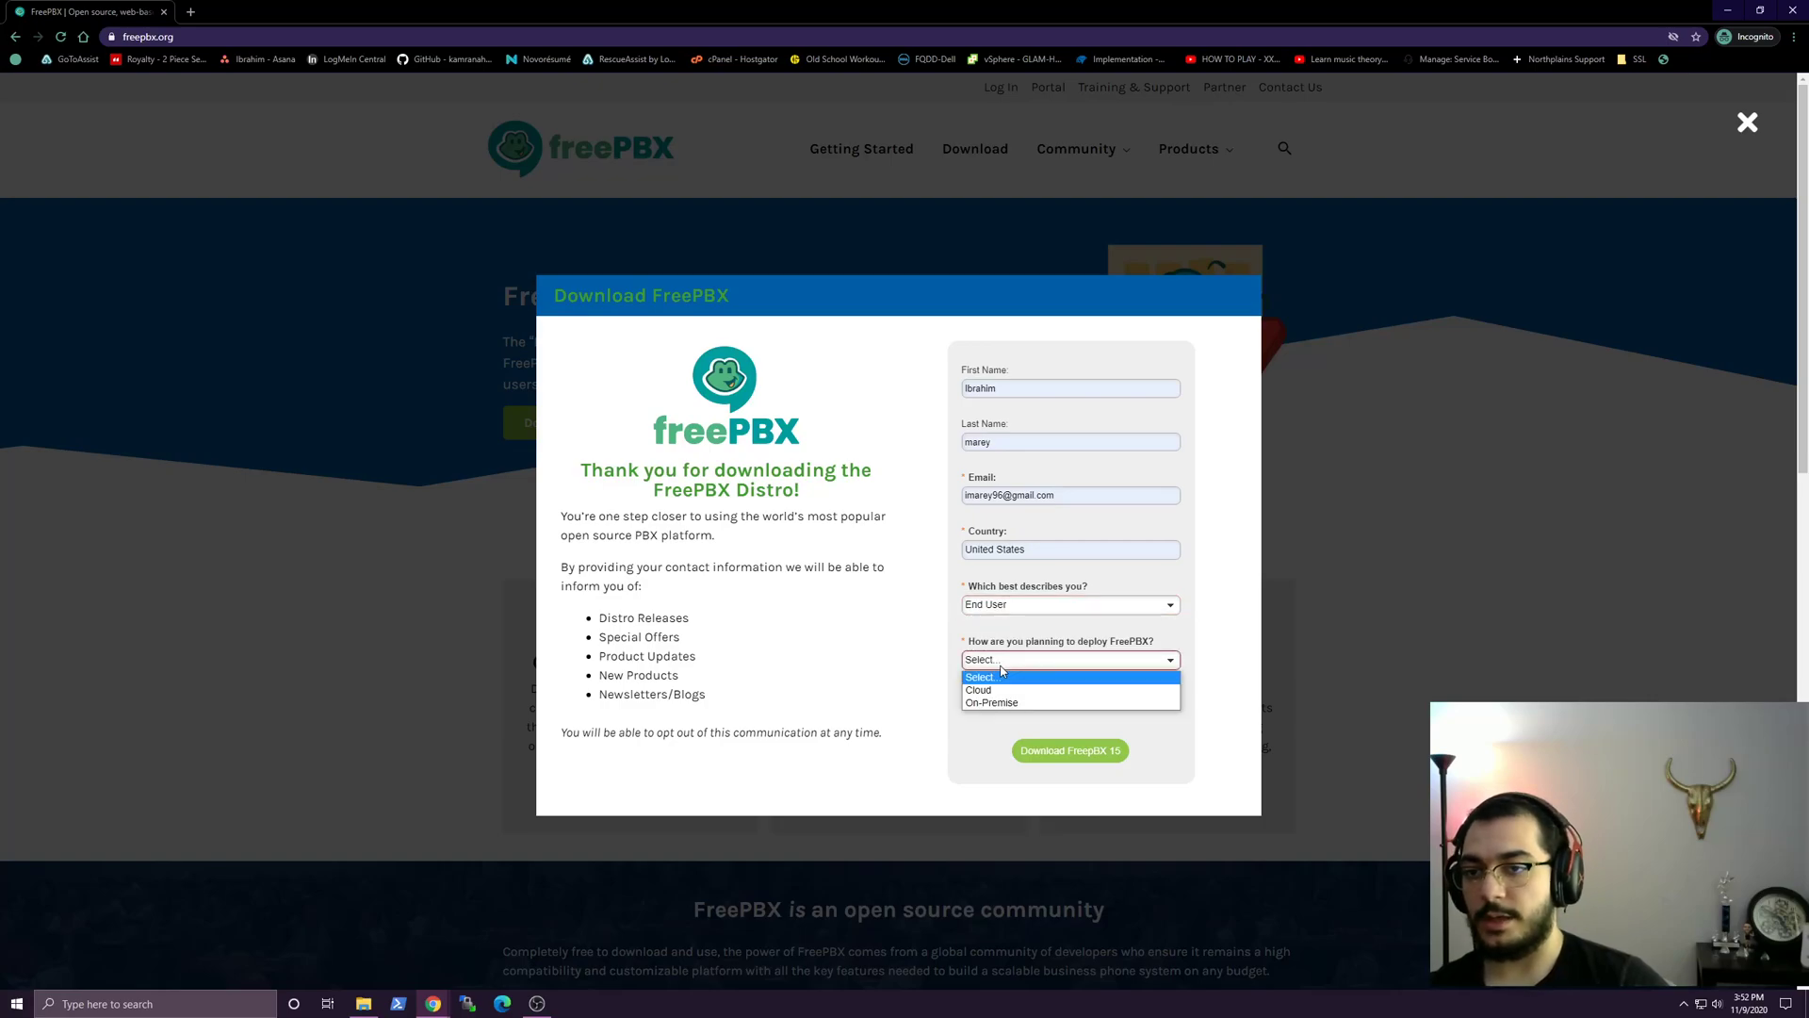
{"action": "left_click", "coordinate": [993, 702]}
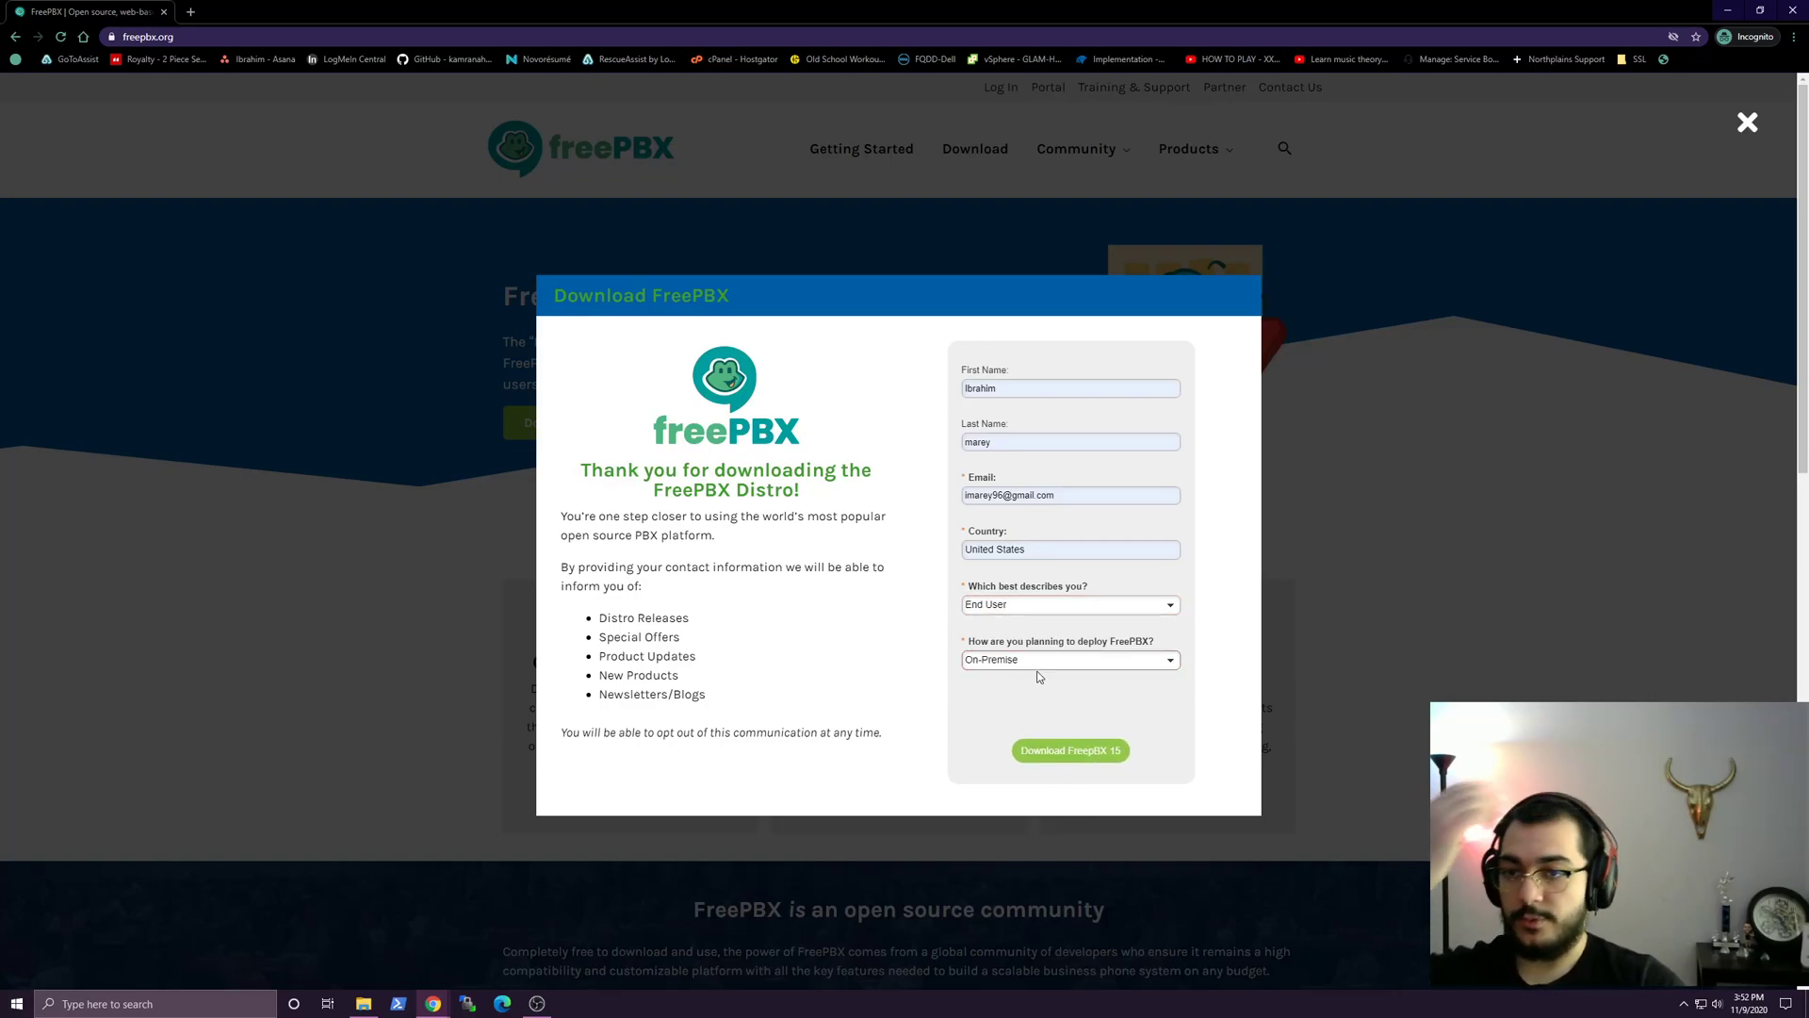
{"action": "mouse_move", "coordinate": [1034, 662]}
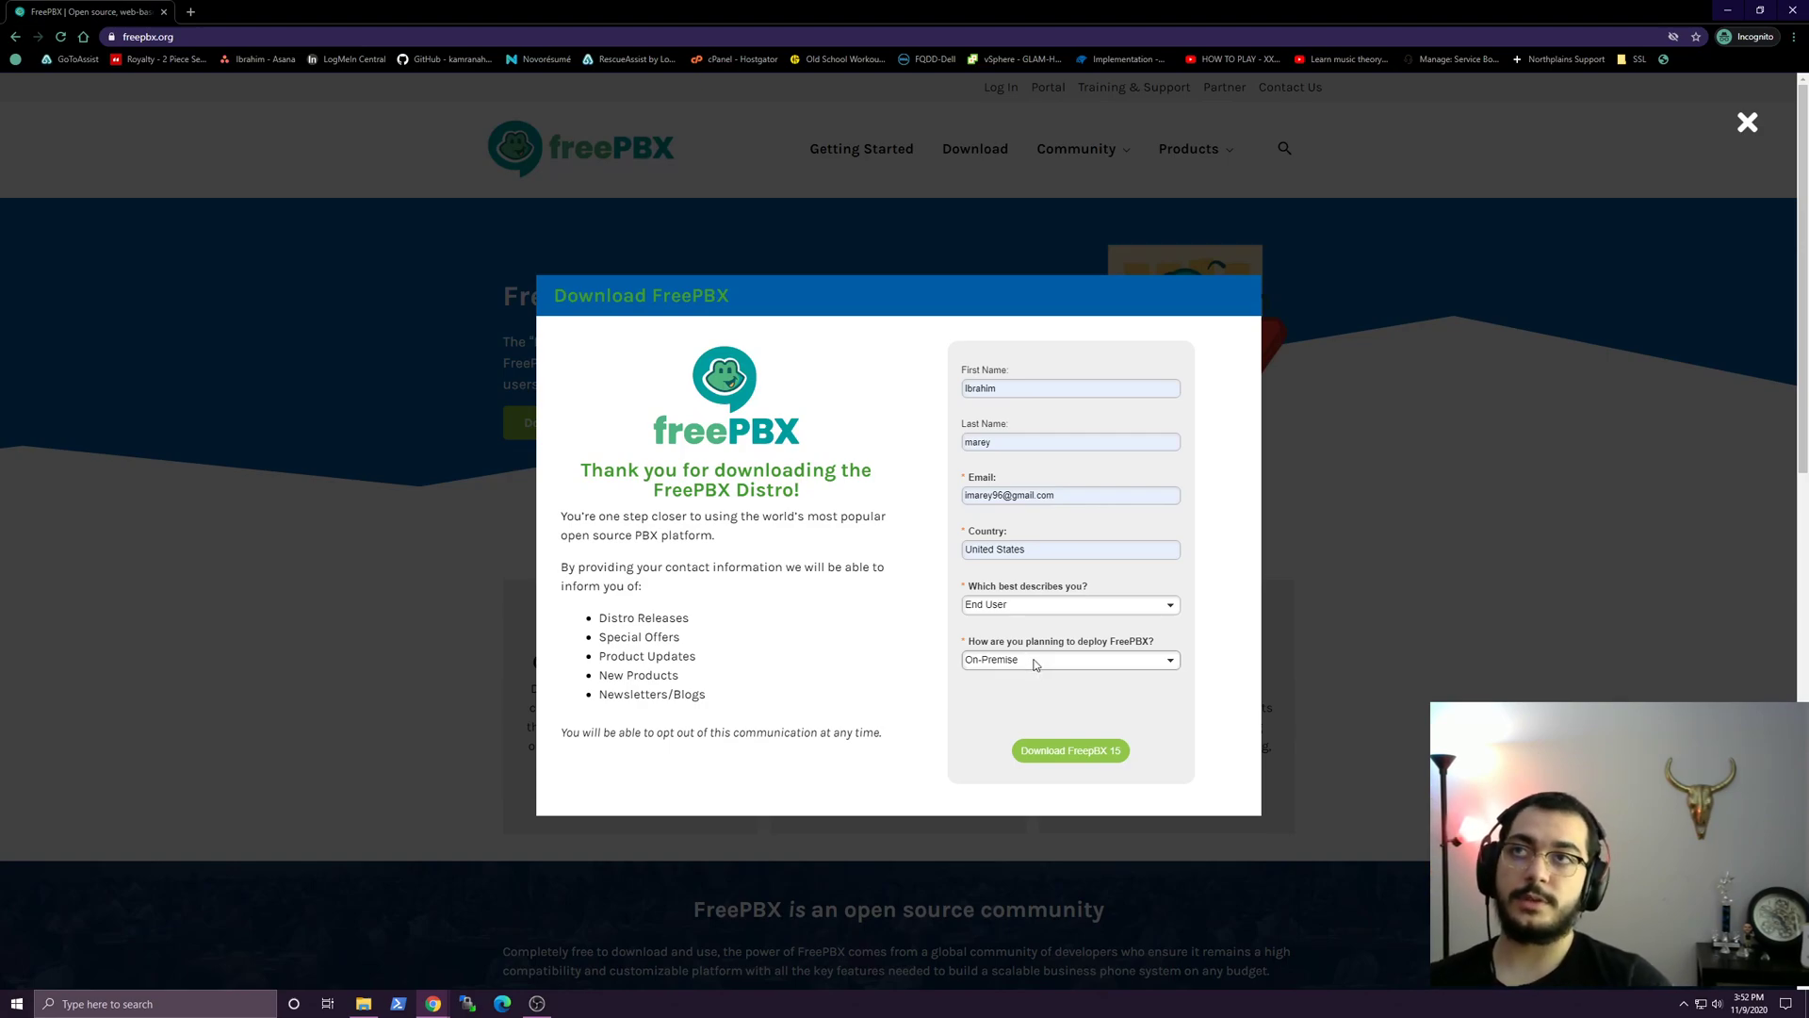
{"action": "mouse_move", "coordinate": [1017, 721]}
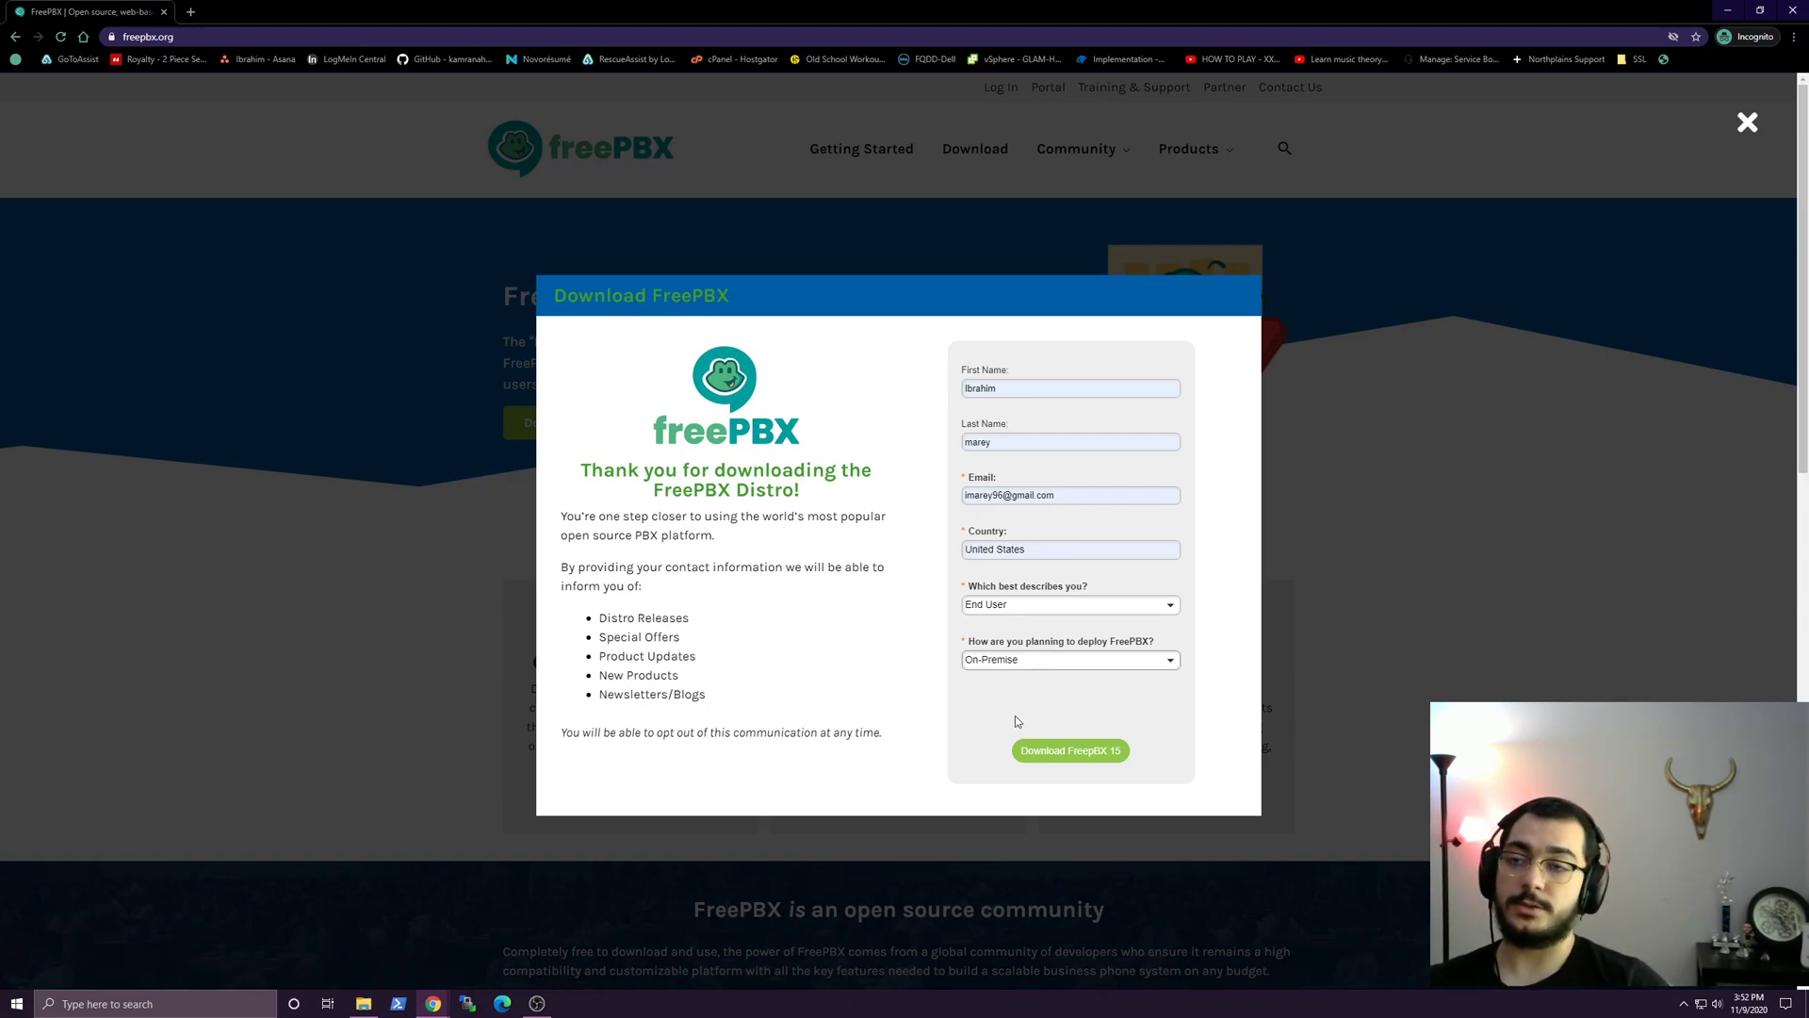
{"action": "mouse_move", "coordinate": [1044, 716]}
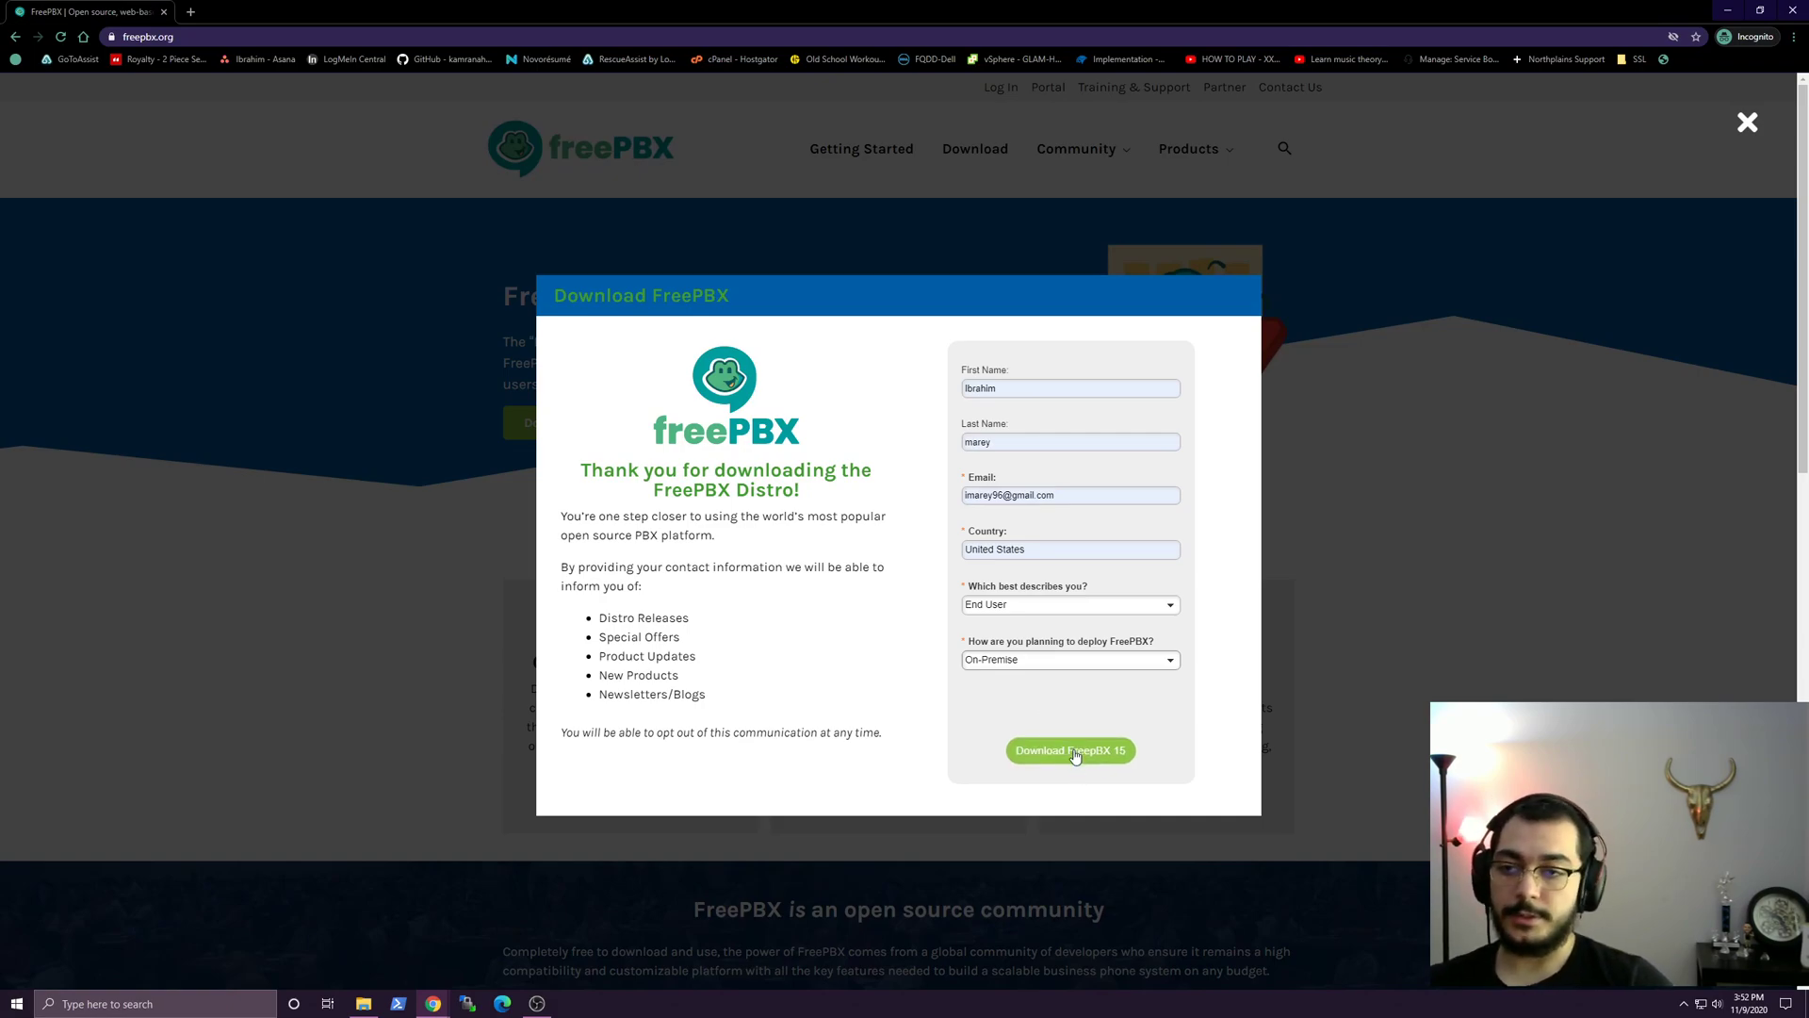
{"action": "left_click", "coordinate": [1071, 752]}
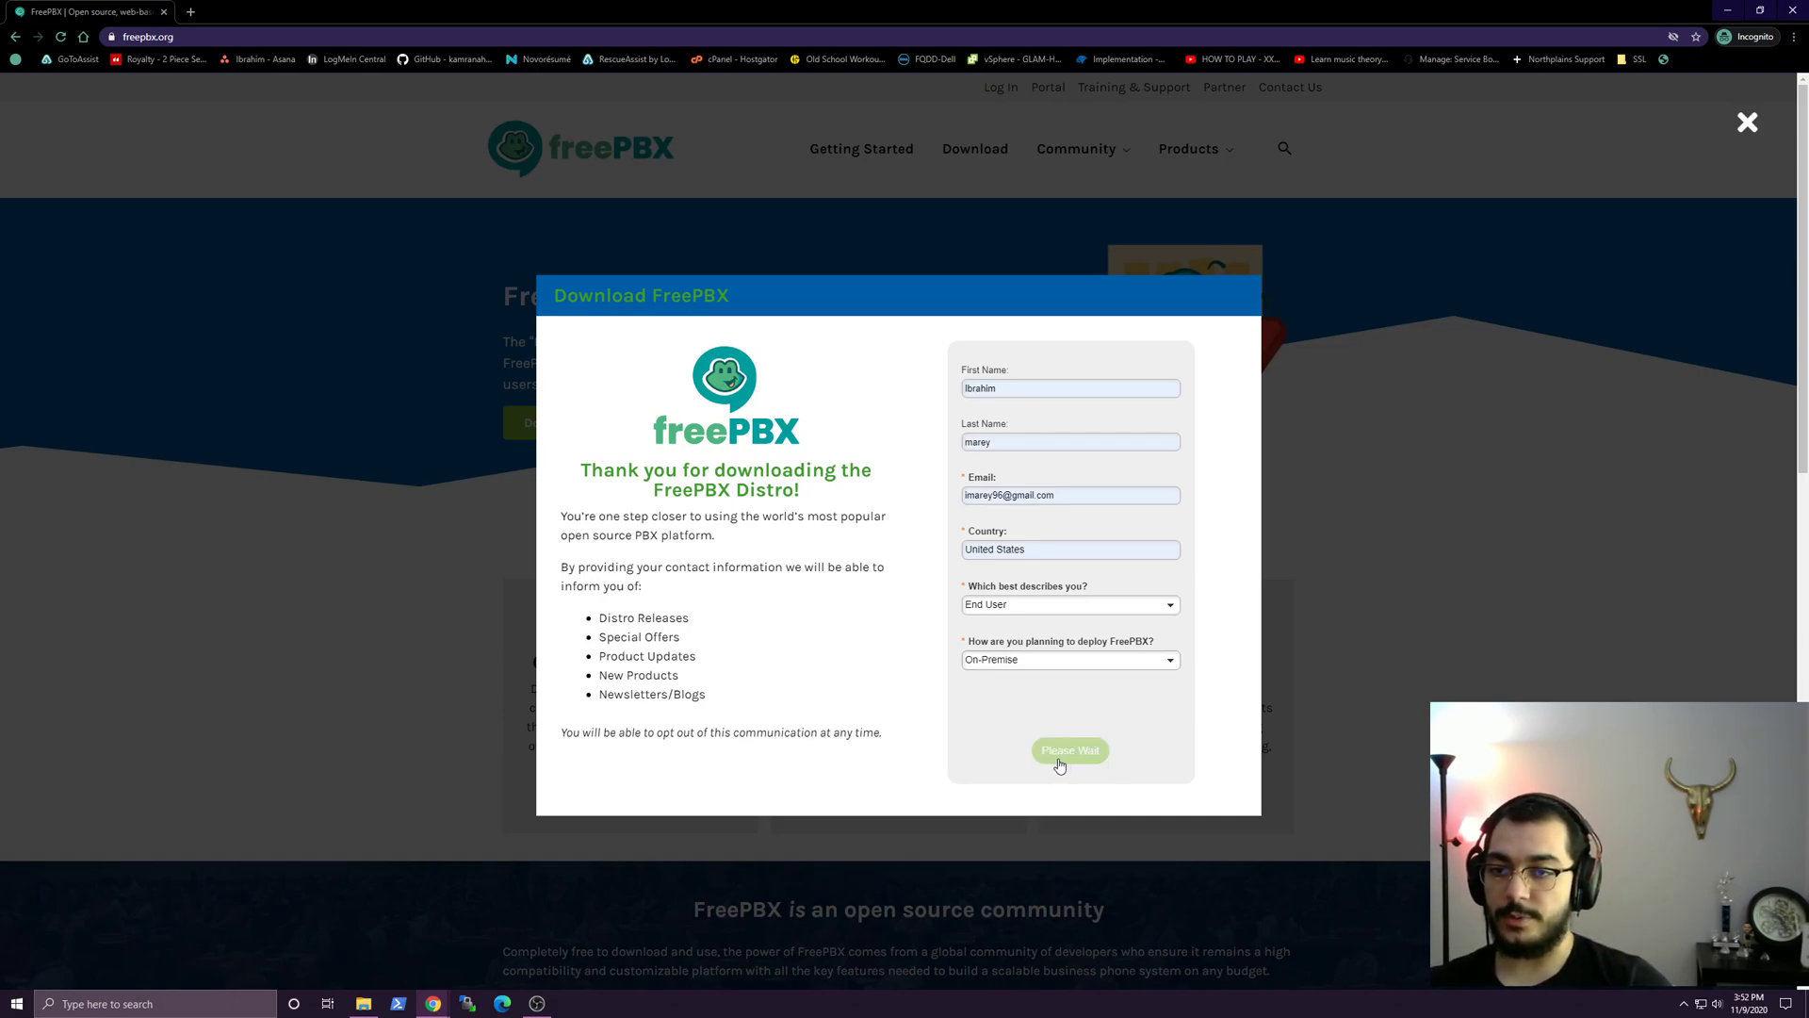
{"action": "left_click", "coordinate": [1070, 750]}
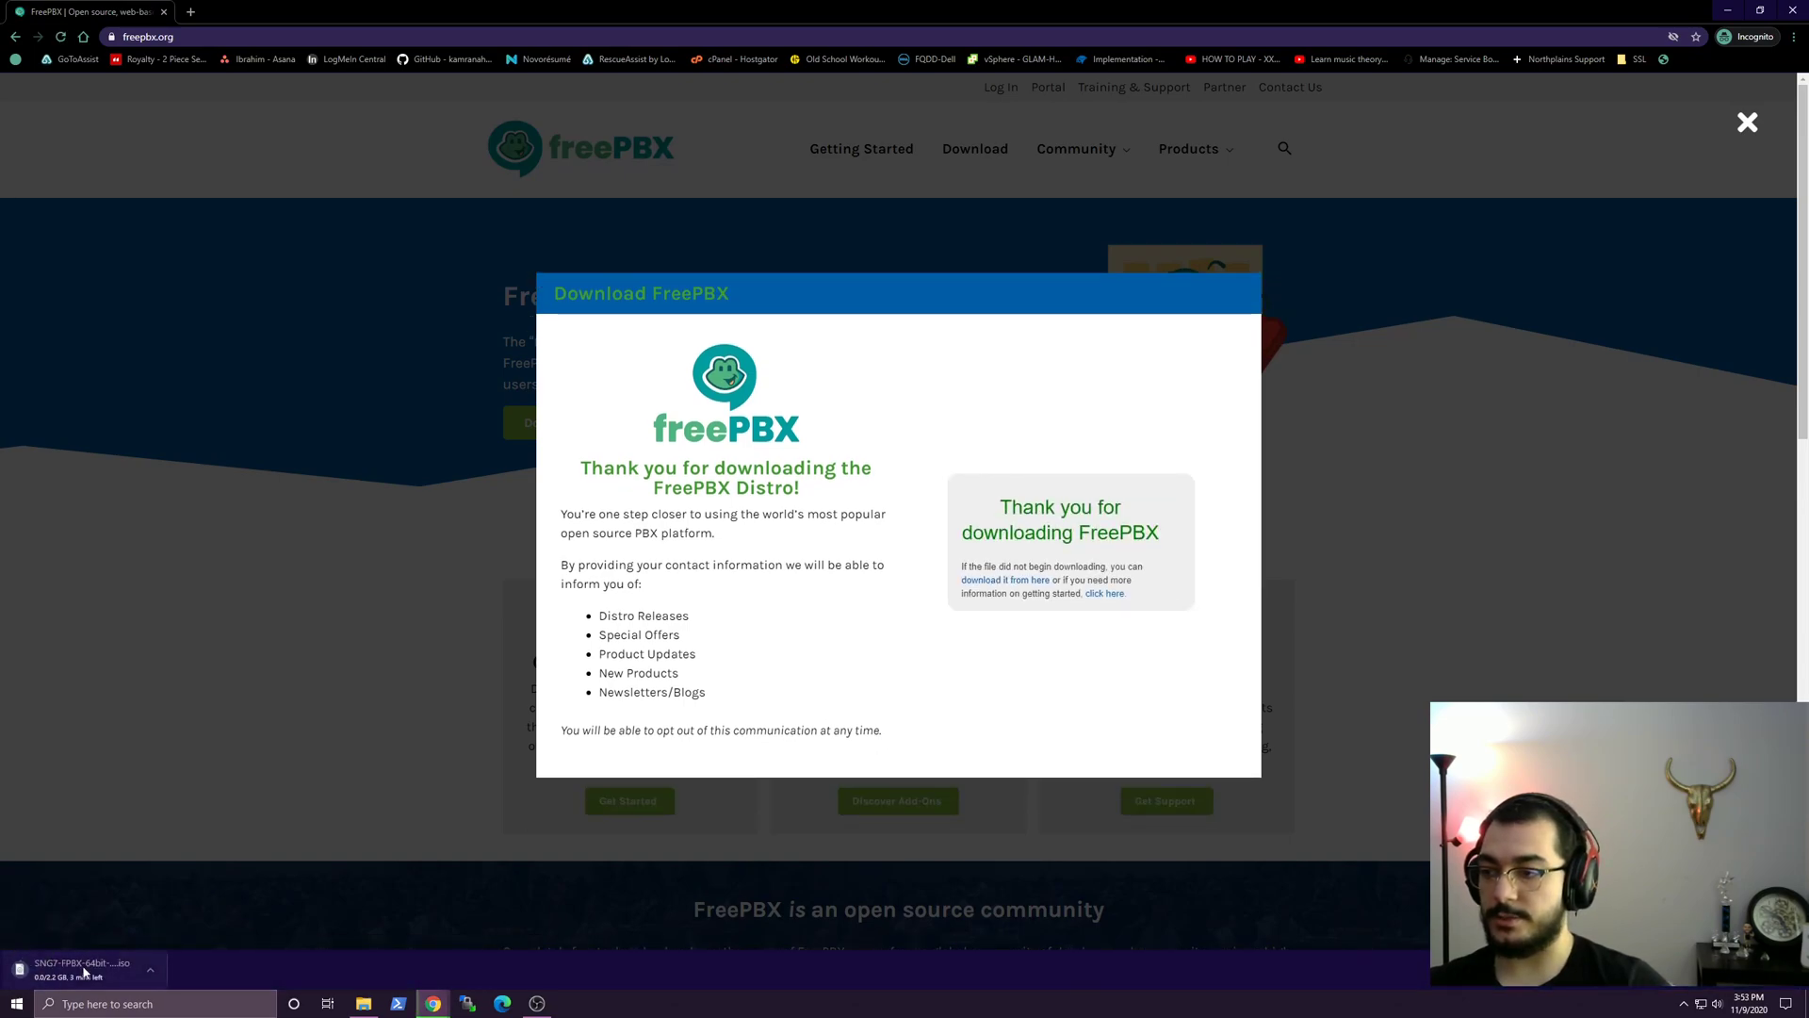
{"action": "mouse_move", "coordinate": [277, 746]}
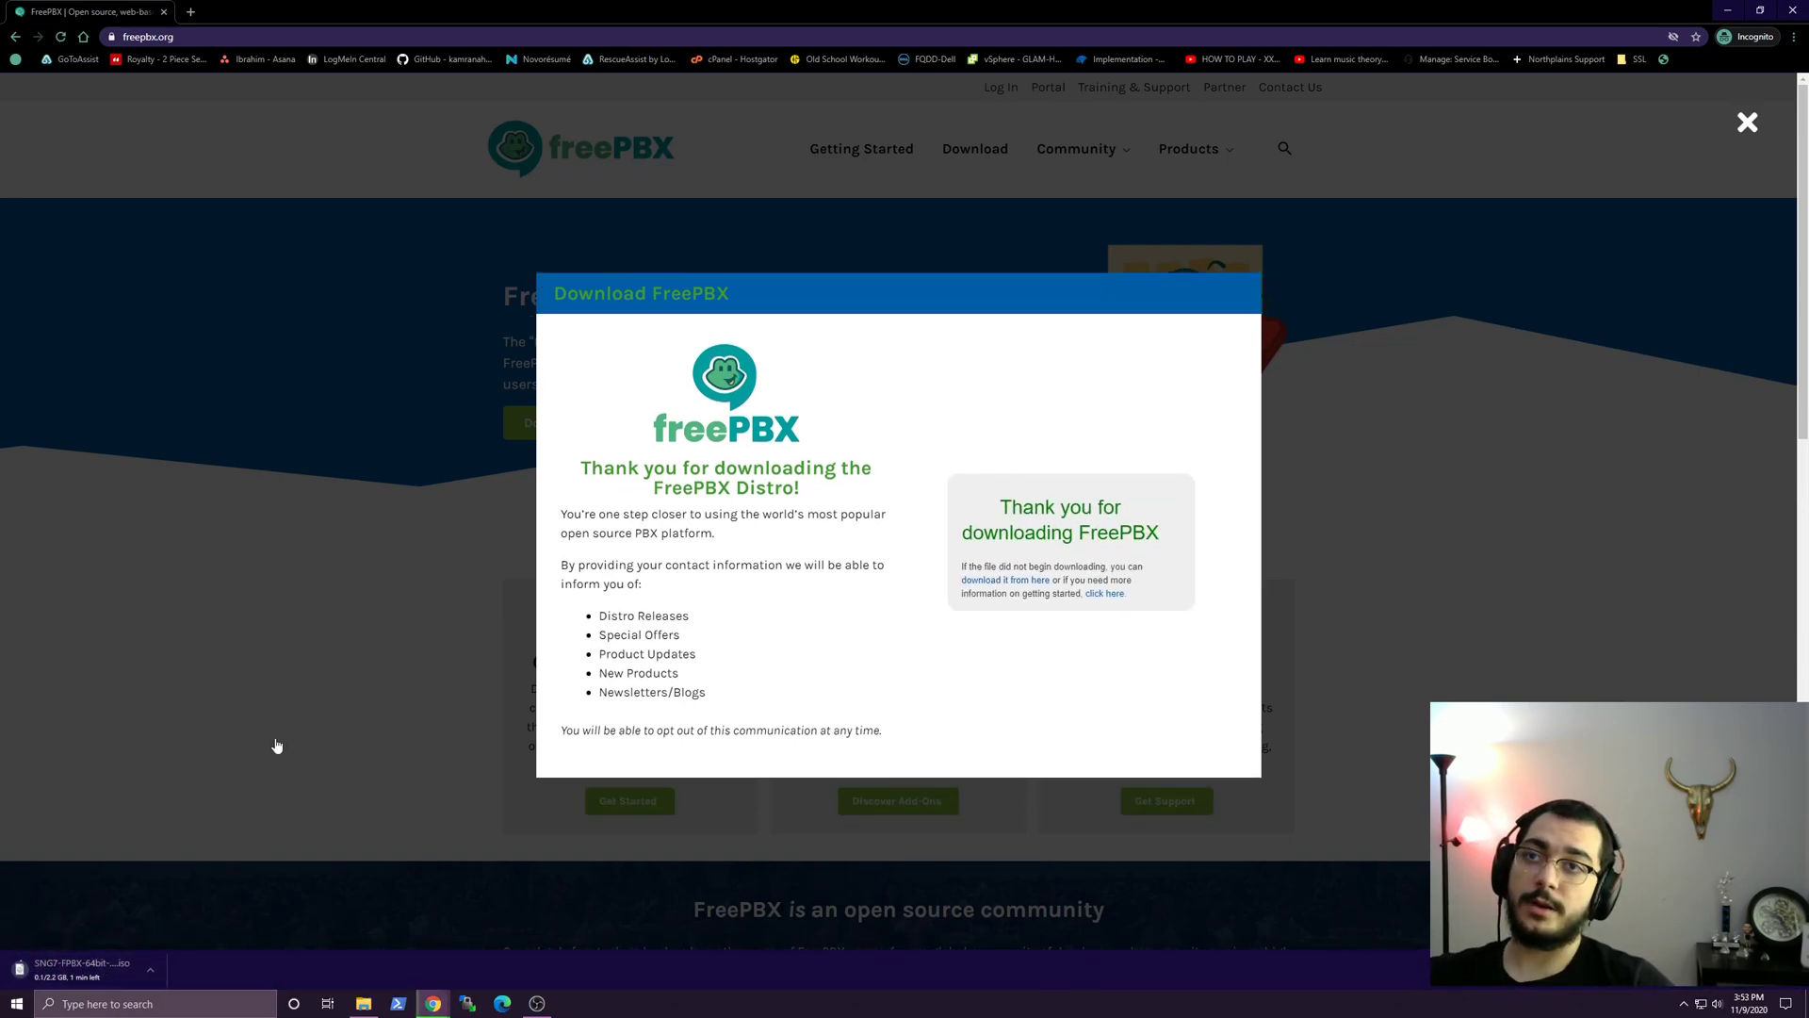
Bring up VirtualBox Manager from the taskbar.
{"action": "left_click", "coordinate": [15, 1003]}
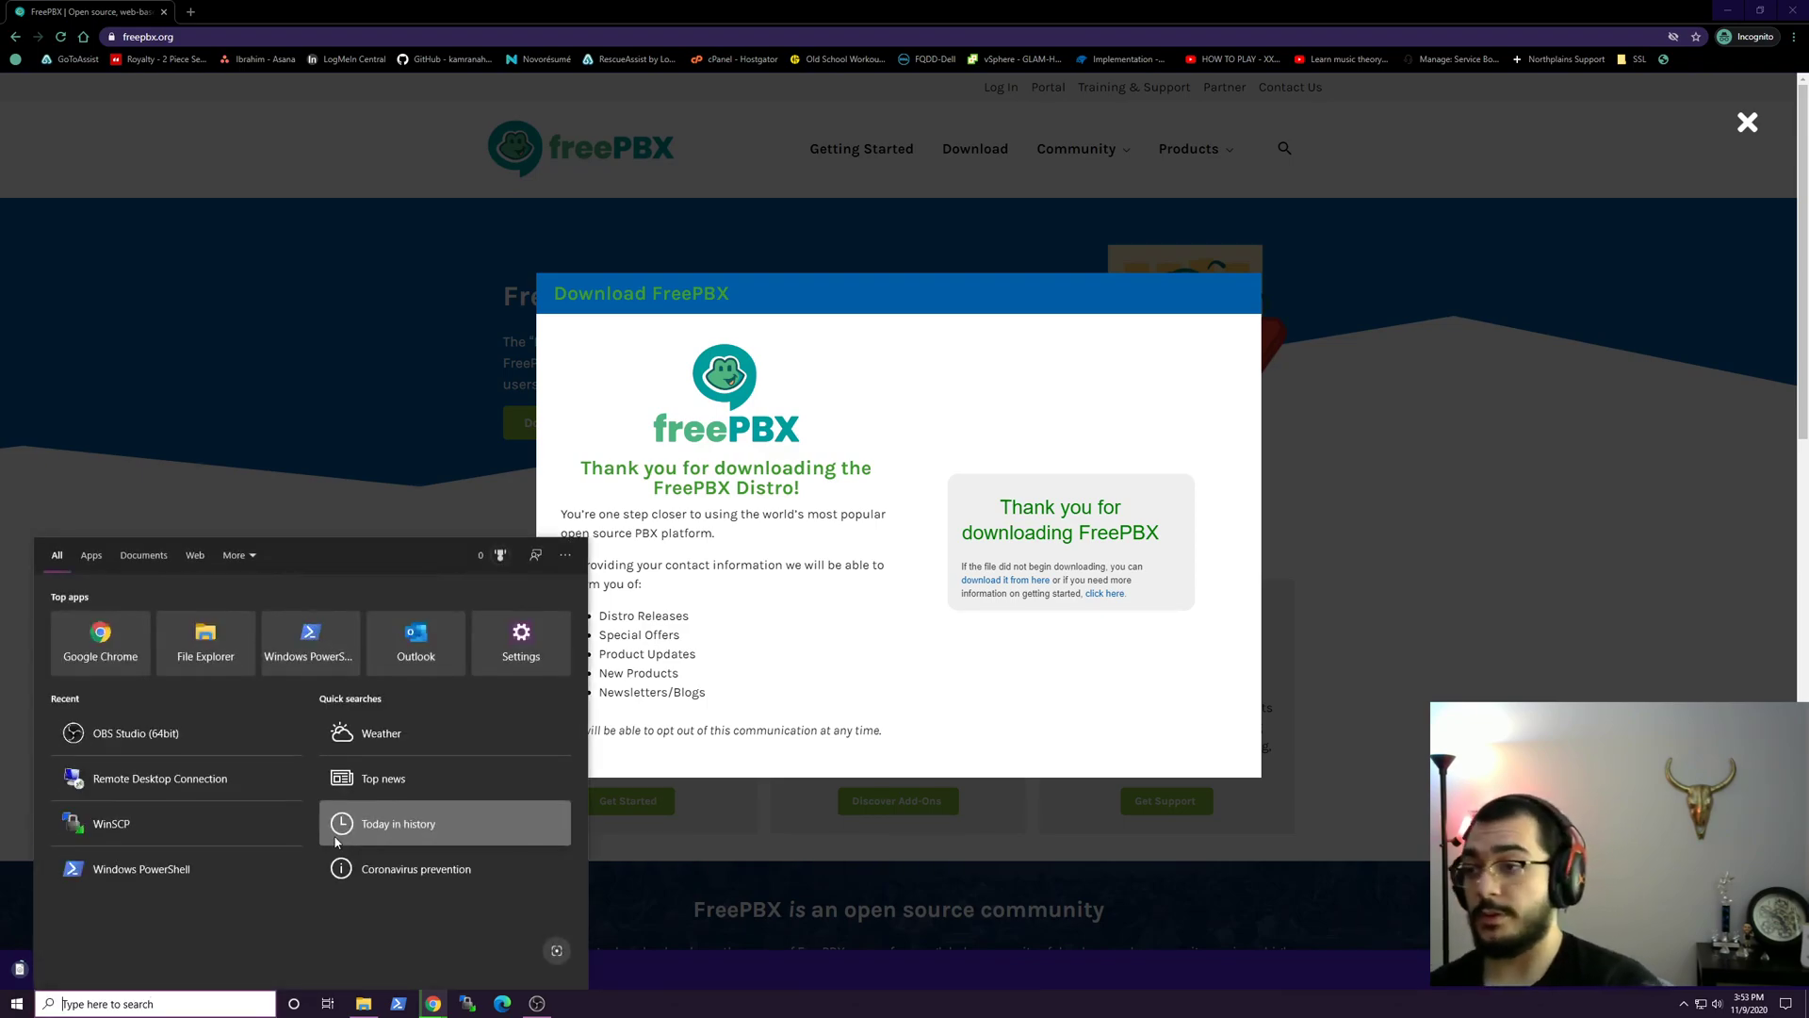
{"action": "left_click", "coordinate": [337, 843]}
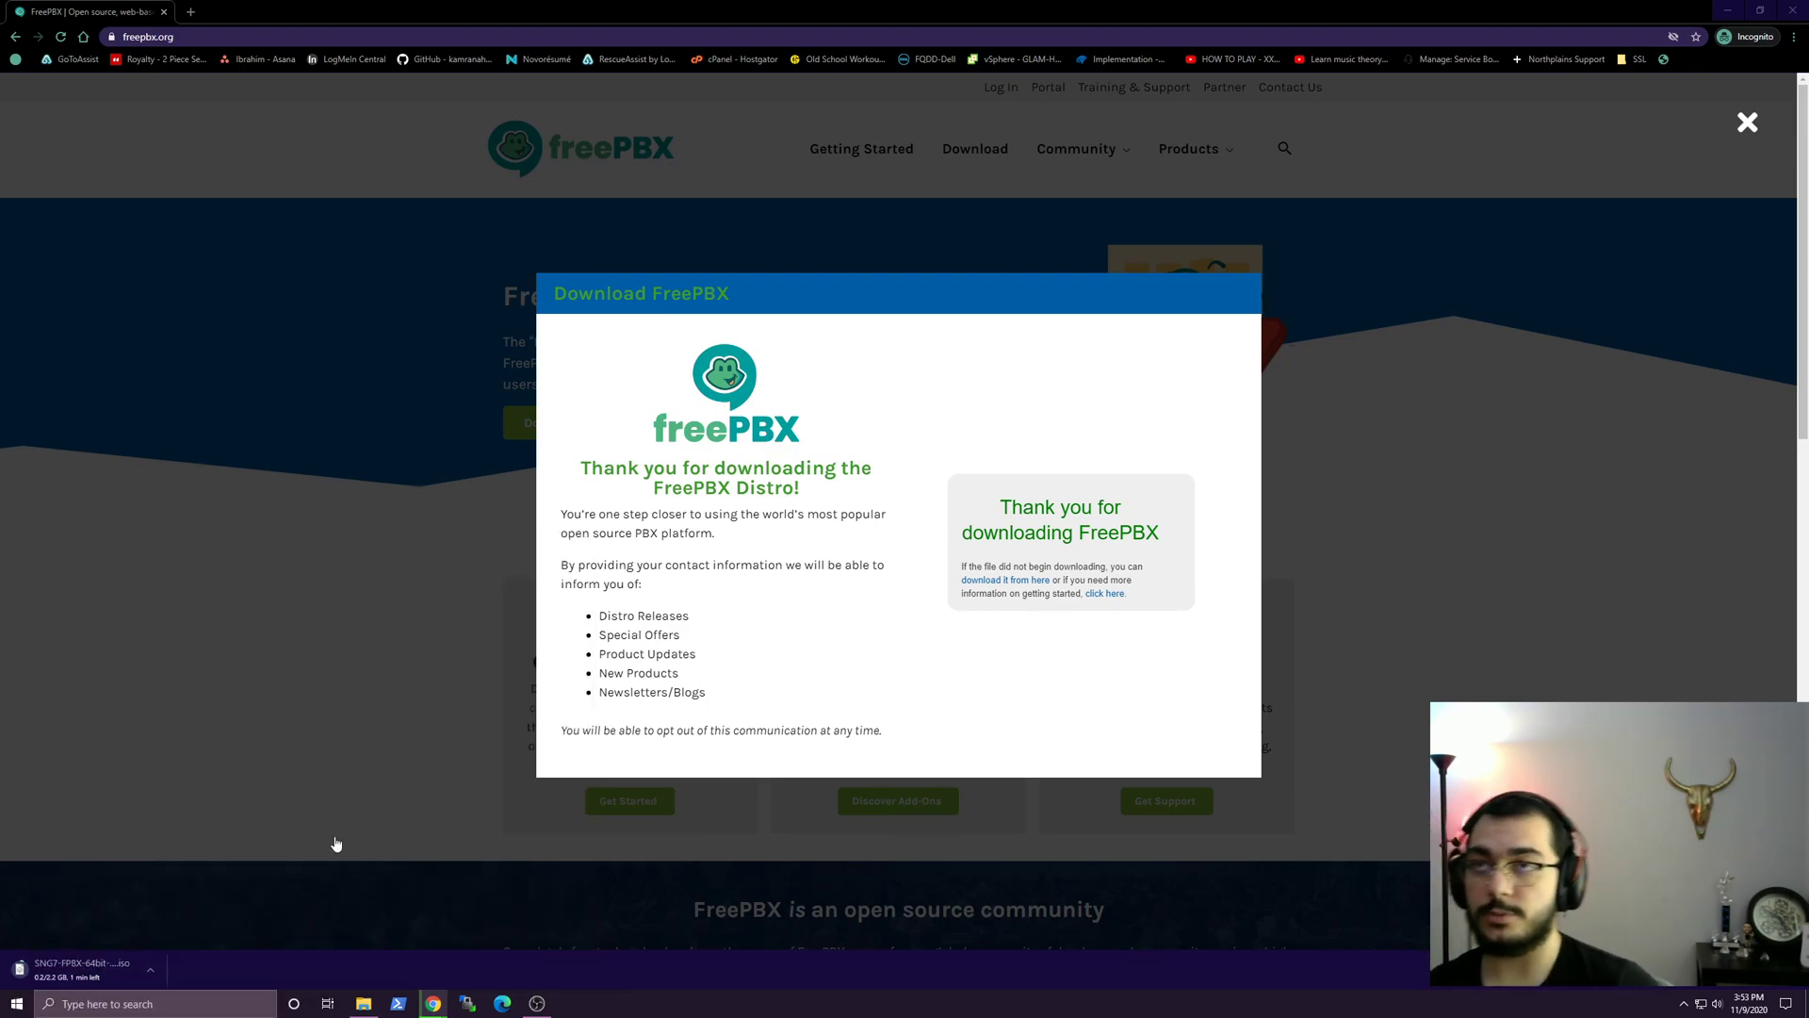
{"action": "left_click", "coordinate": [568, 1002]}
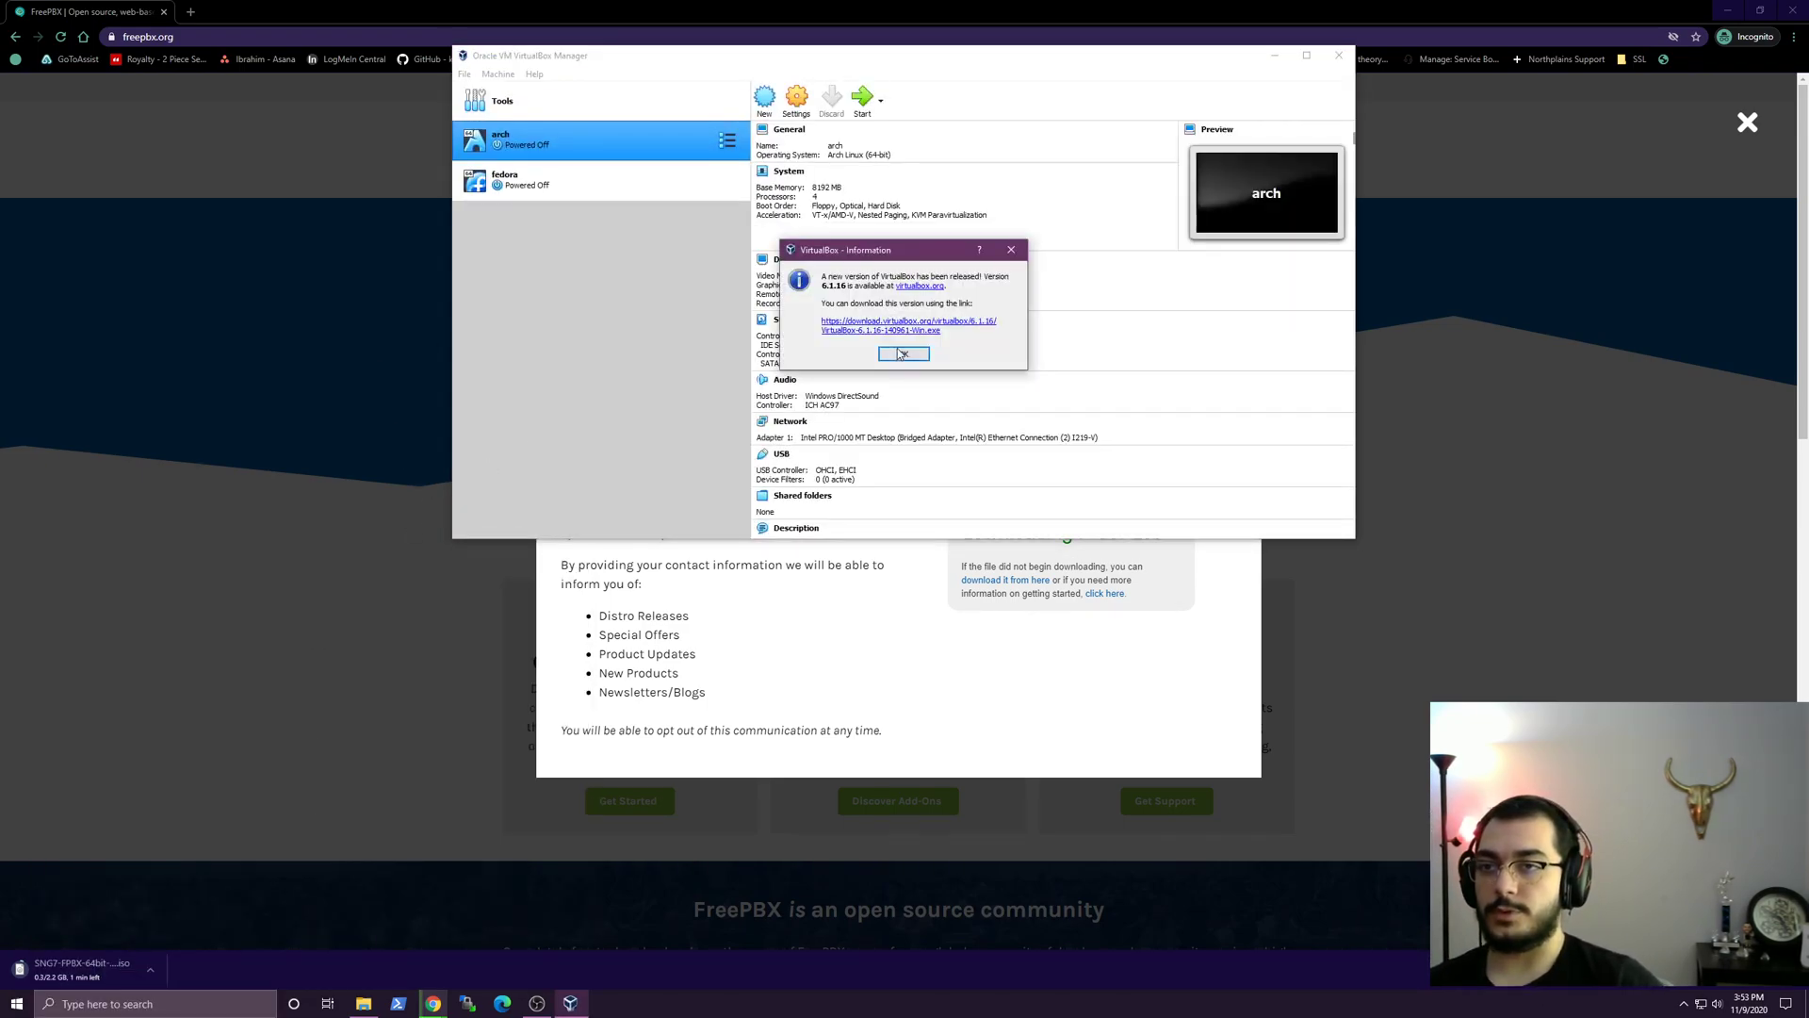
Dismiss the update notice and start a new virtual machine named freepbx.
{"action": "left_click", "coordinate": [904, 353]}
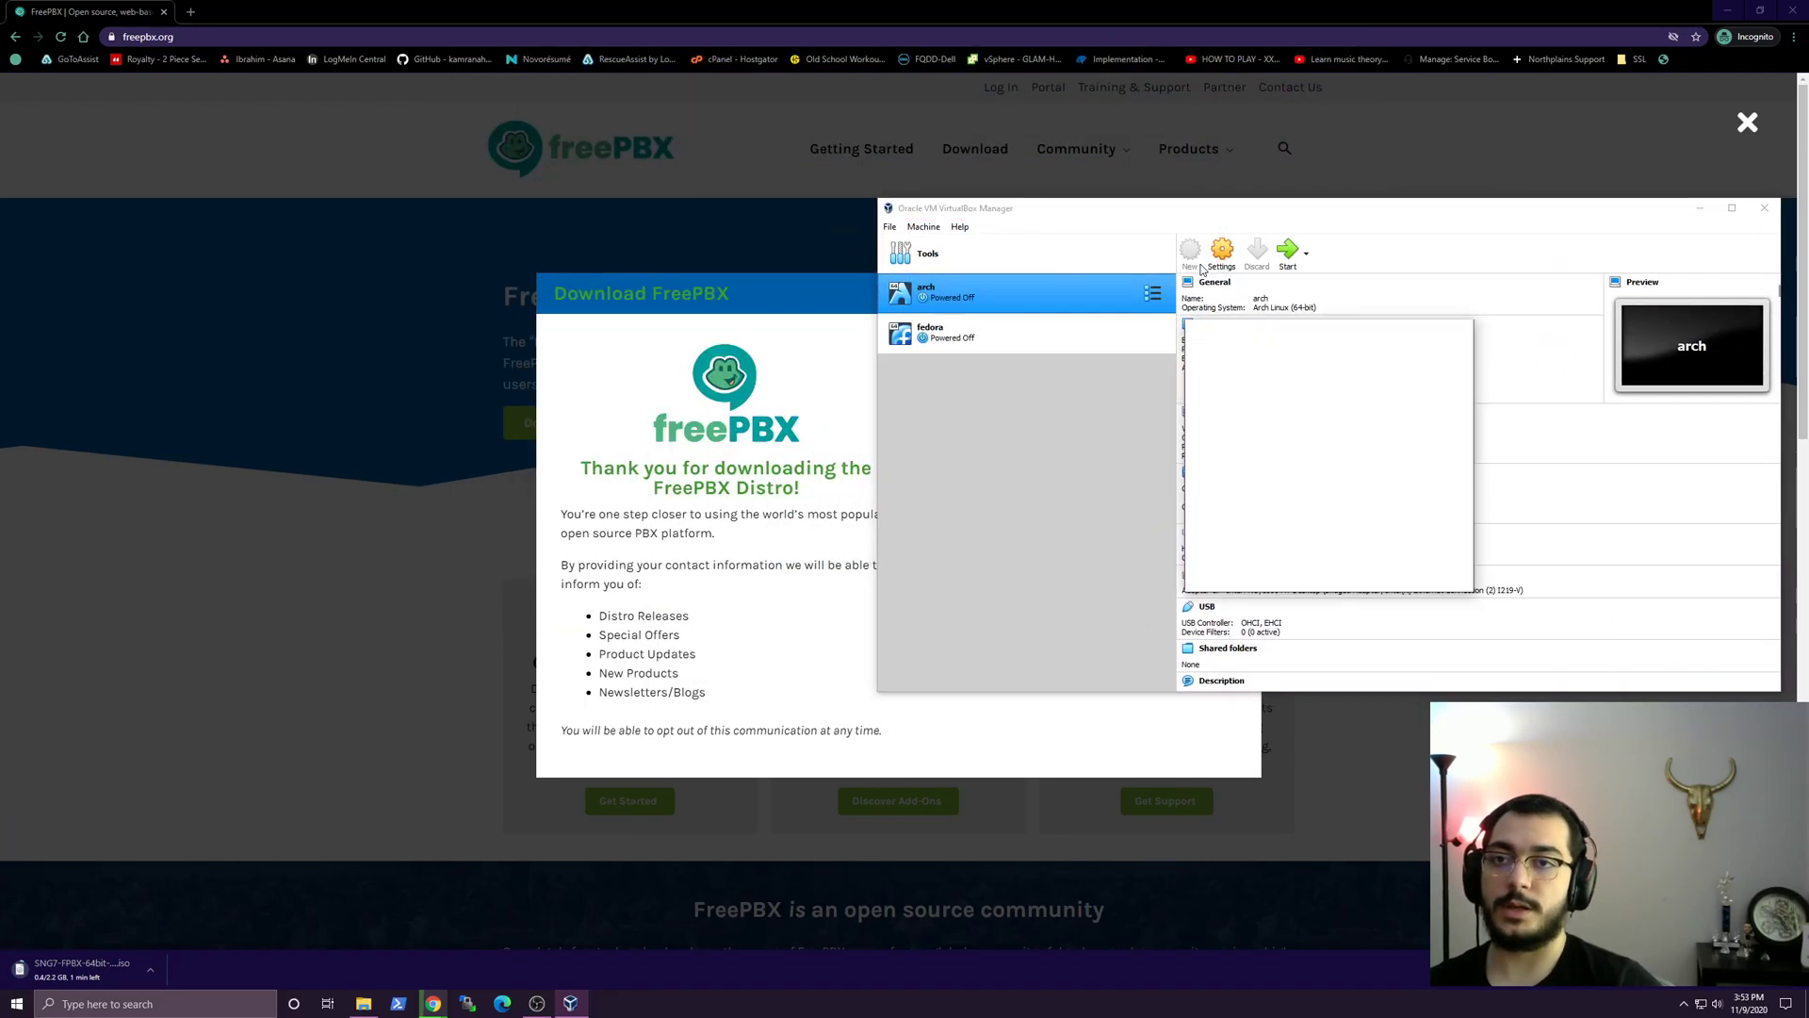
{"action": "left_click", "coordinate": [1190, 248]}
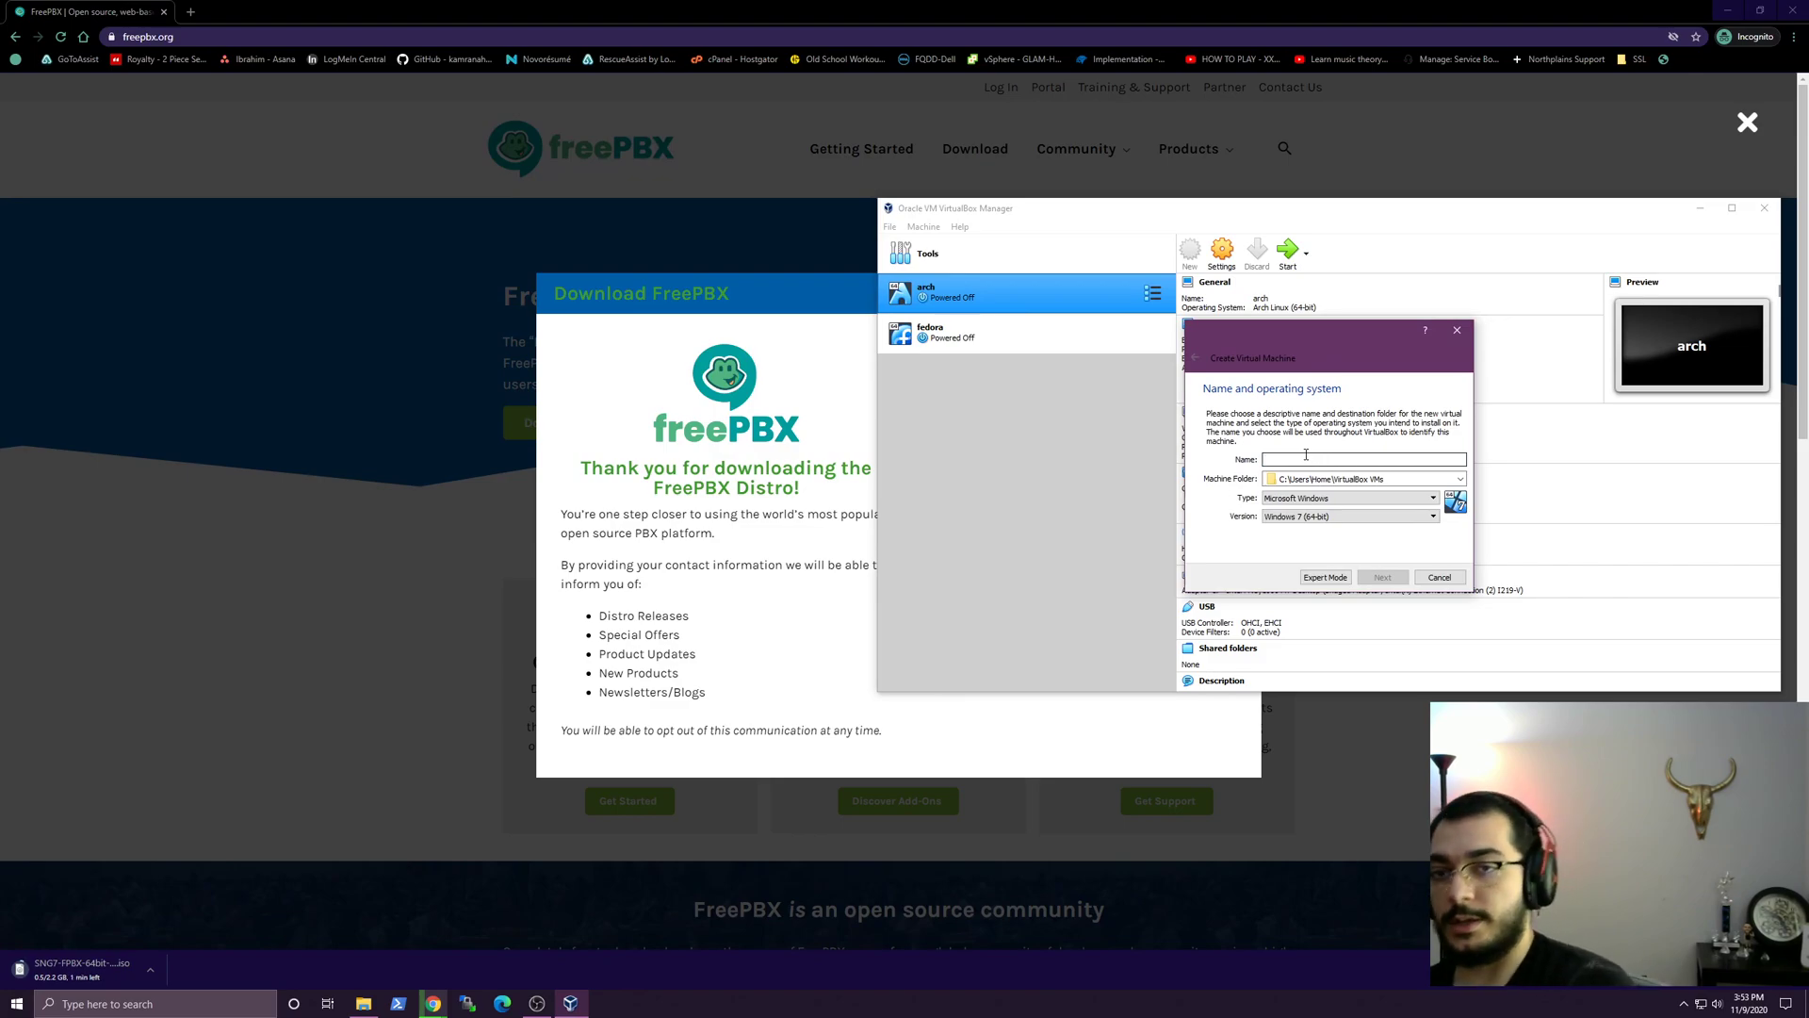
{"action": "type", "text": "freepbx"}
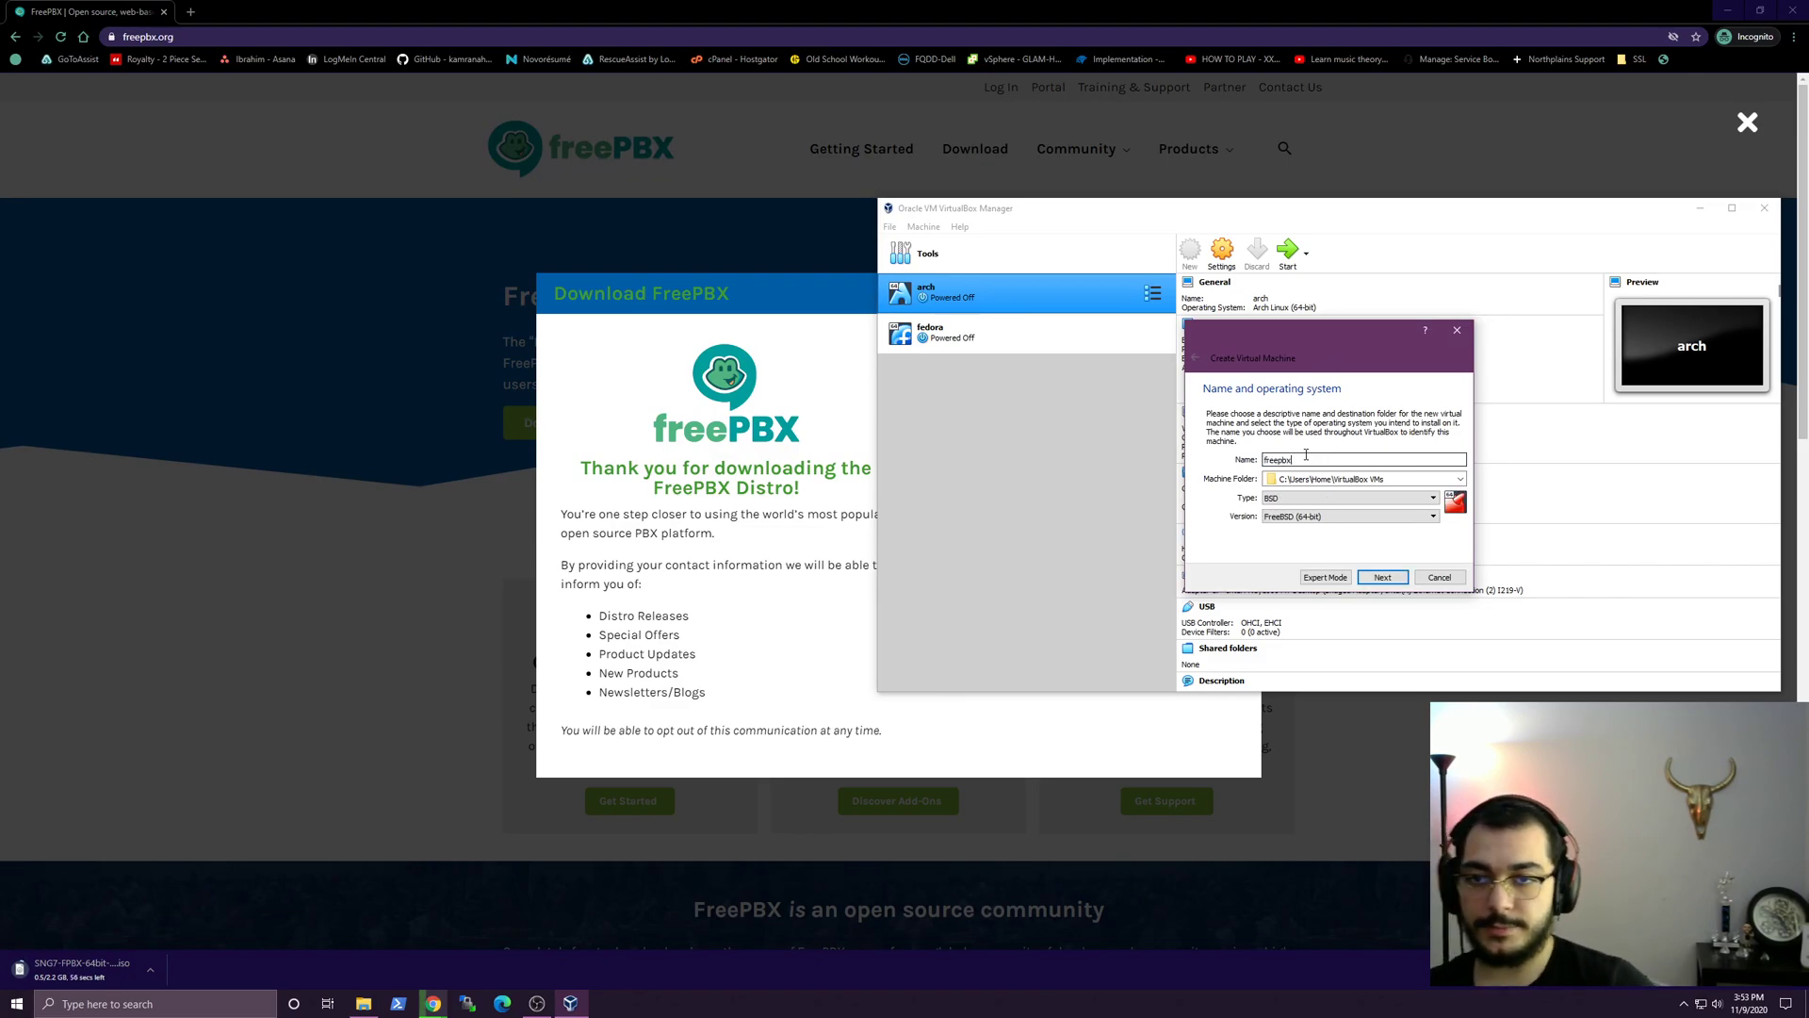
Set the VM to Linux, Red Hat (64-bit), with 4096 MB memory.
{"action": "left_click", "coordinate": [1430, 515]}
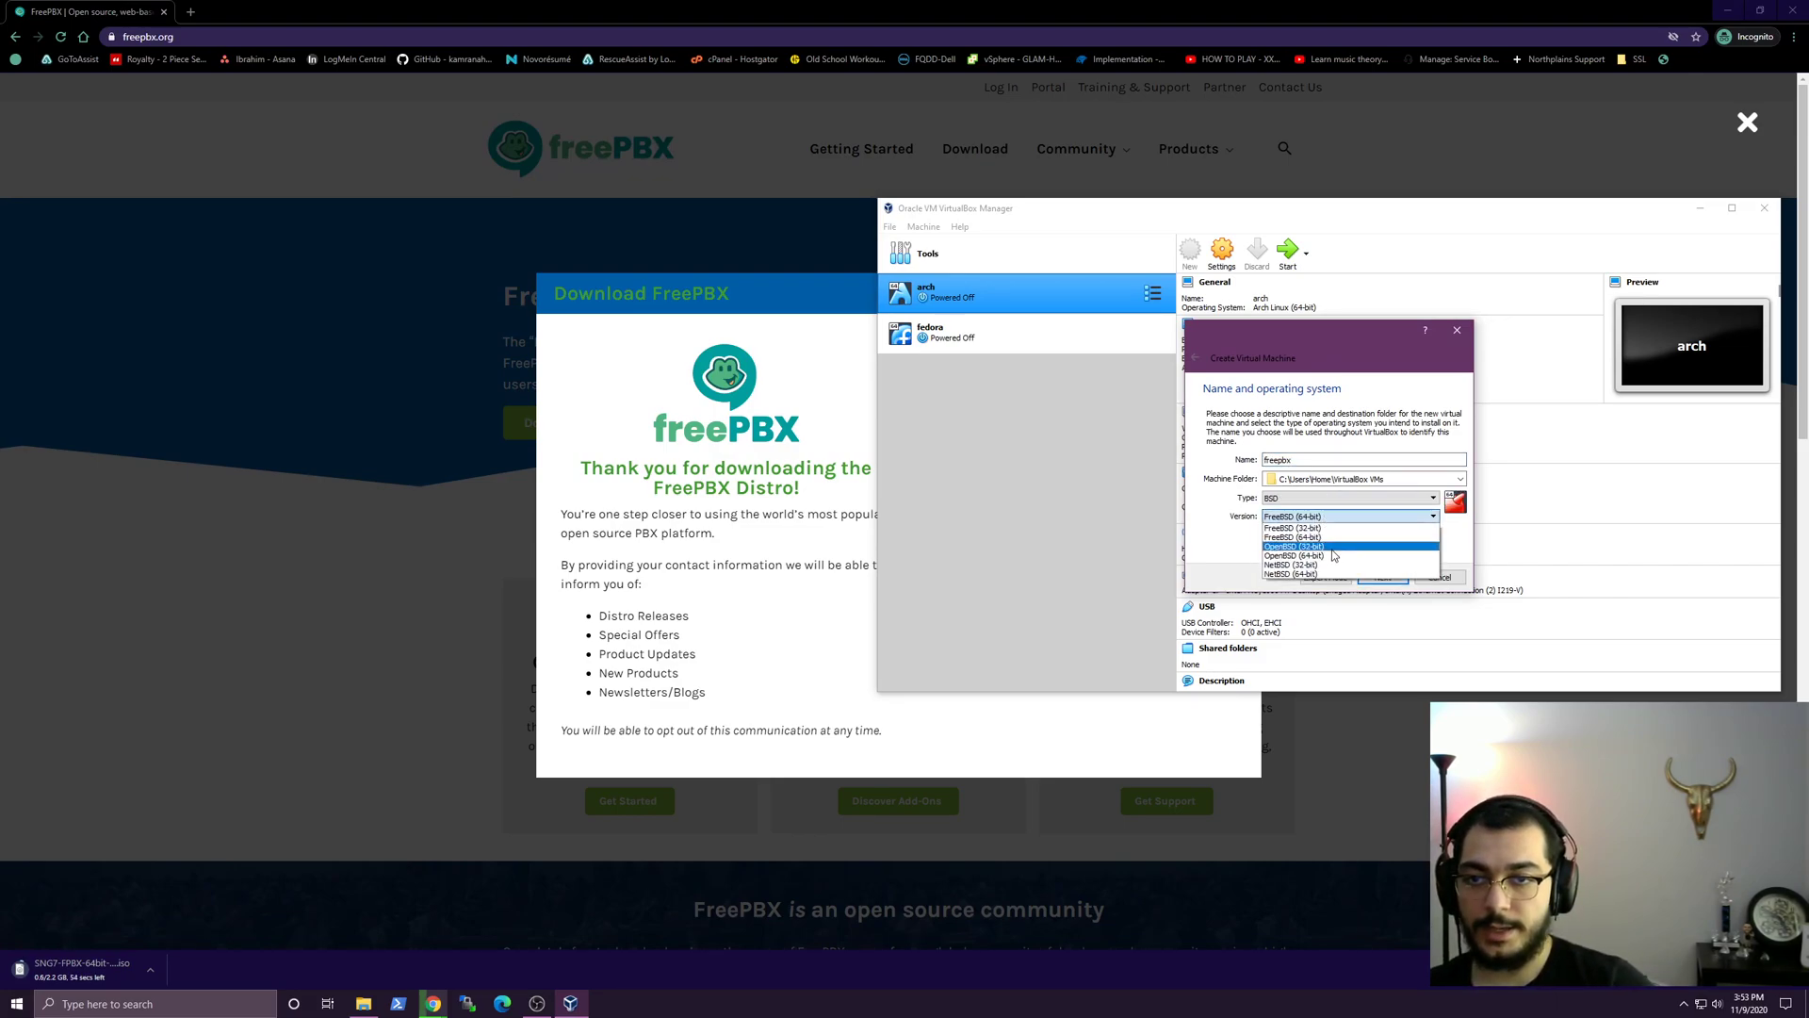
{"action": "left_click", "coordinate": [1345, 498]}
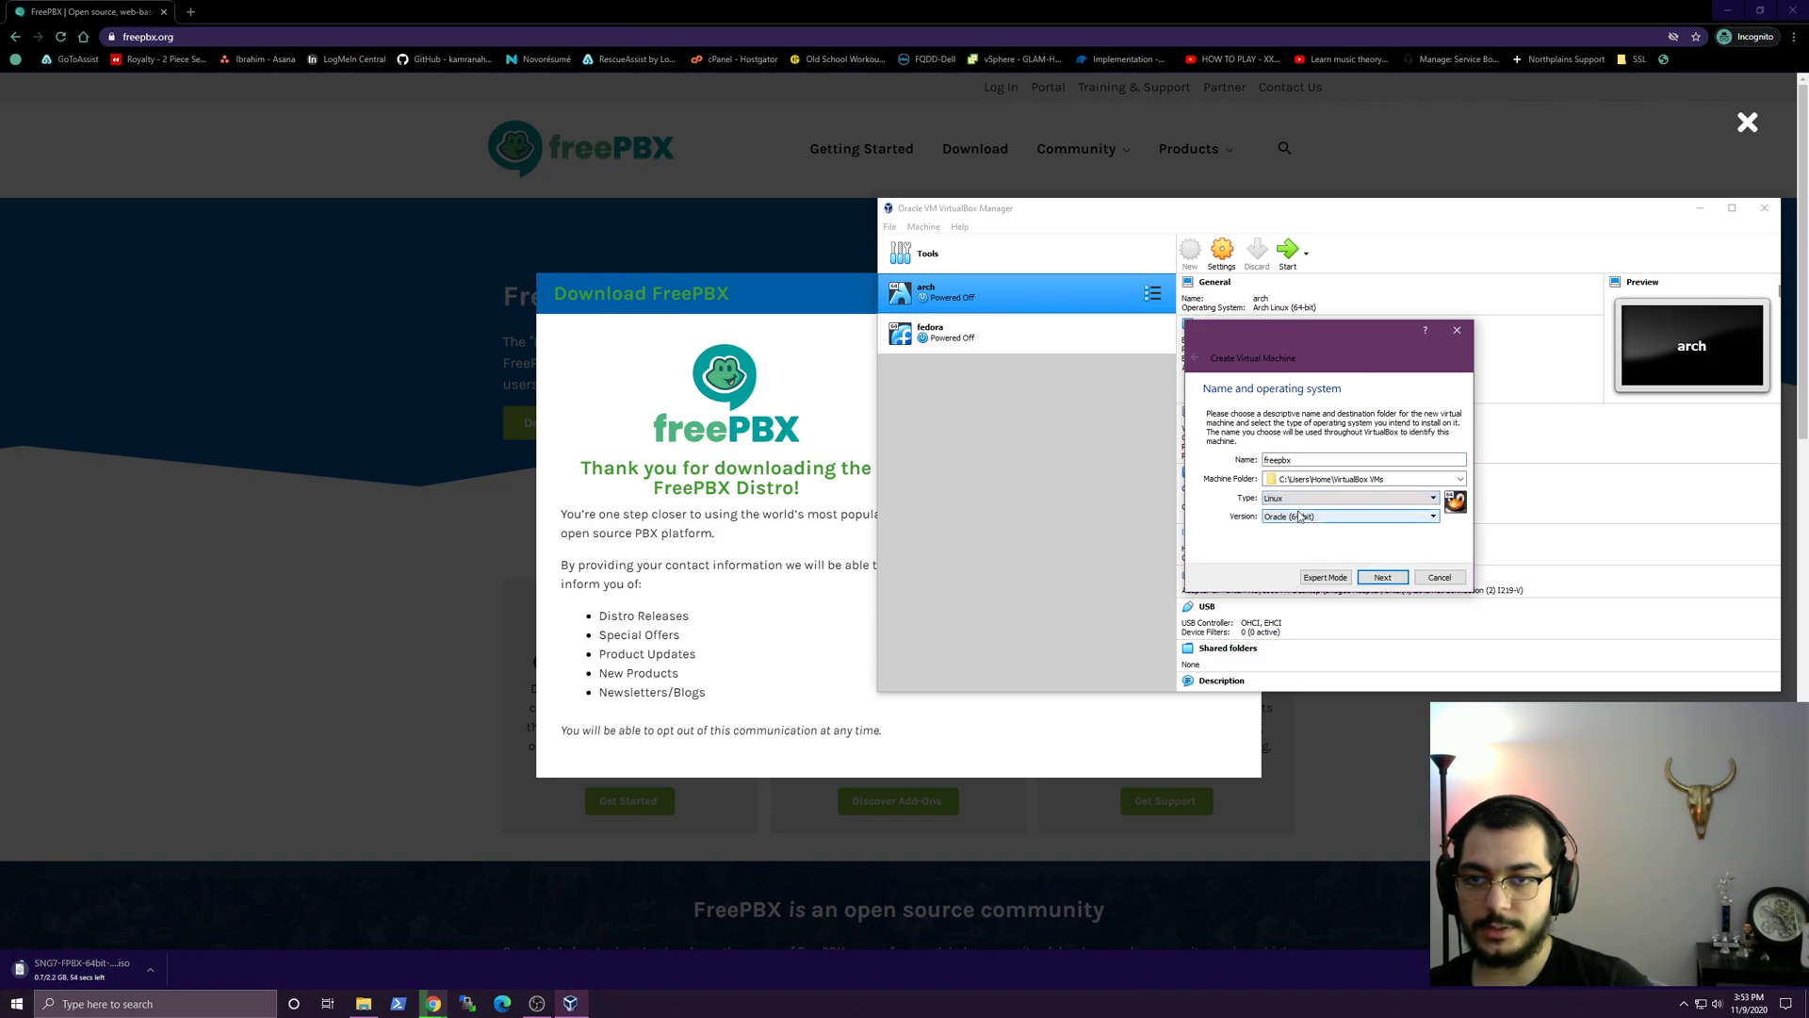
{"action": "left_click", "coordinate": [1431, 516]}
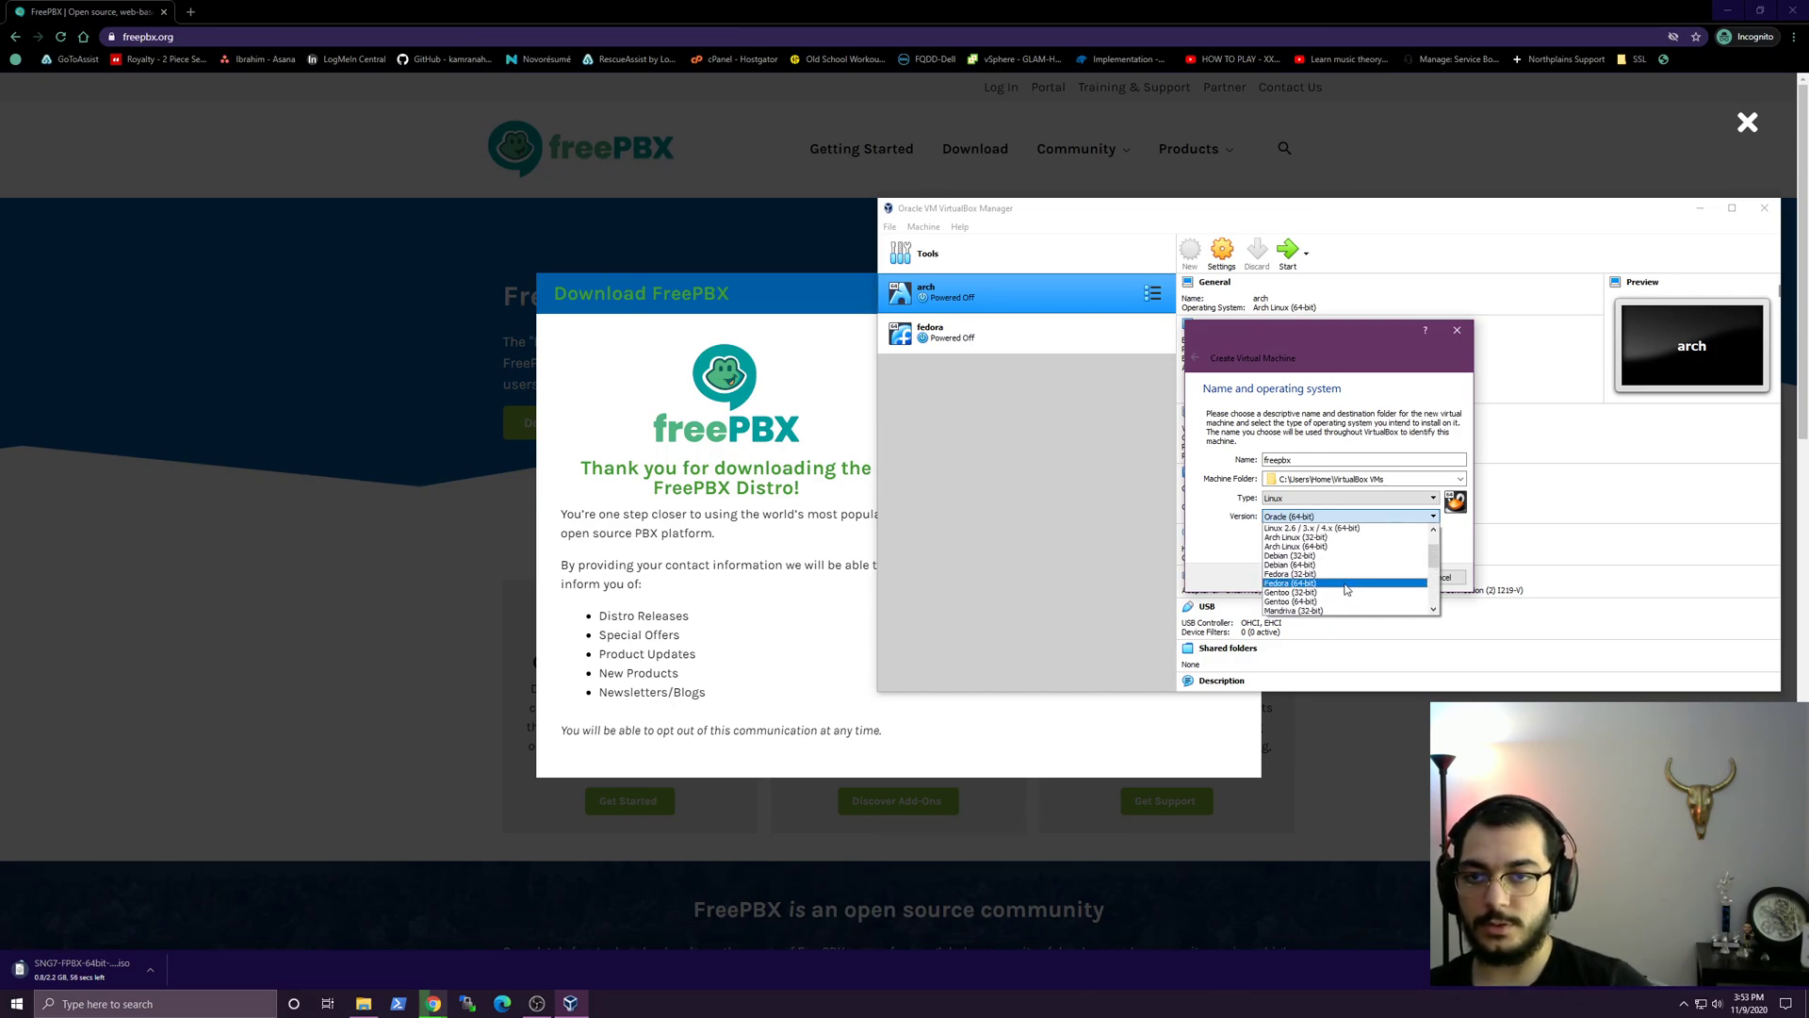
{"action": "scroll", "scroll_direction": "down", "scroll_amount": 3}
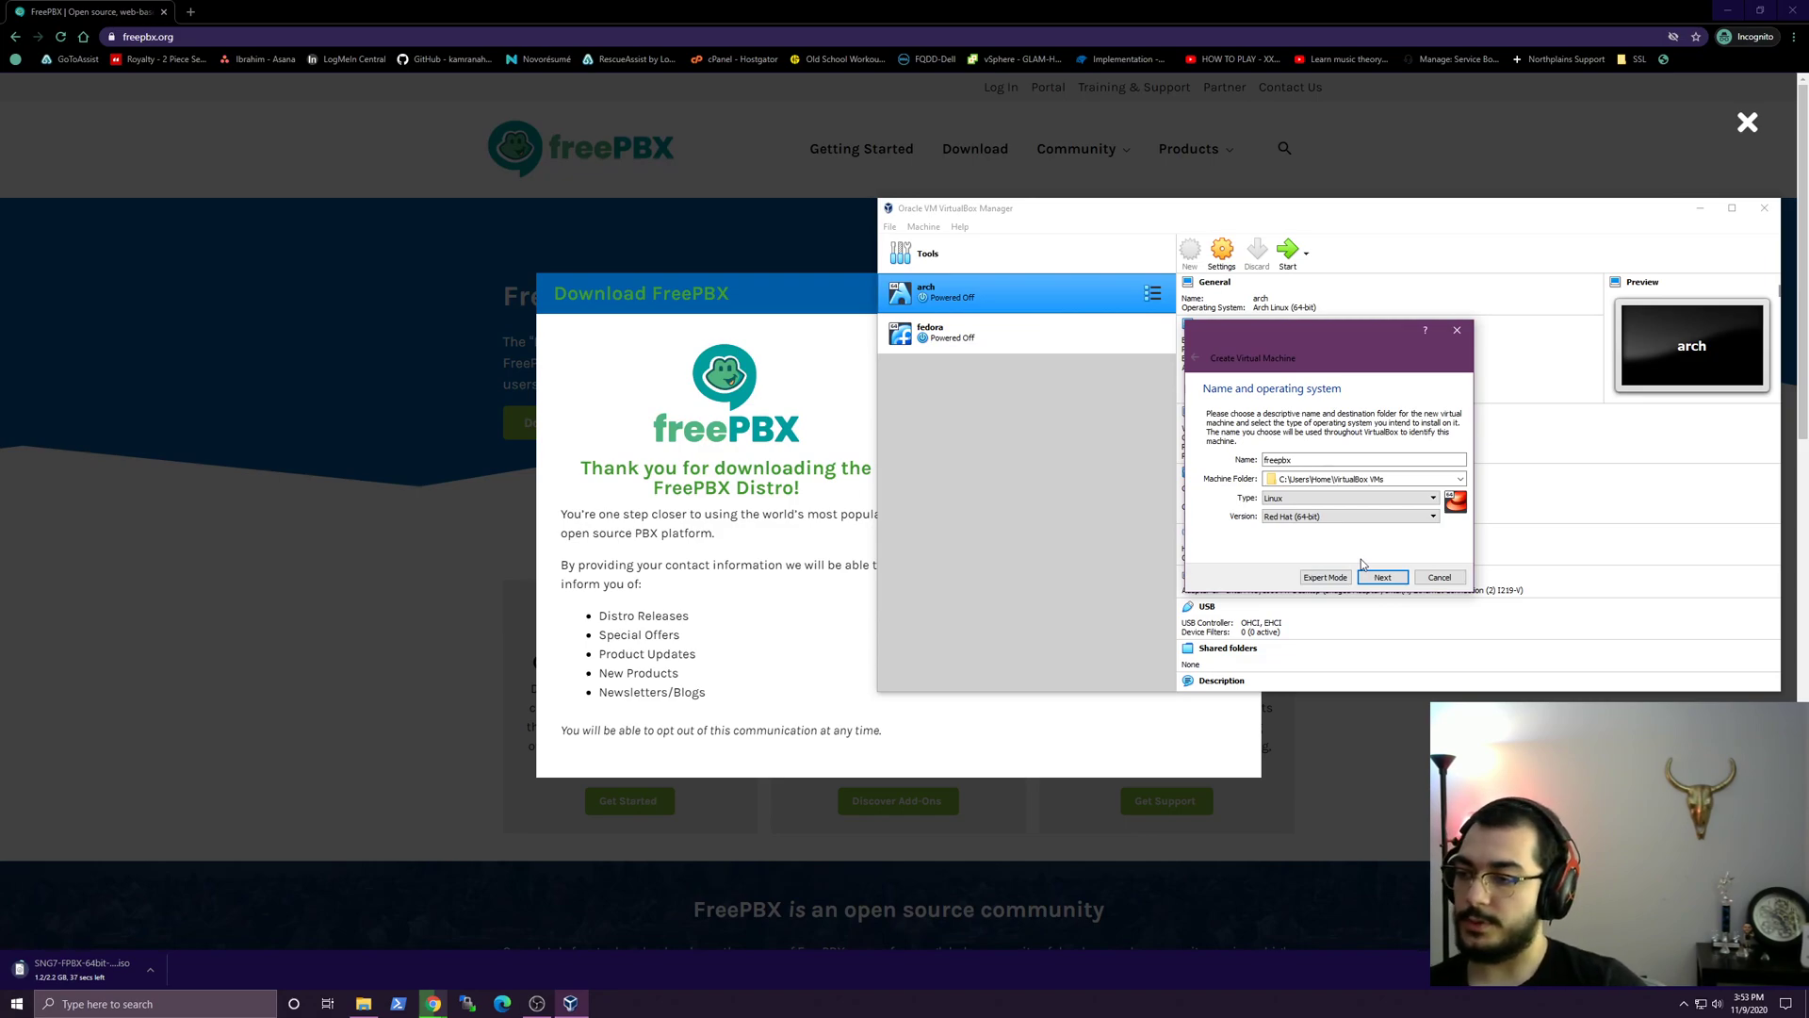
{"action": "left_click", "coordinate": [1383, 577]}
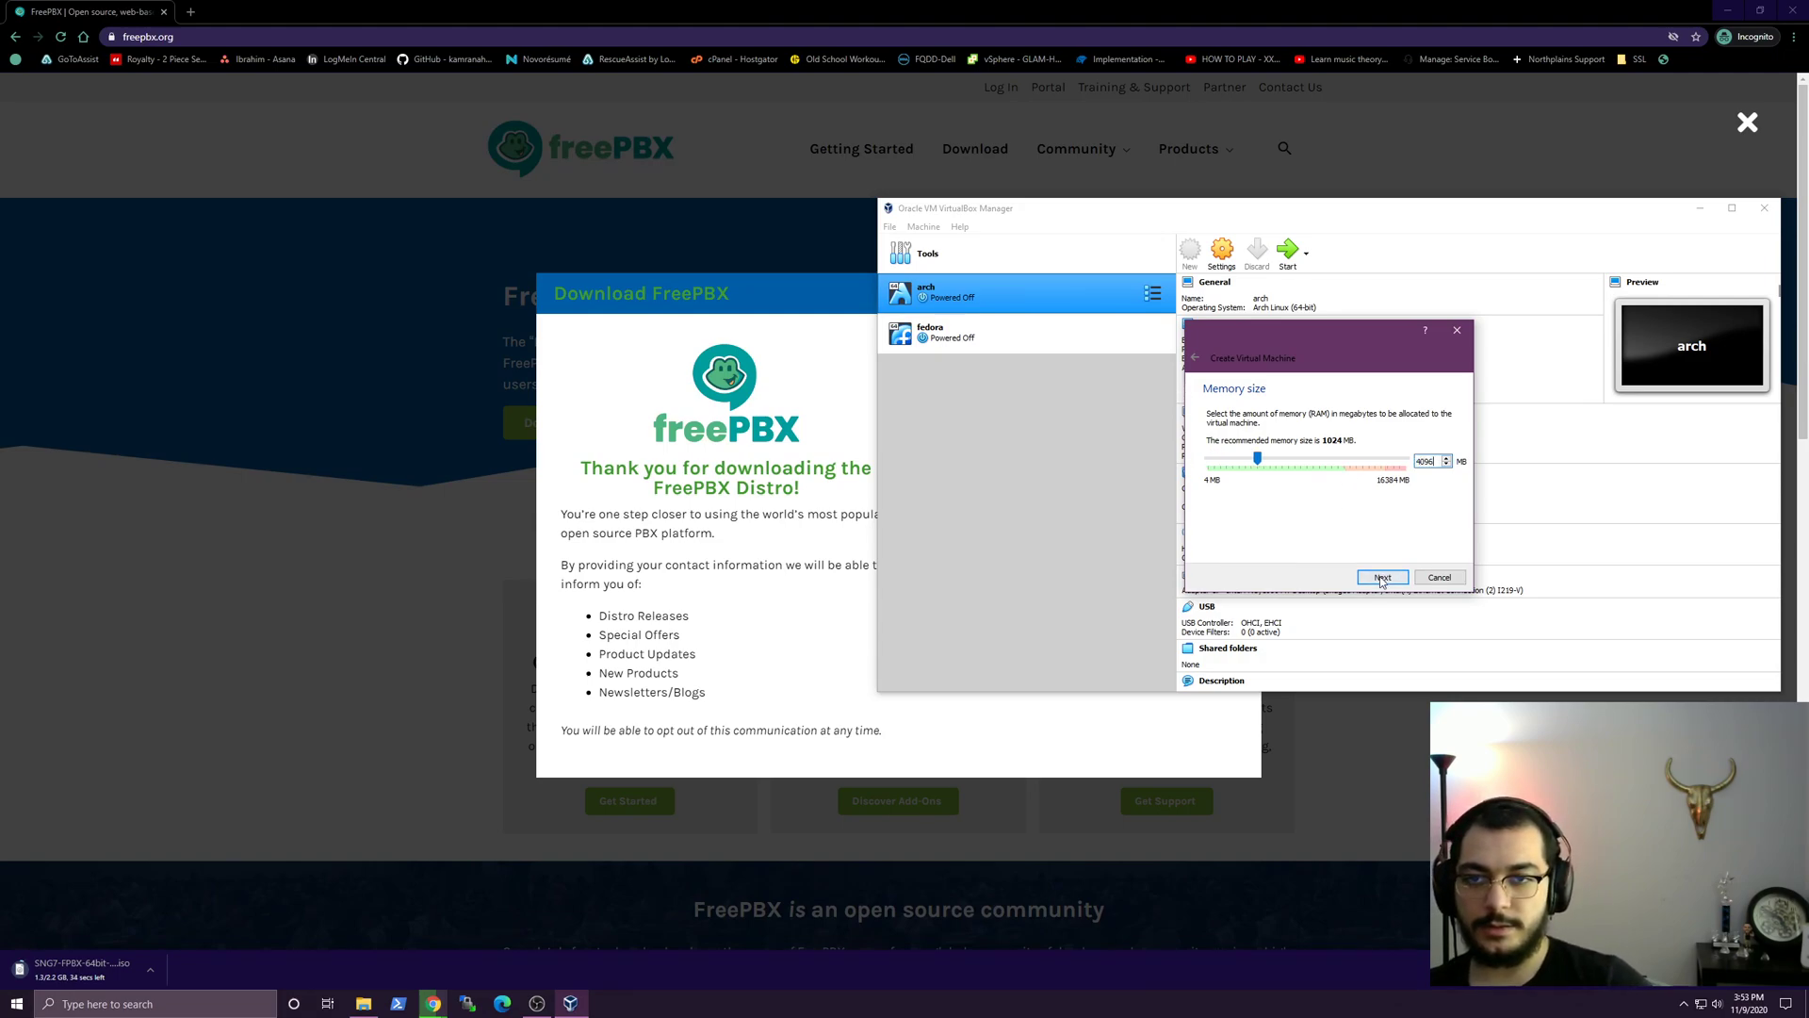
{"action": "left_click", "coordinate": [1383, 577]}
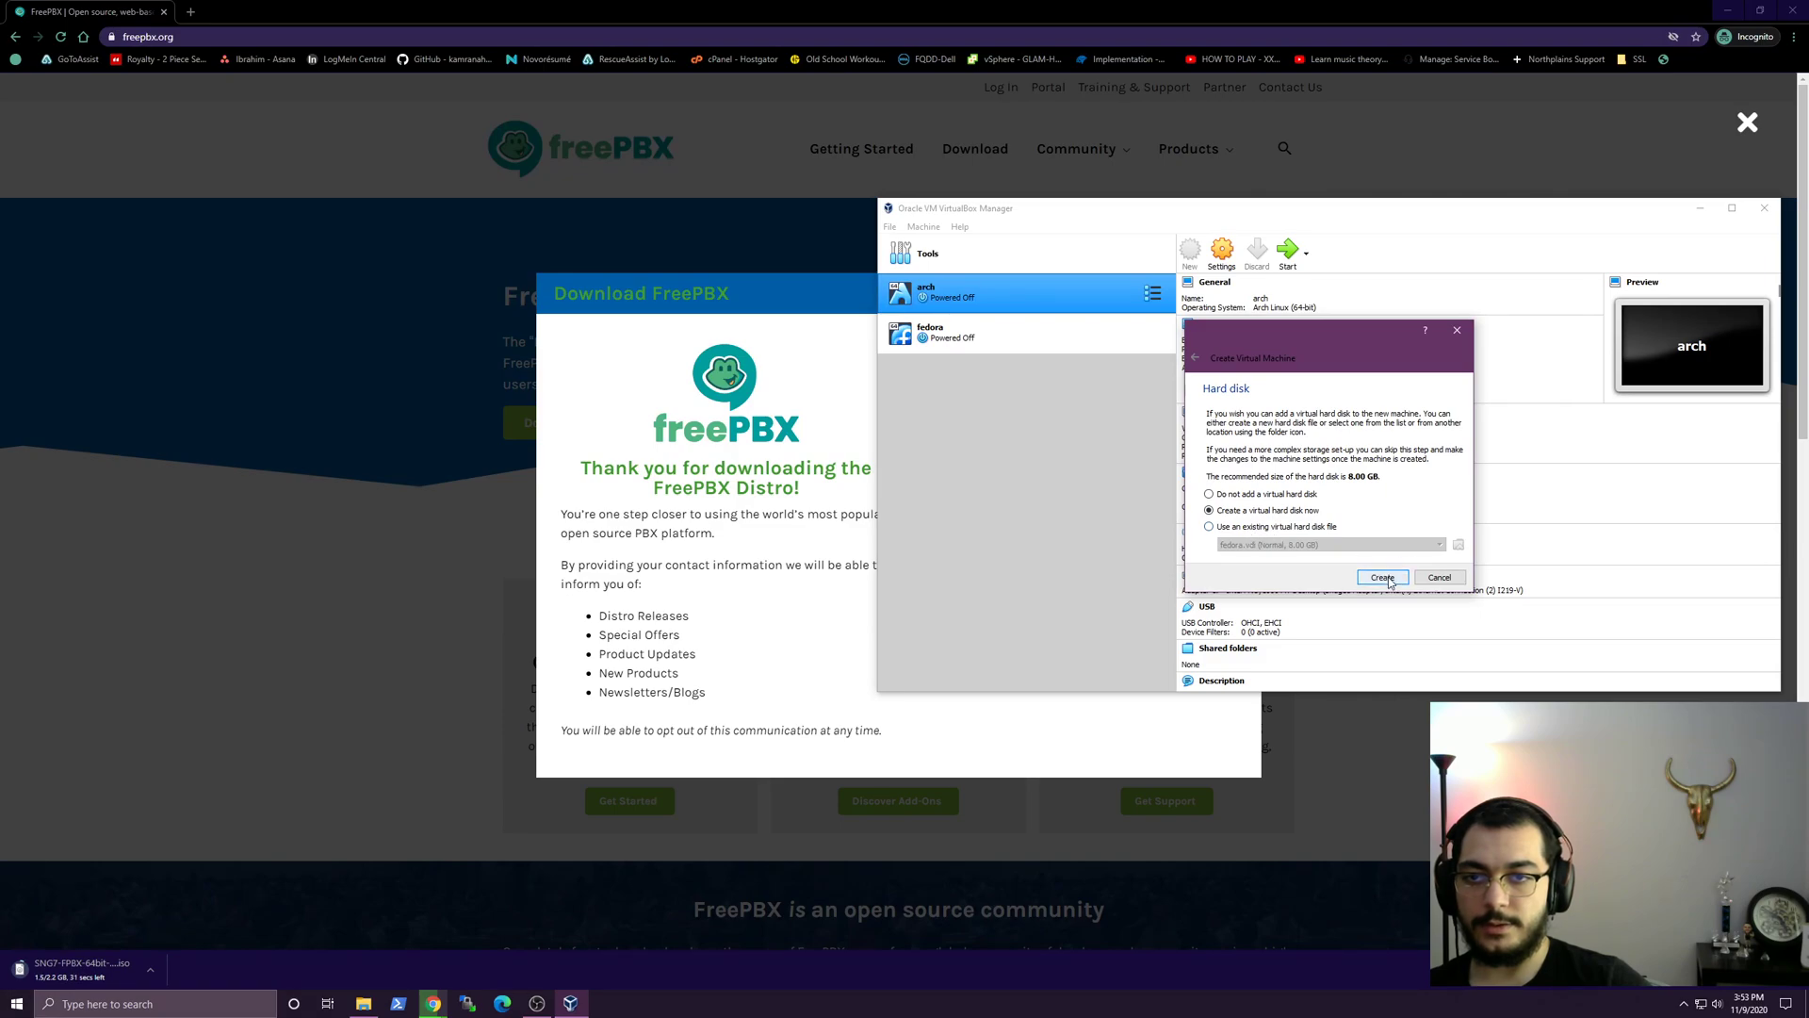
Create a new dynamically allocated VDI hard disk for the freepbx VM.
{"action": "left_click", "coordinate": [1383, 577]}
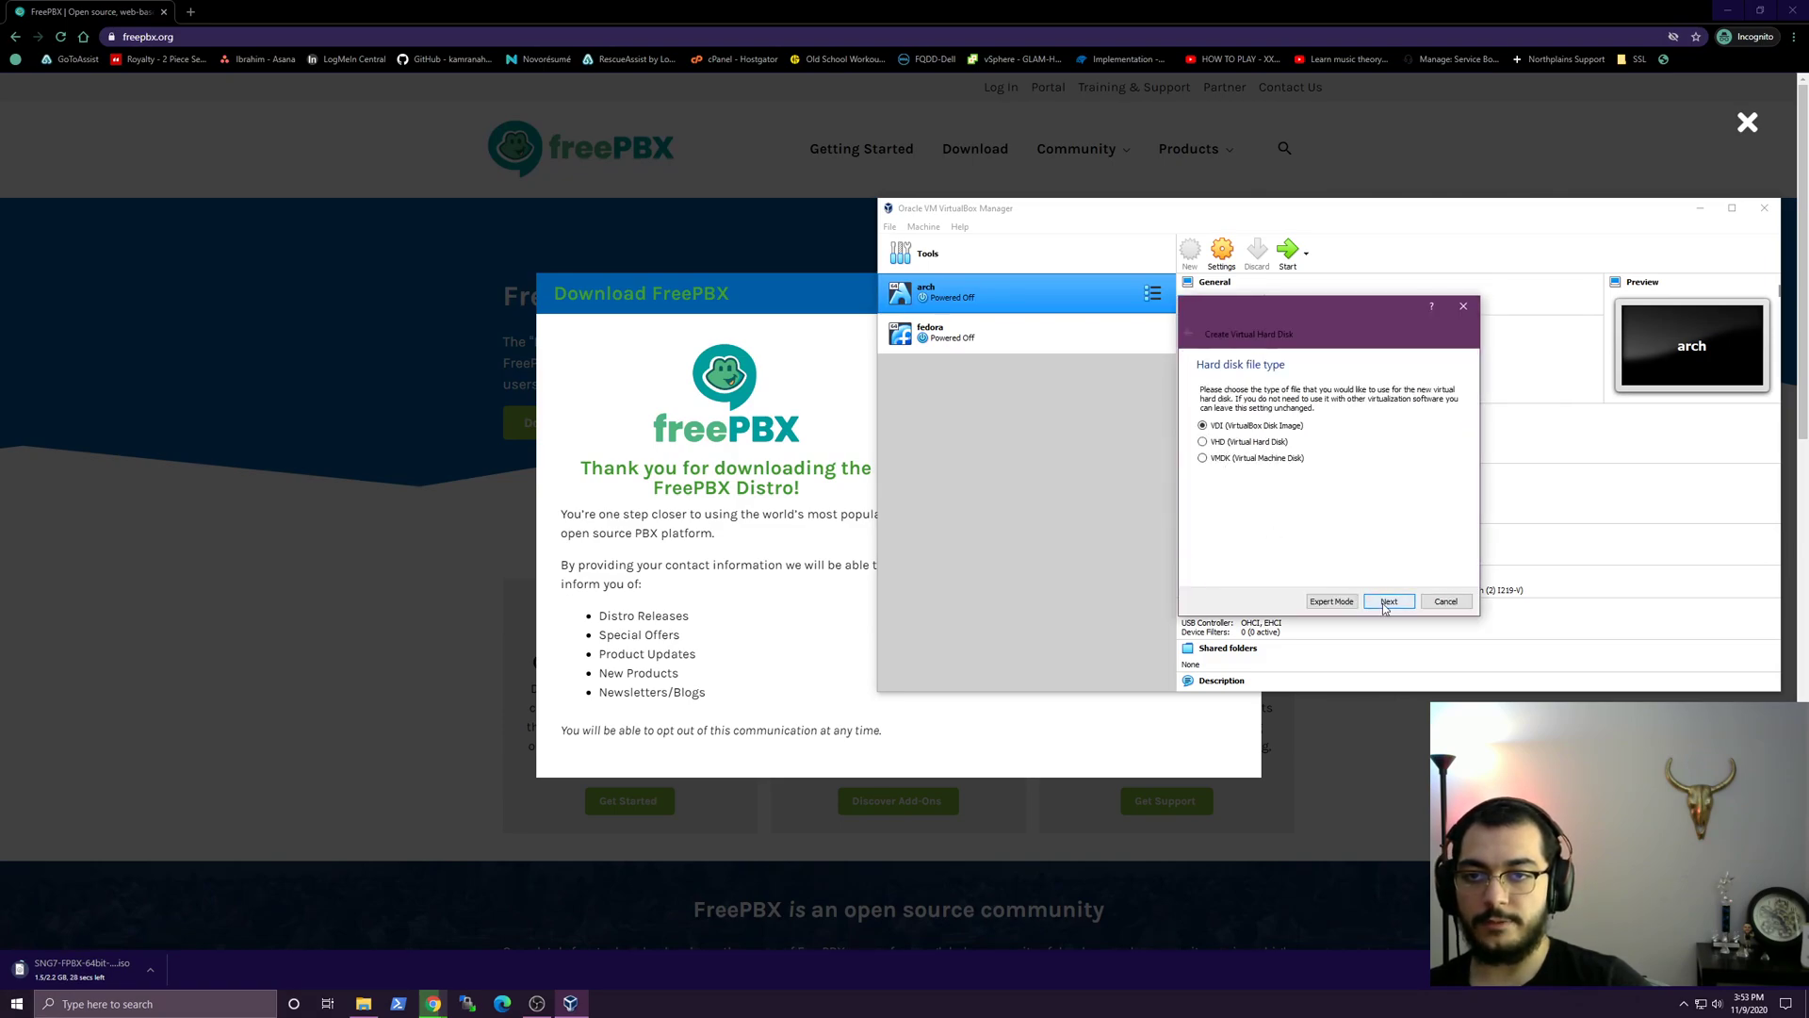
{"action": "left_click", "coordinate": [1389, 602]}
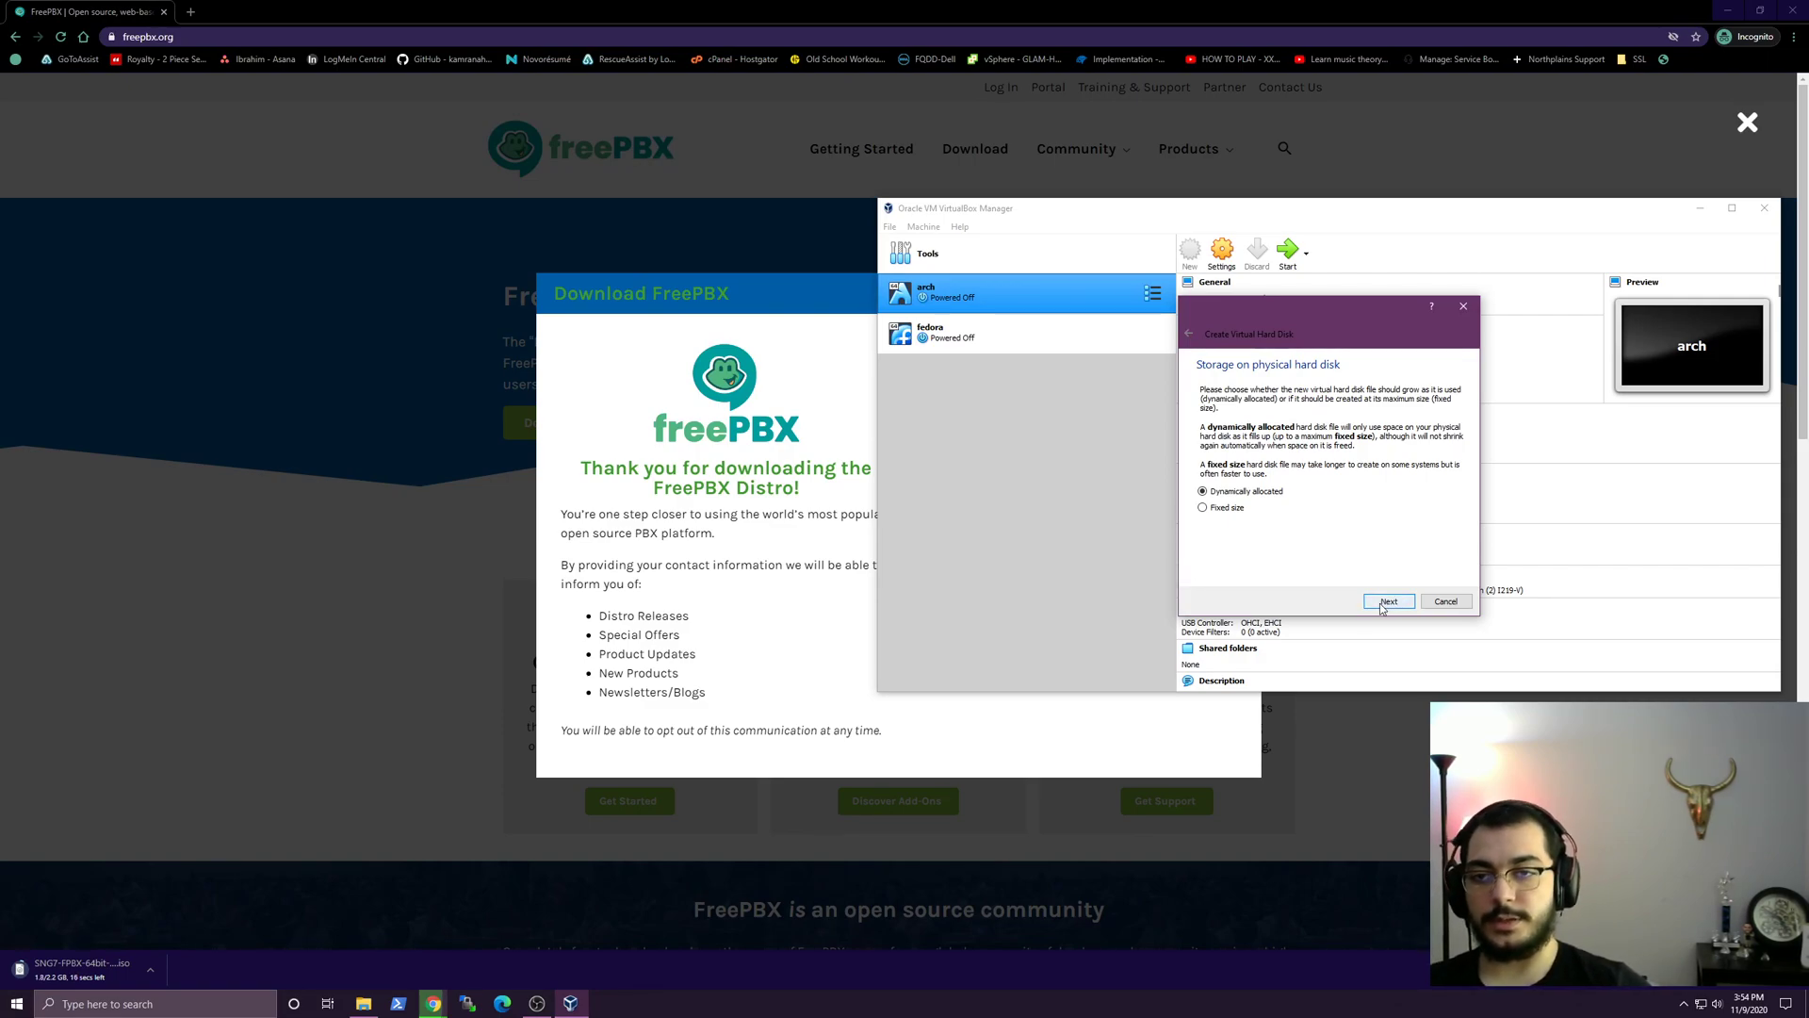
{"action": "left_click", "coordinate": [1390, 601]}
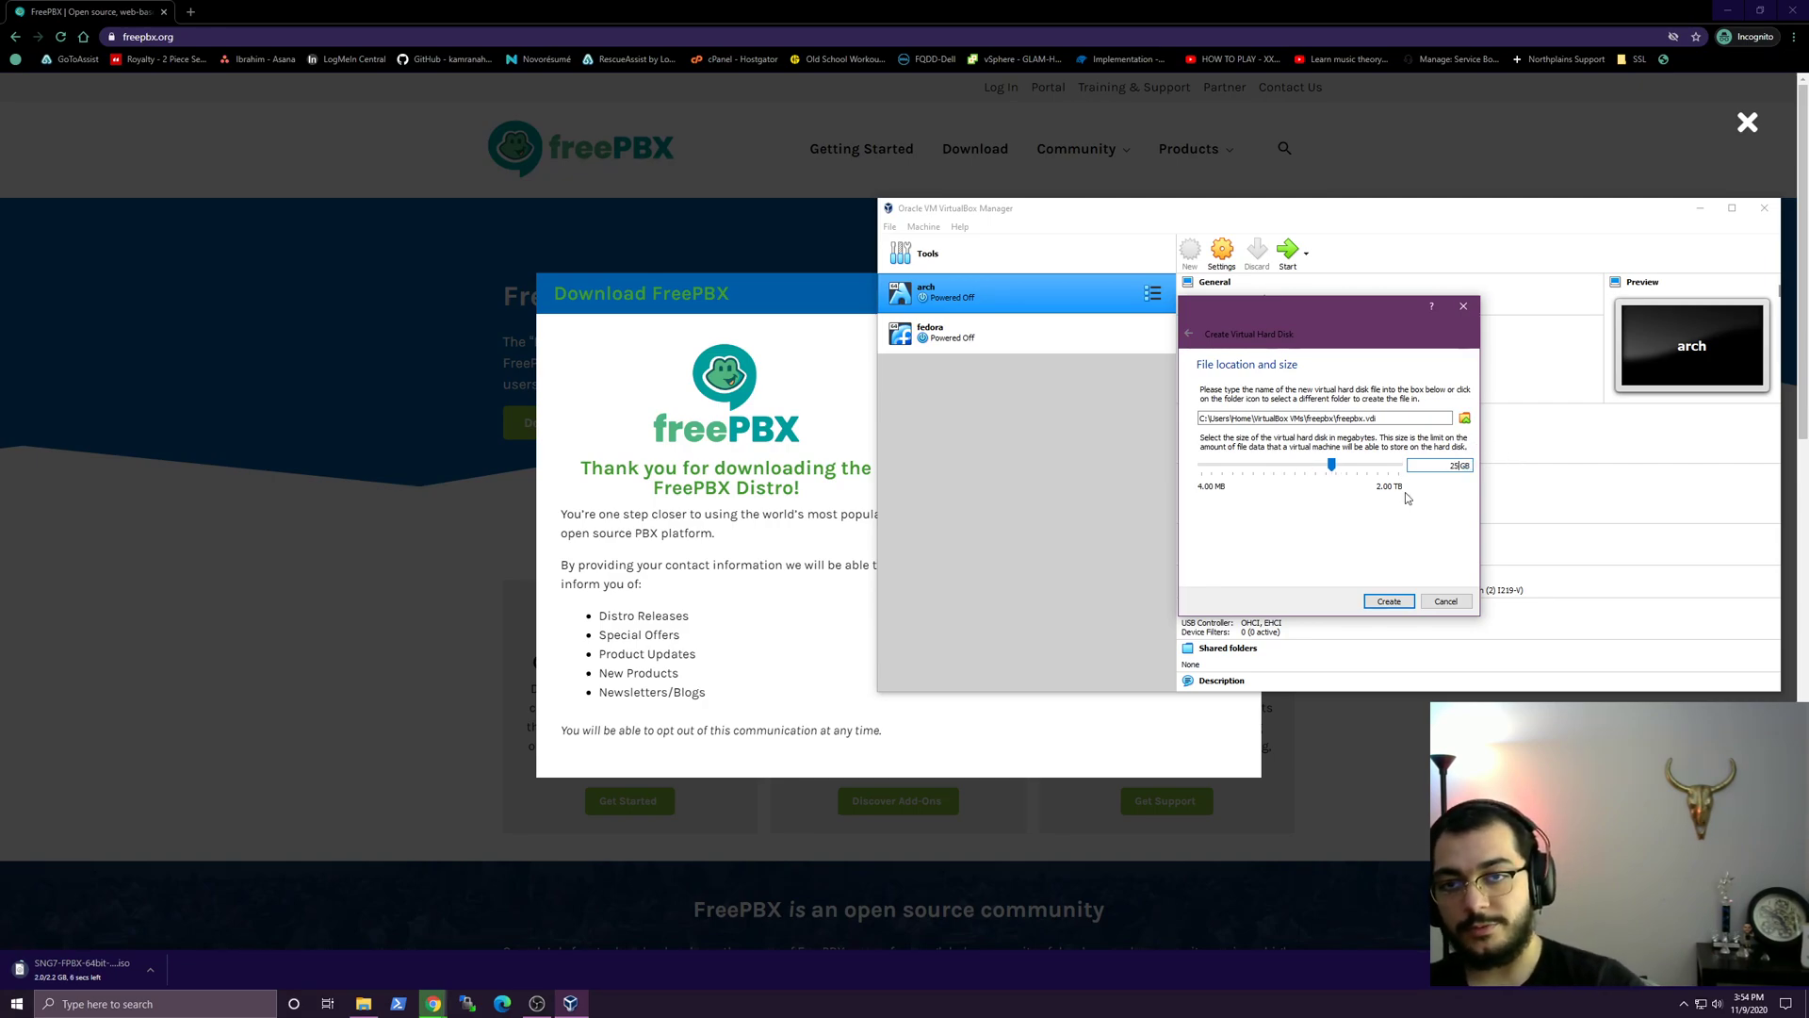
{"action": "mouse_move", "coordinate": [1464, 418]}
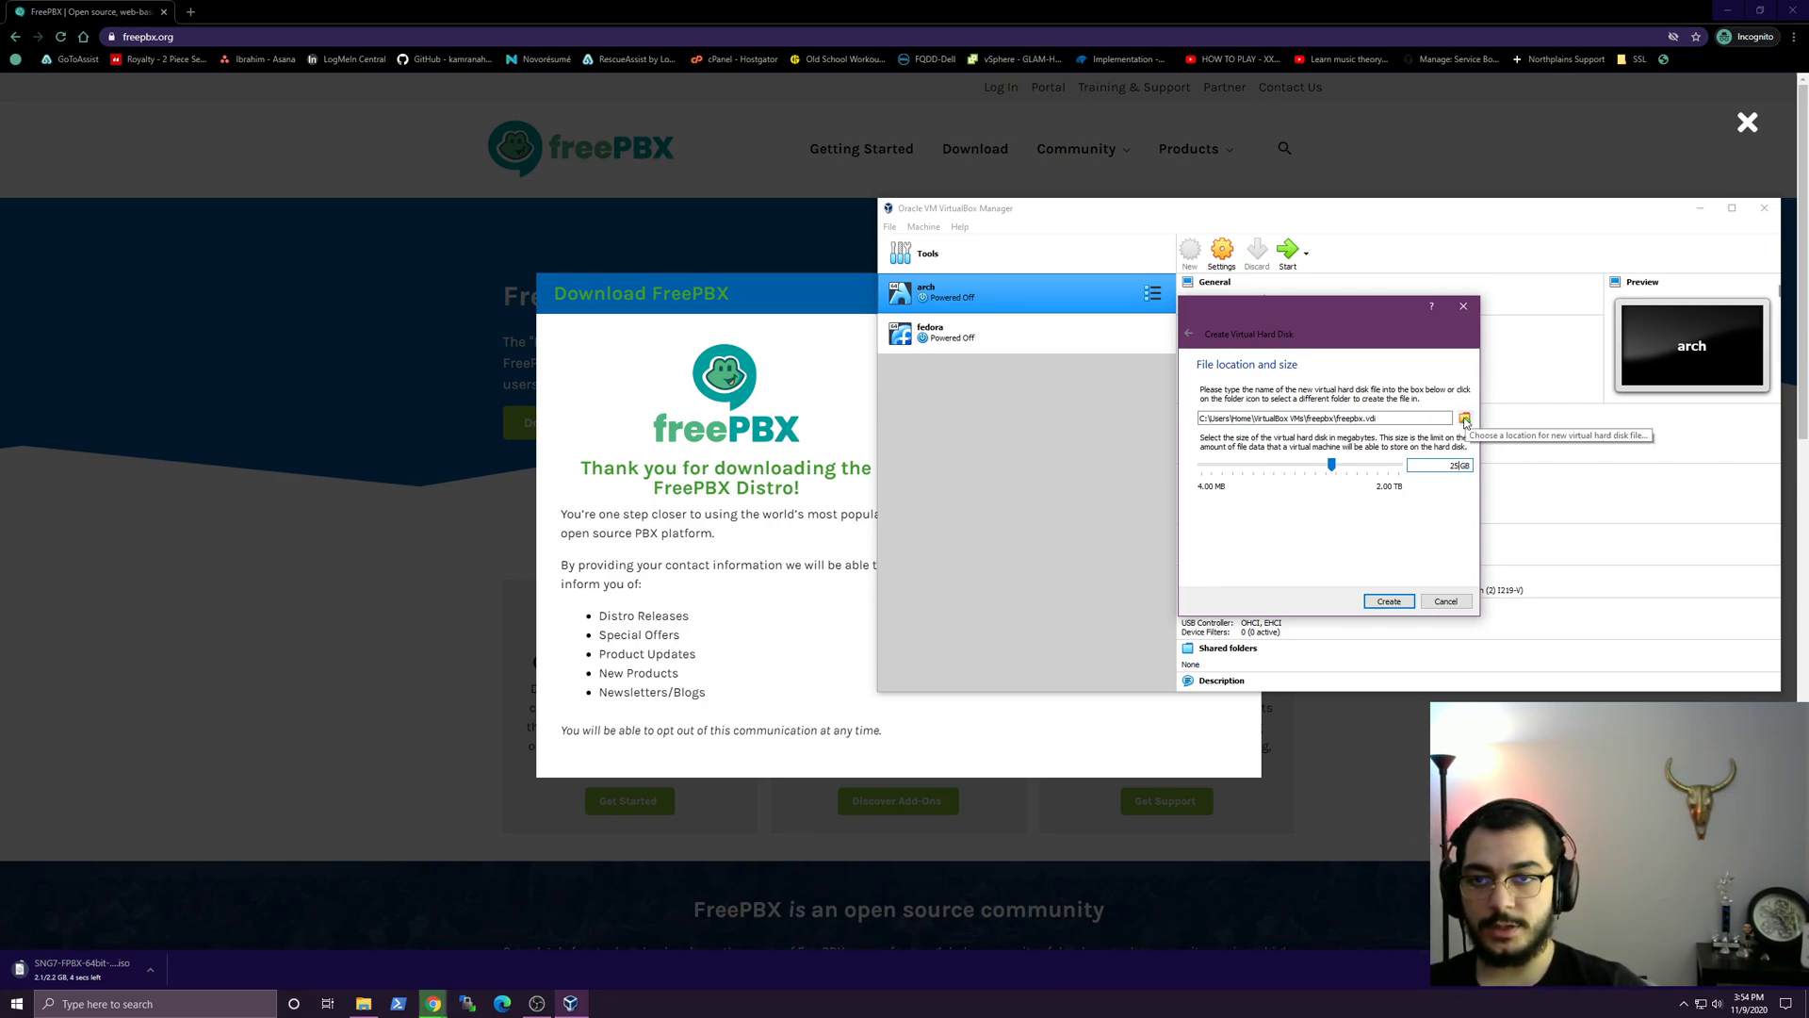
Browse to the freepbx VM folder for the freepbx.vdi disk location.
{"action": "left_click", "coordinate": [1465, 418]}
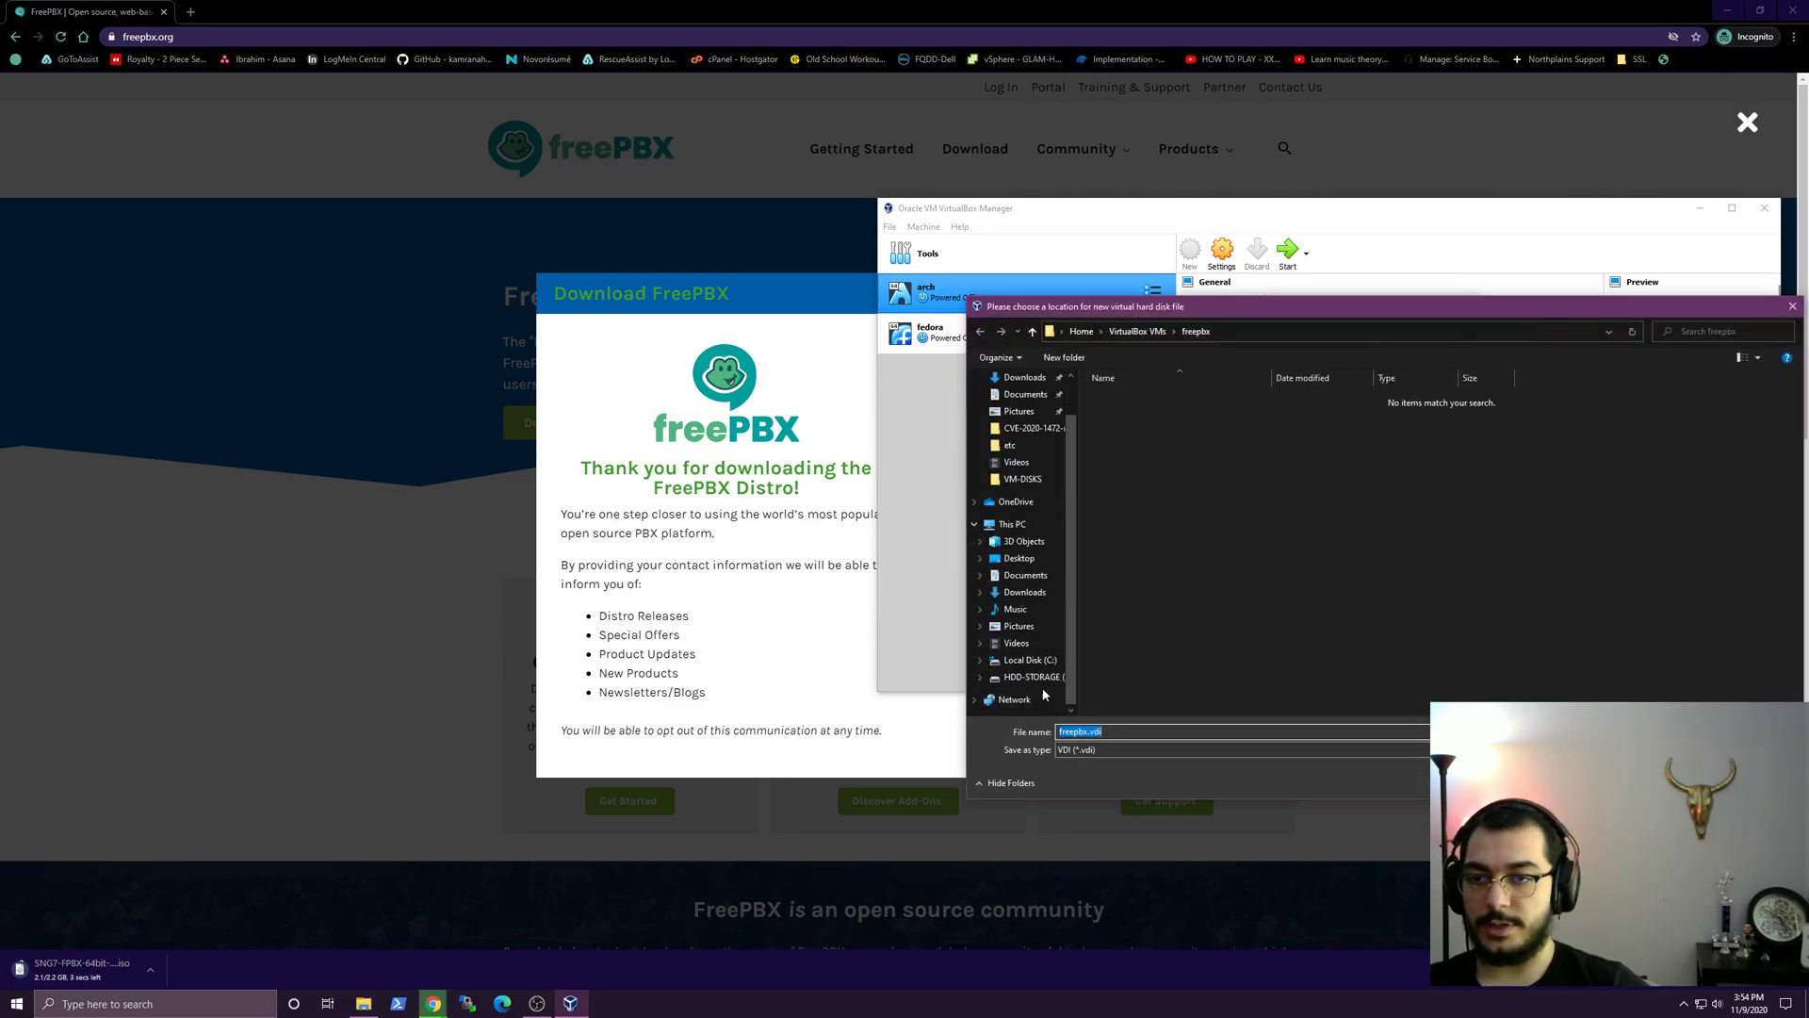
{"action": "left_click", "coordinate": [1027, 677]}
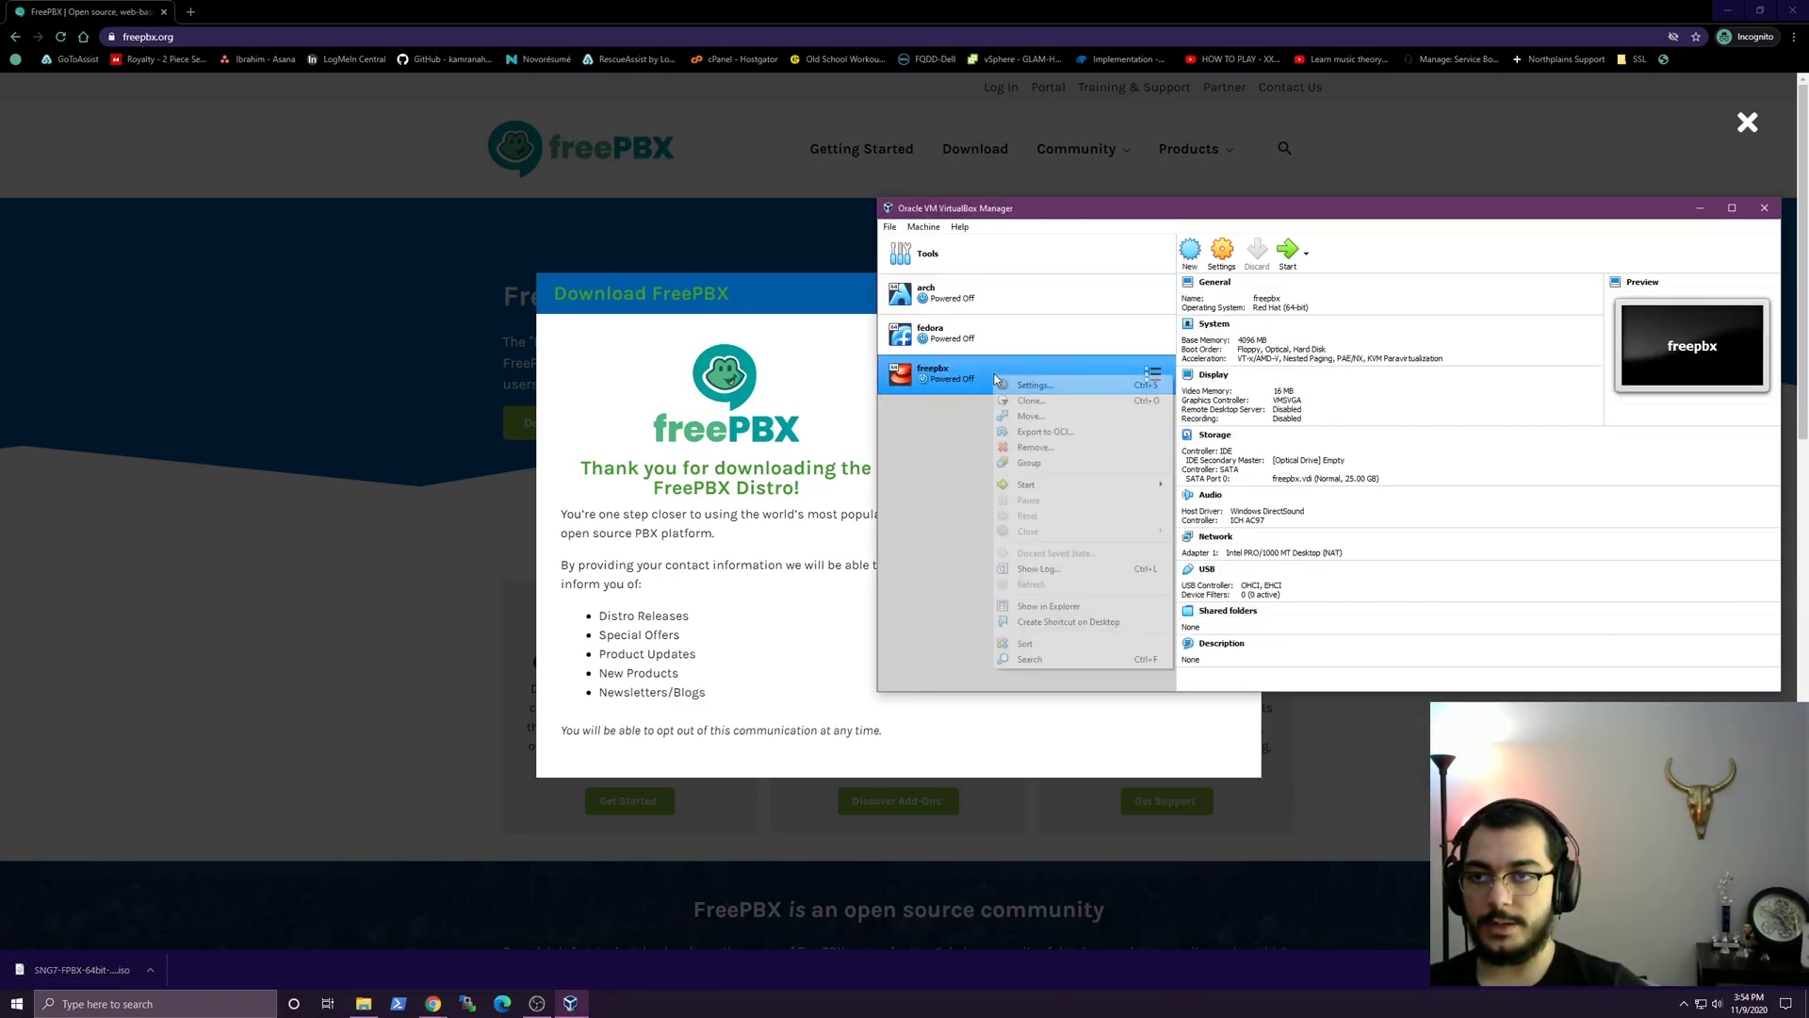
{"action": "mouse_move", "coordinate": [1044, 463]}
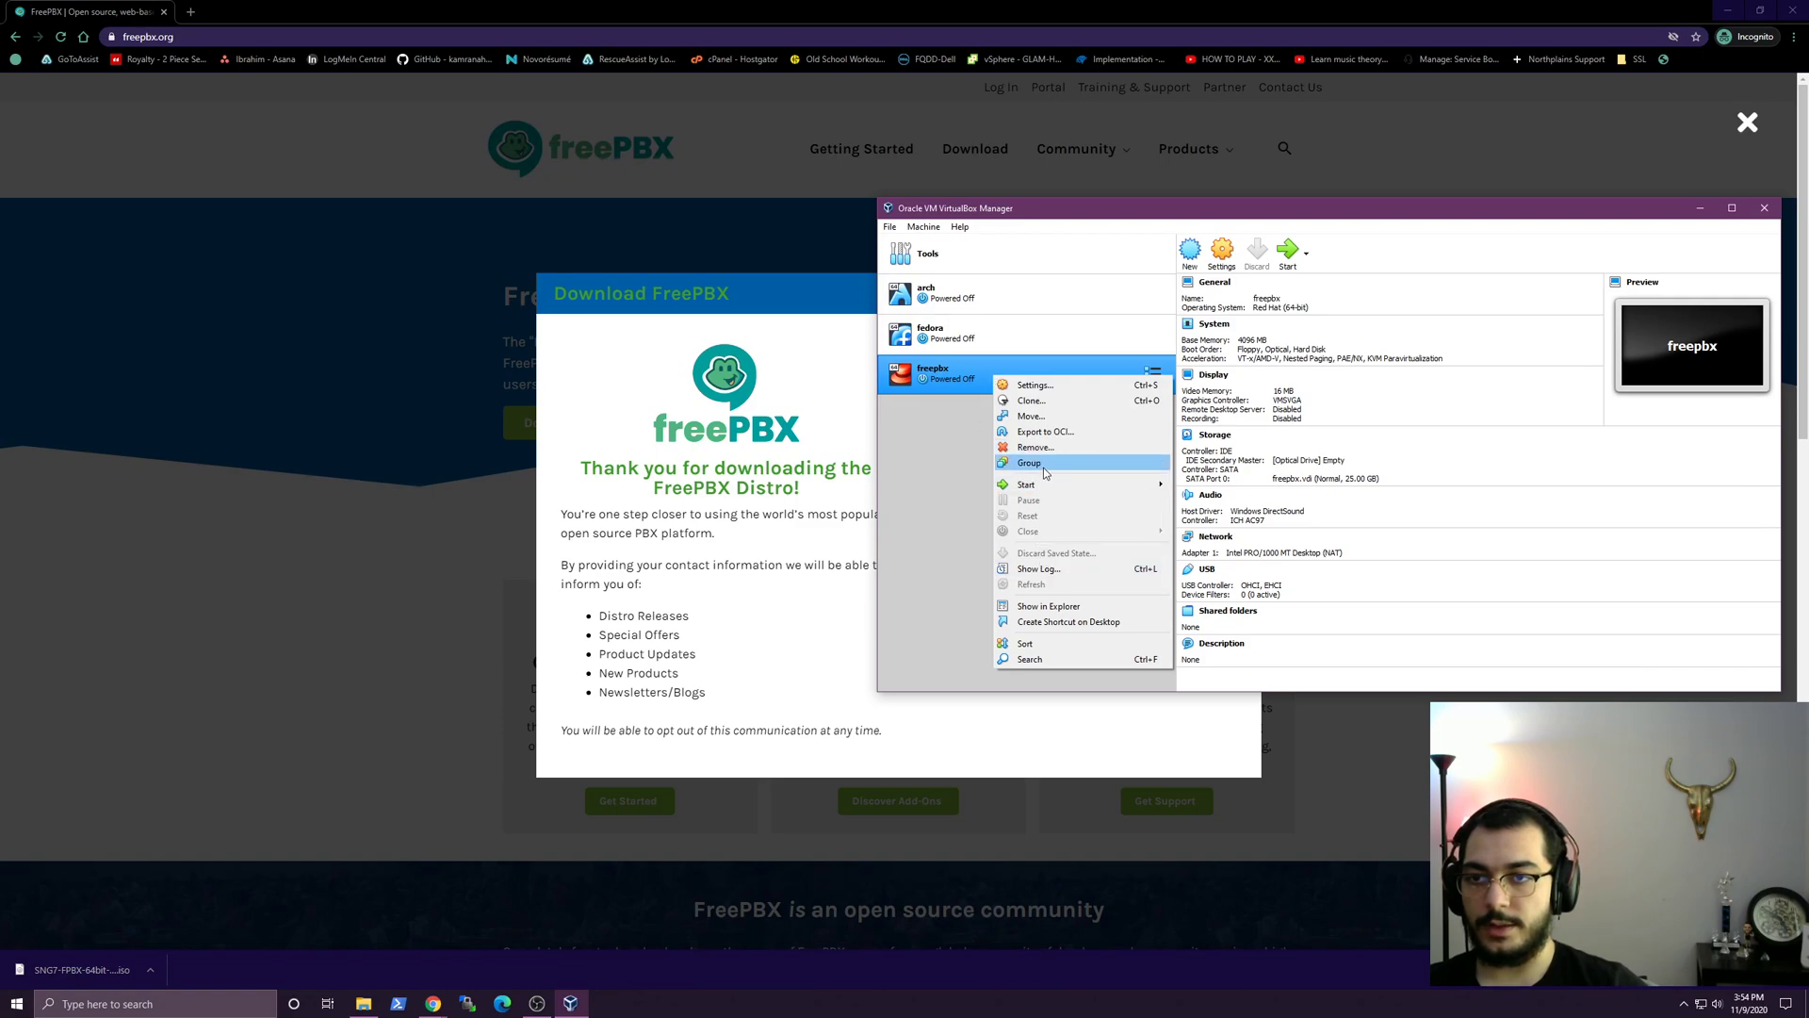
Load the SNG7-FPBX-64bit-2008-1 ISO into freepbx's optical drive as a live CD/DVD.
{"action": "left_click", "coordinate": [1035, 384]}
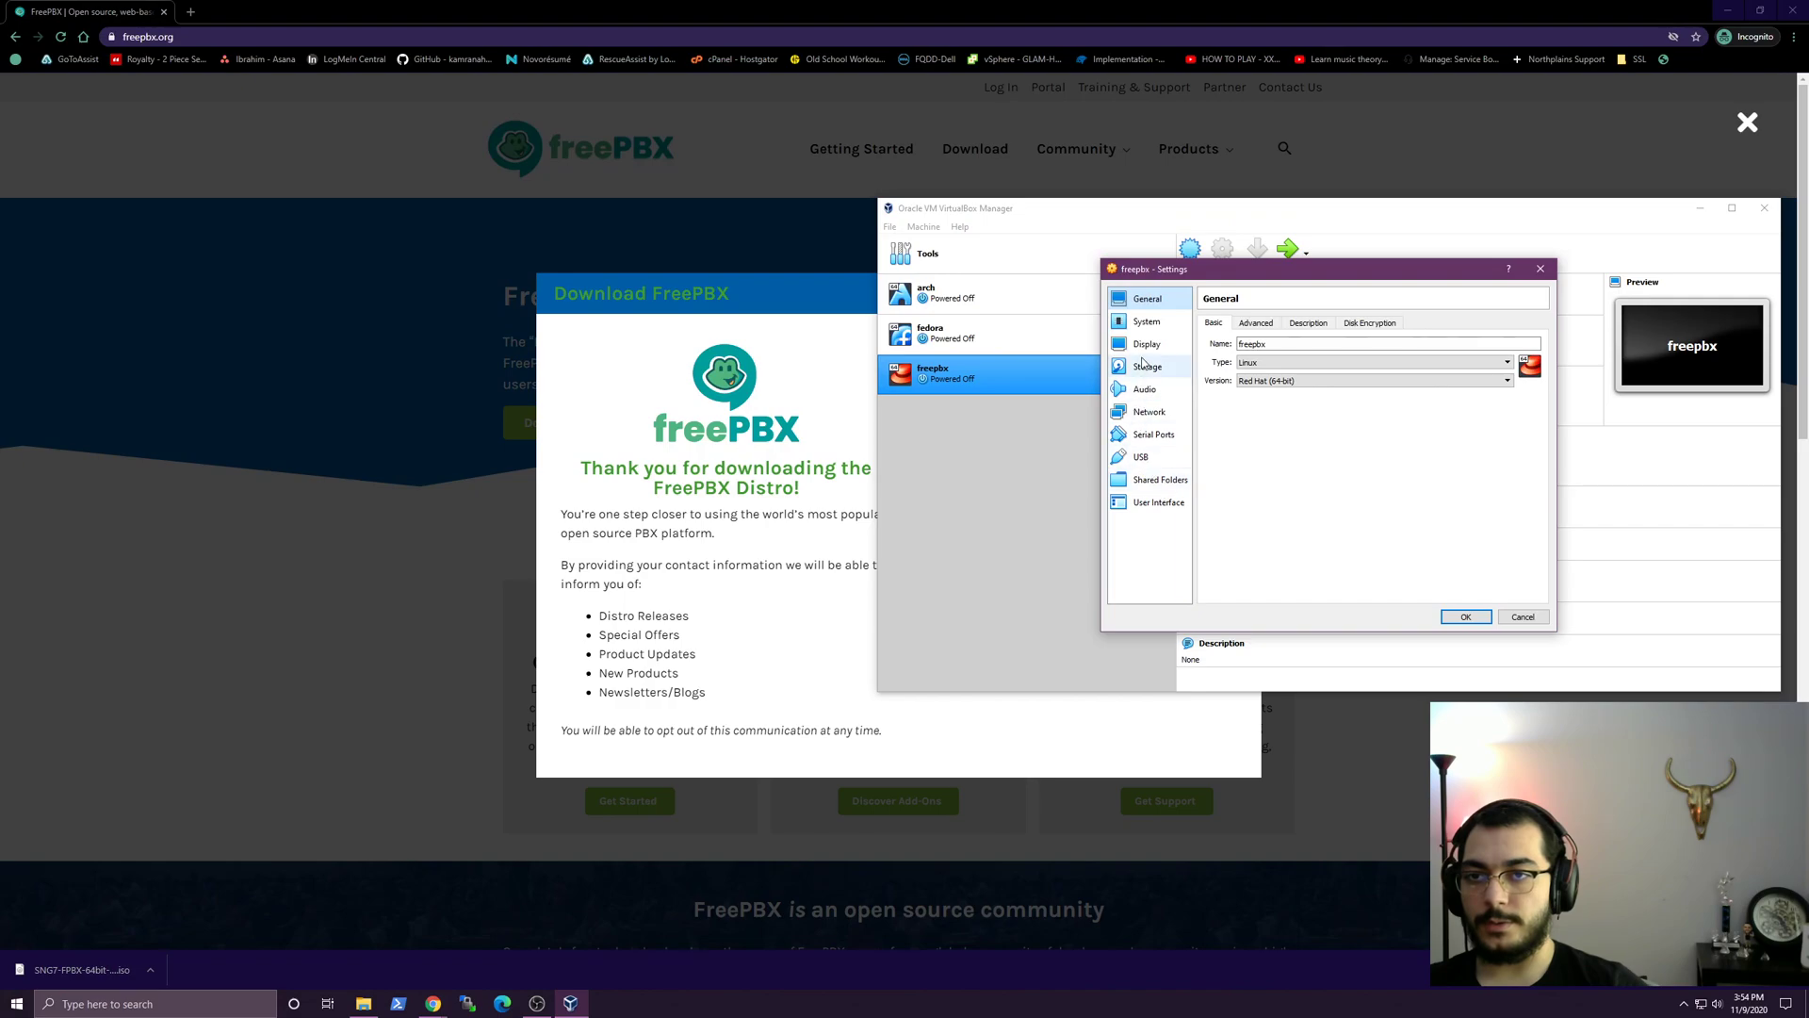
{"action": "left_click", "coordinate": [1147, 365]}
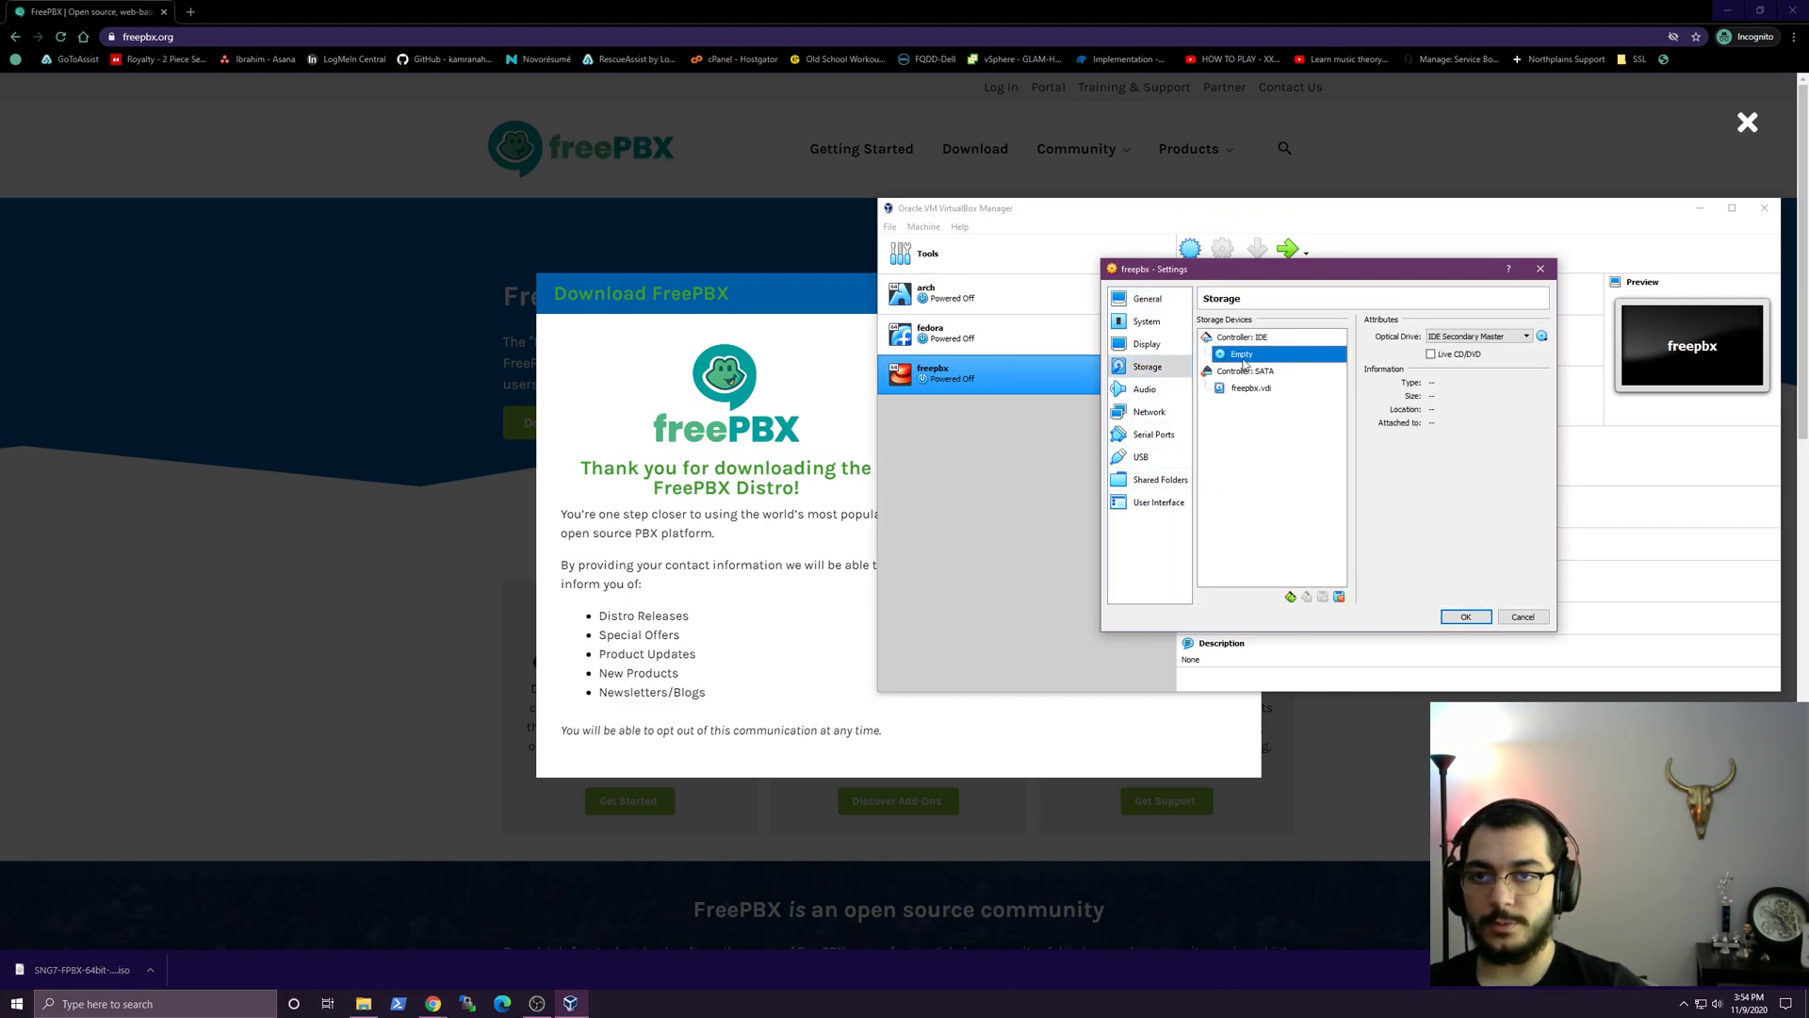
{"action": "left_click", "coordinate": [1527, 336]}
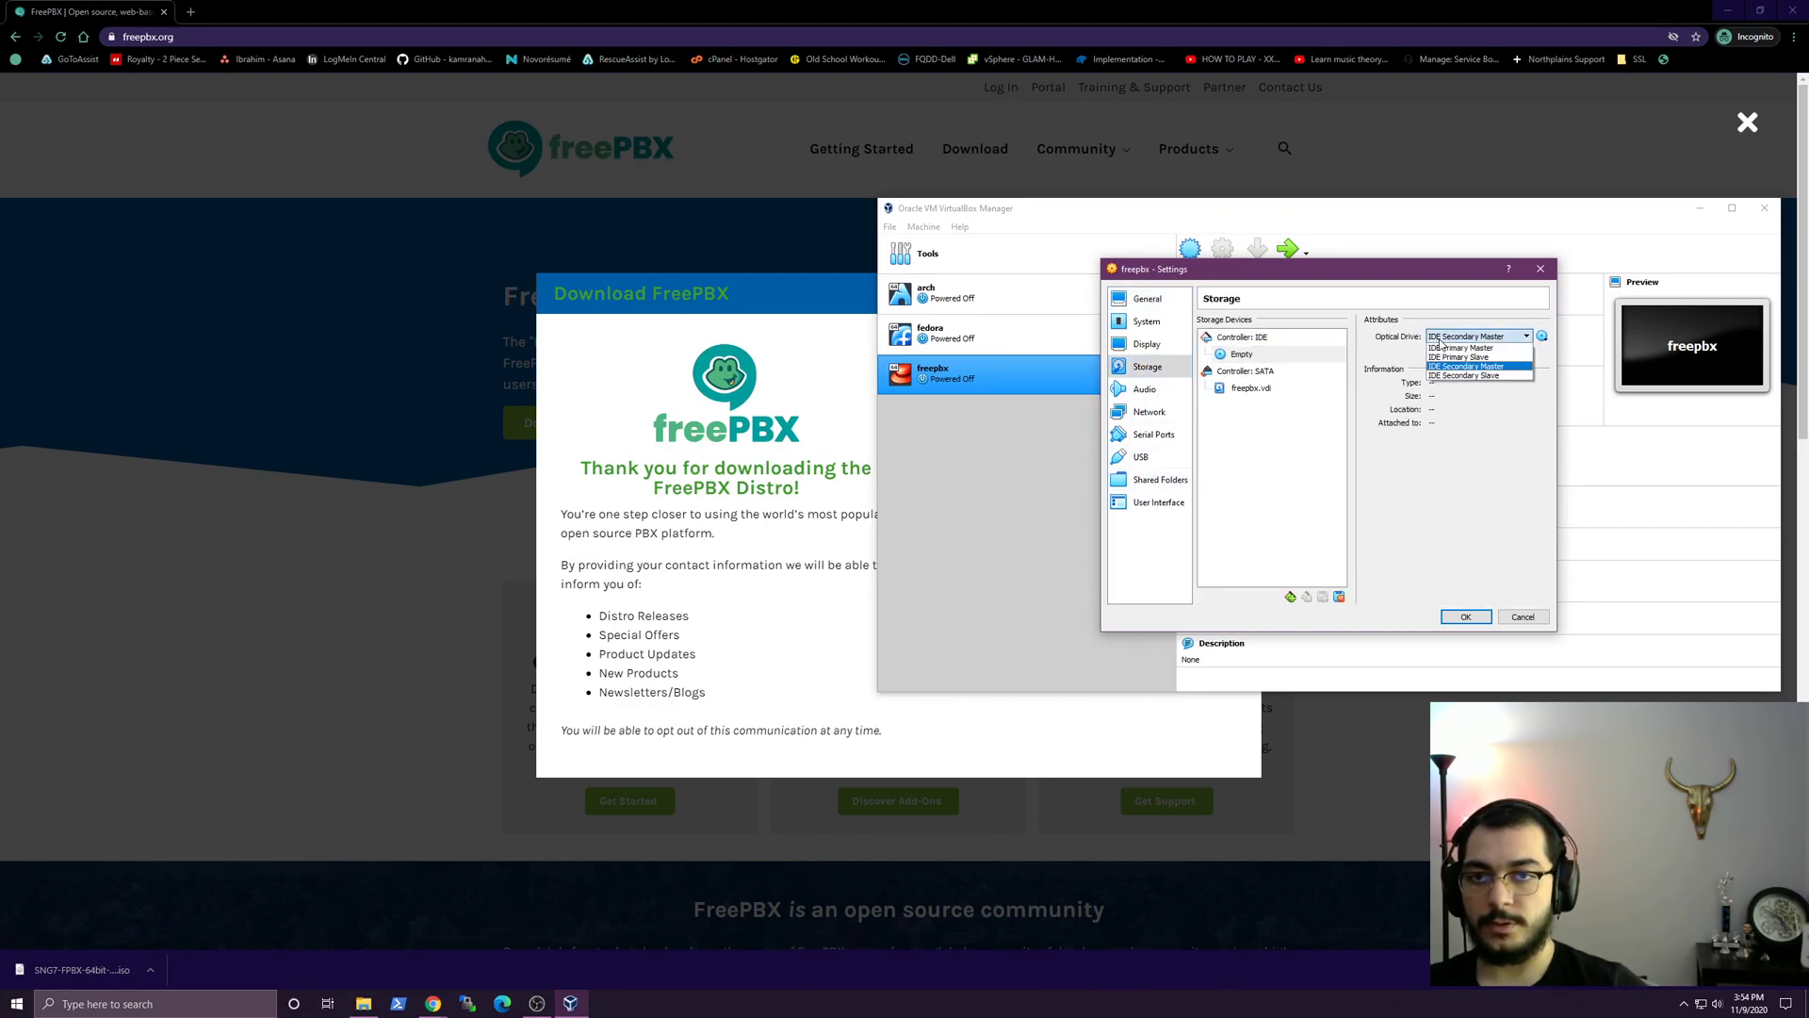
{"action": "left_click", "coordinate": [1466, 366]}
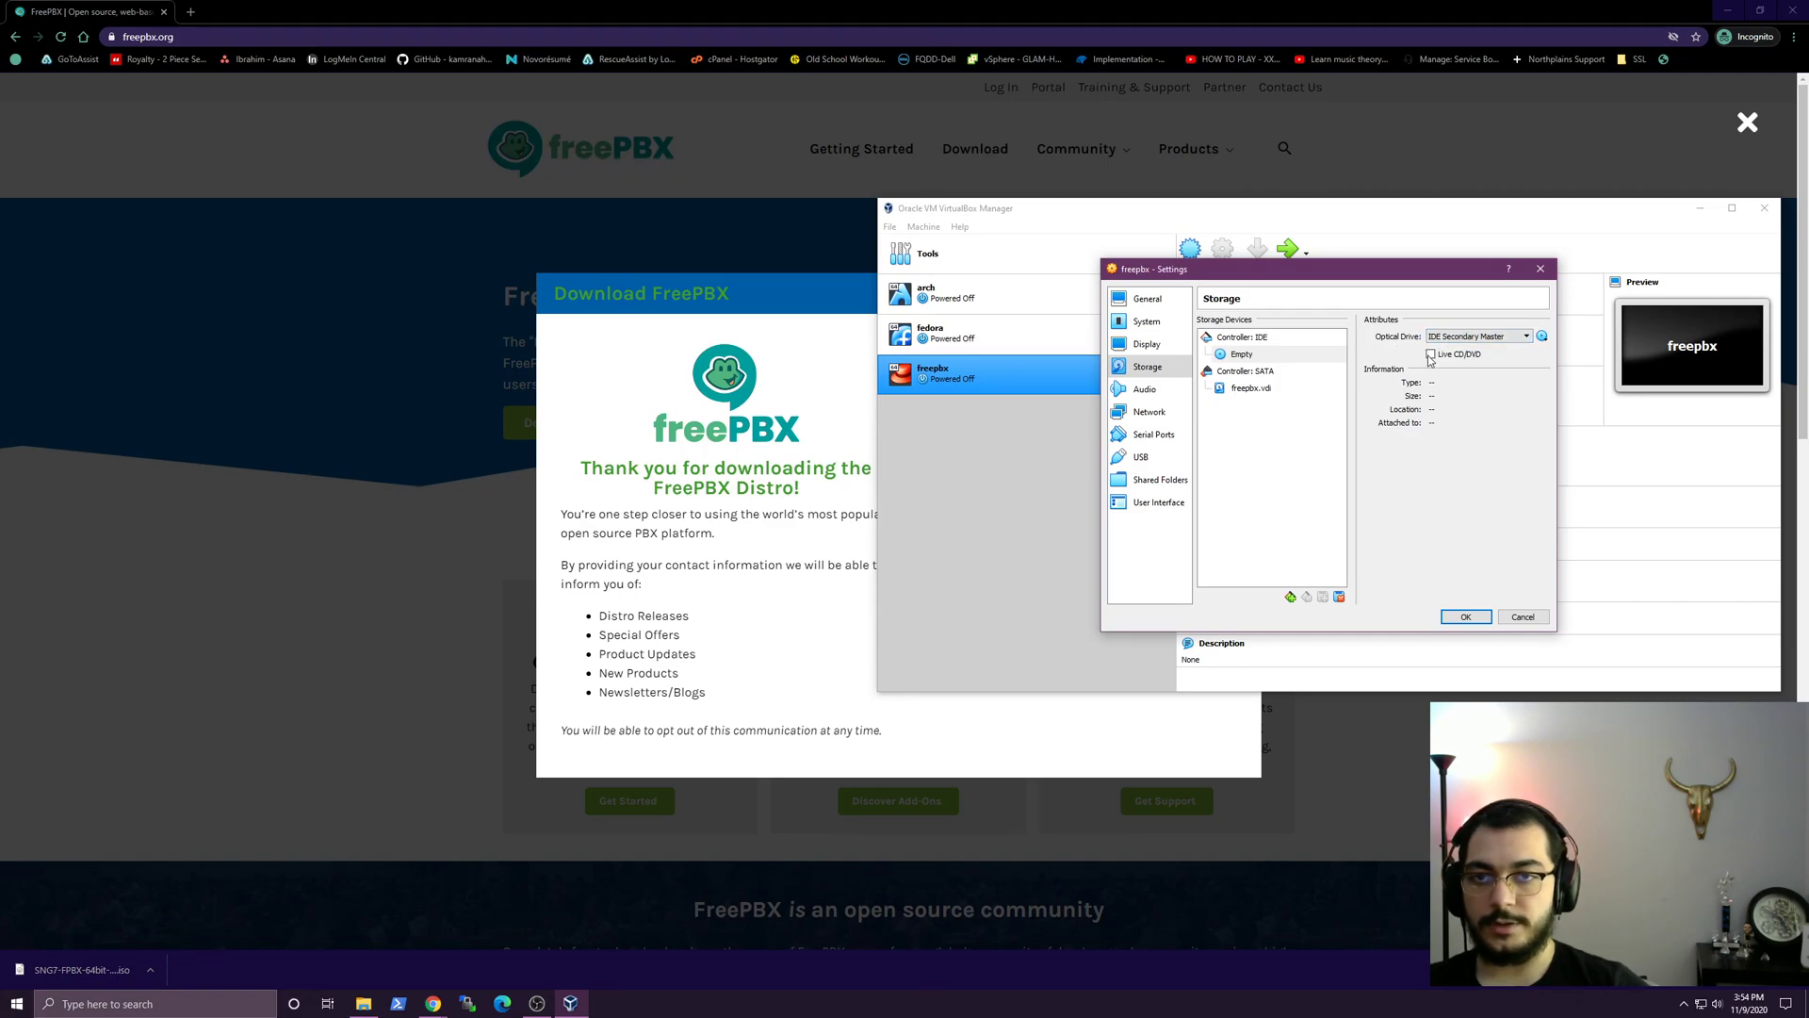
{"action": "left_click", "coordinate": [1542, 336]}
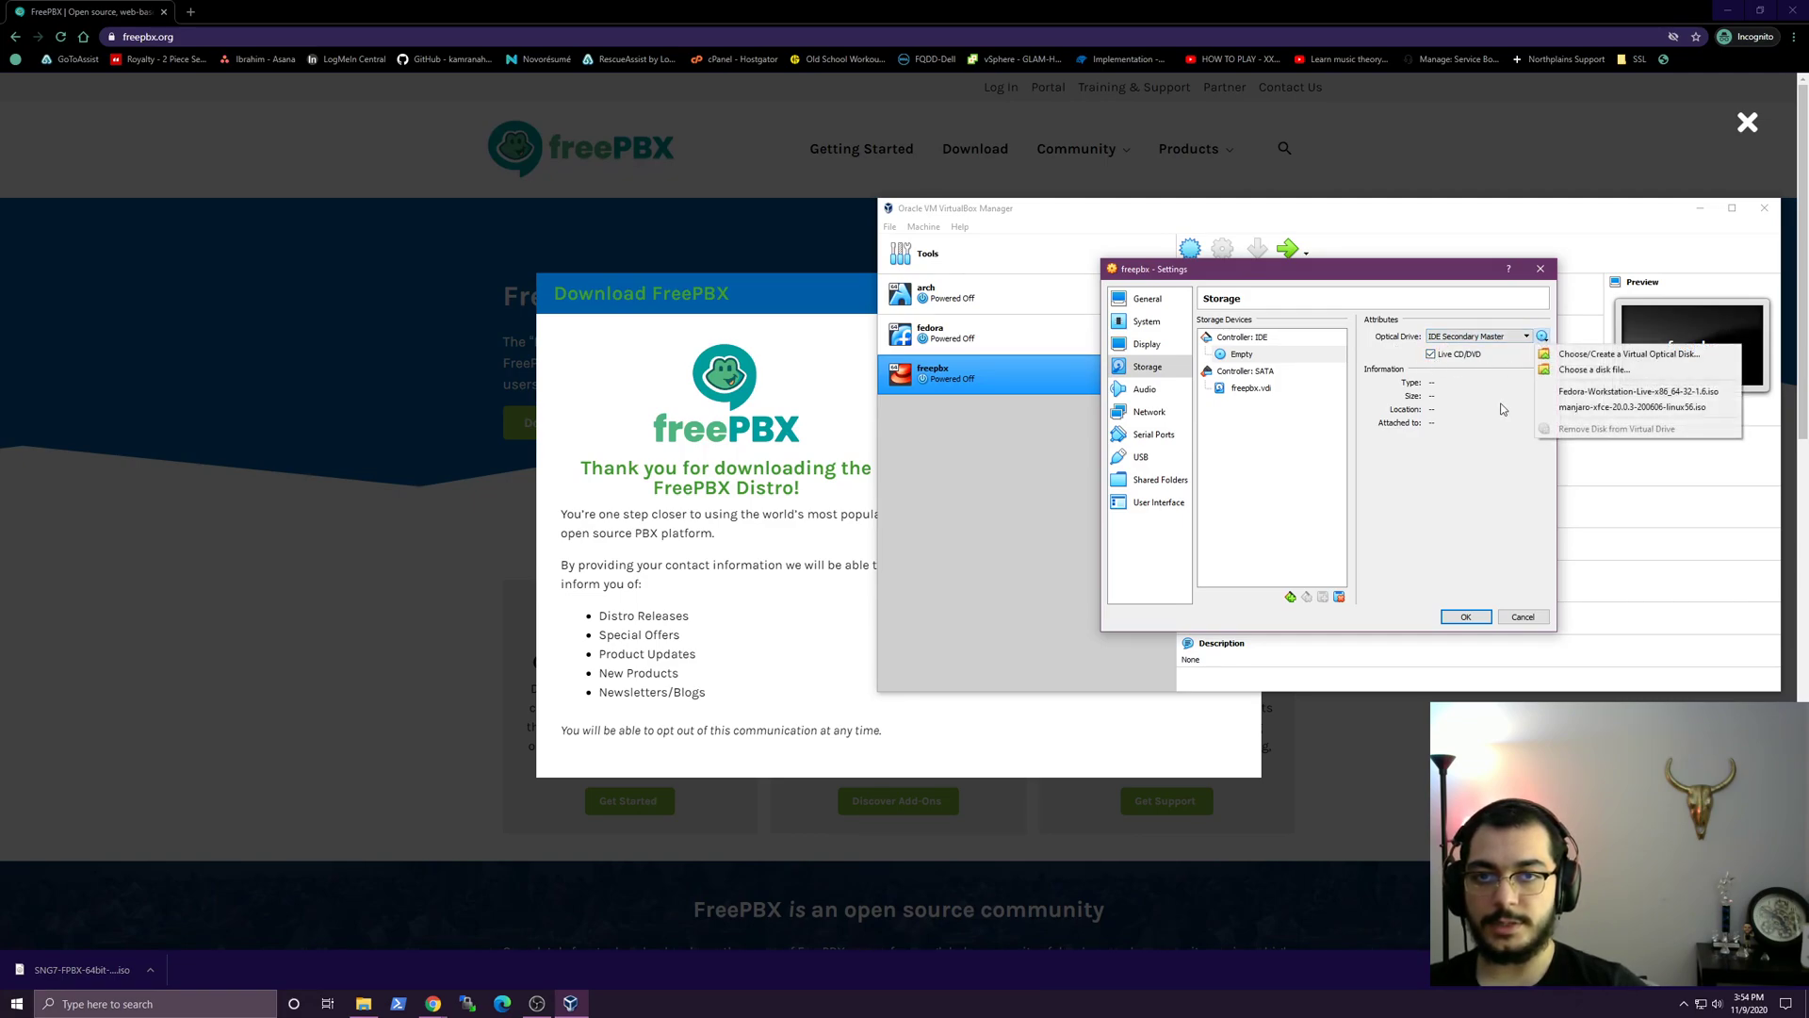
{"action": "mouse_move", "coordinate": [1630, 353]}
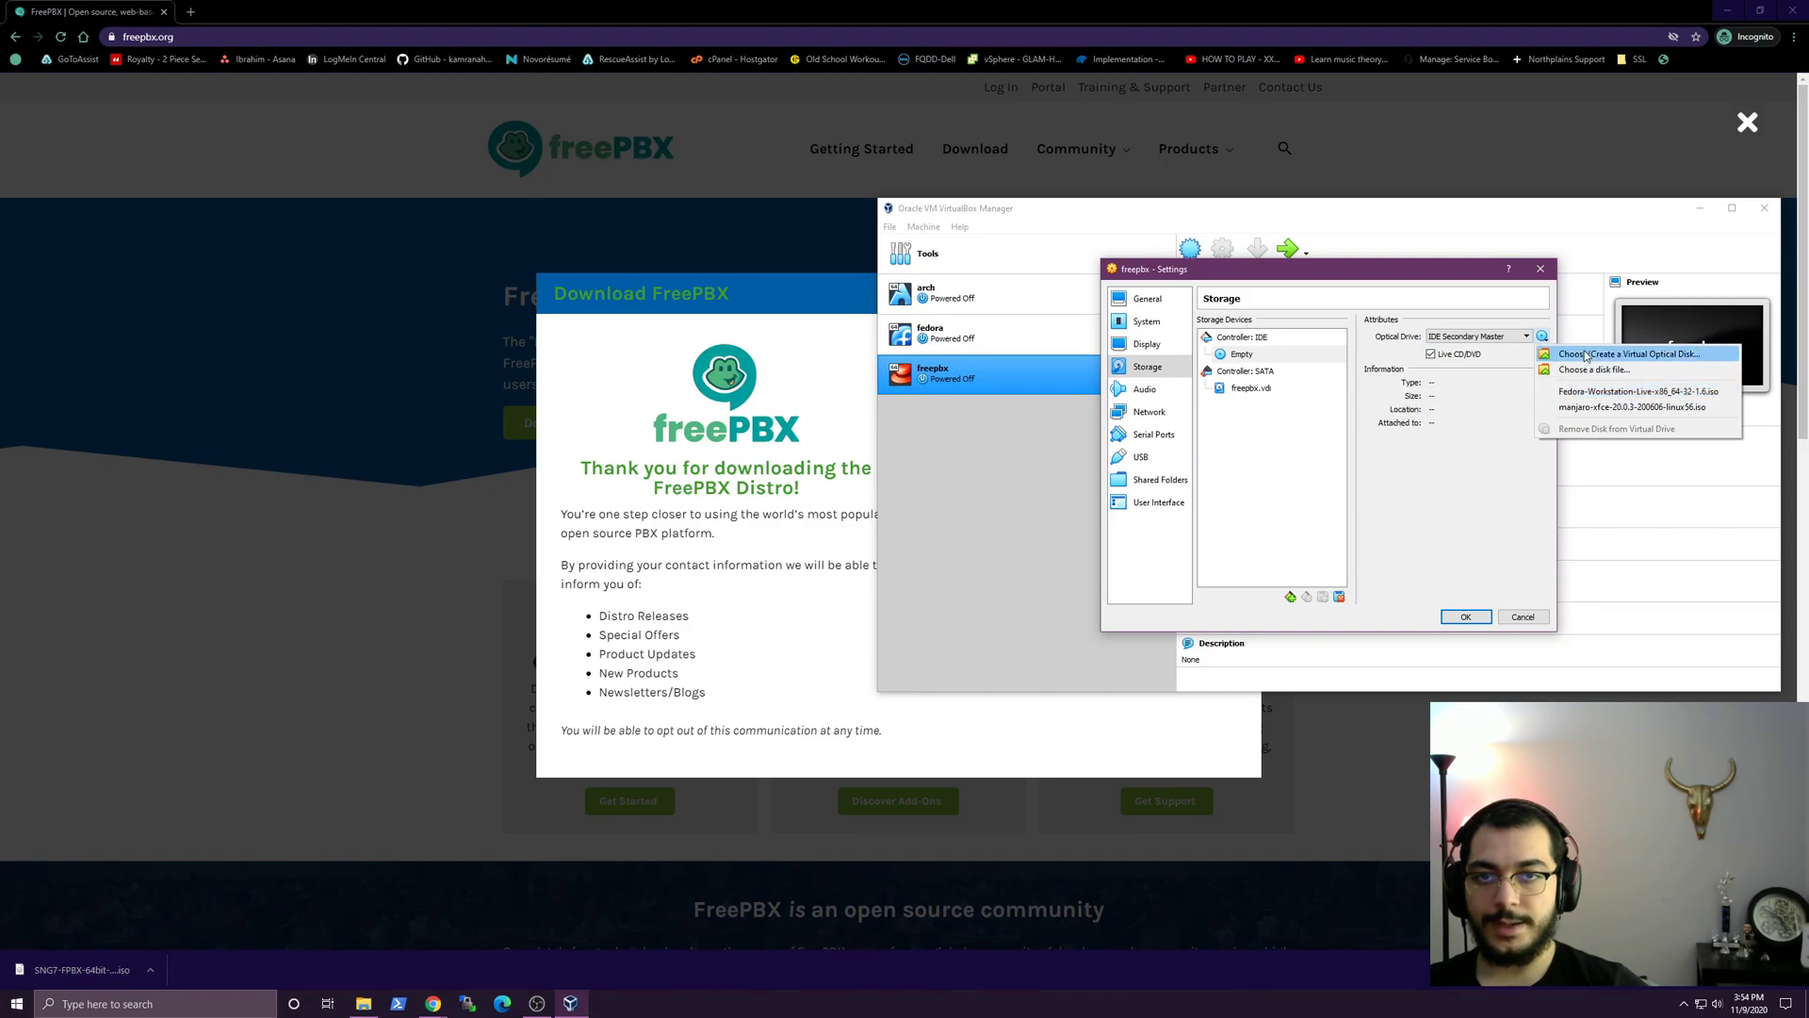
{"action": "left_click", "coordinate": [1593, 370]}
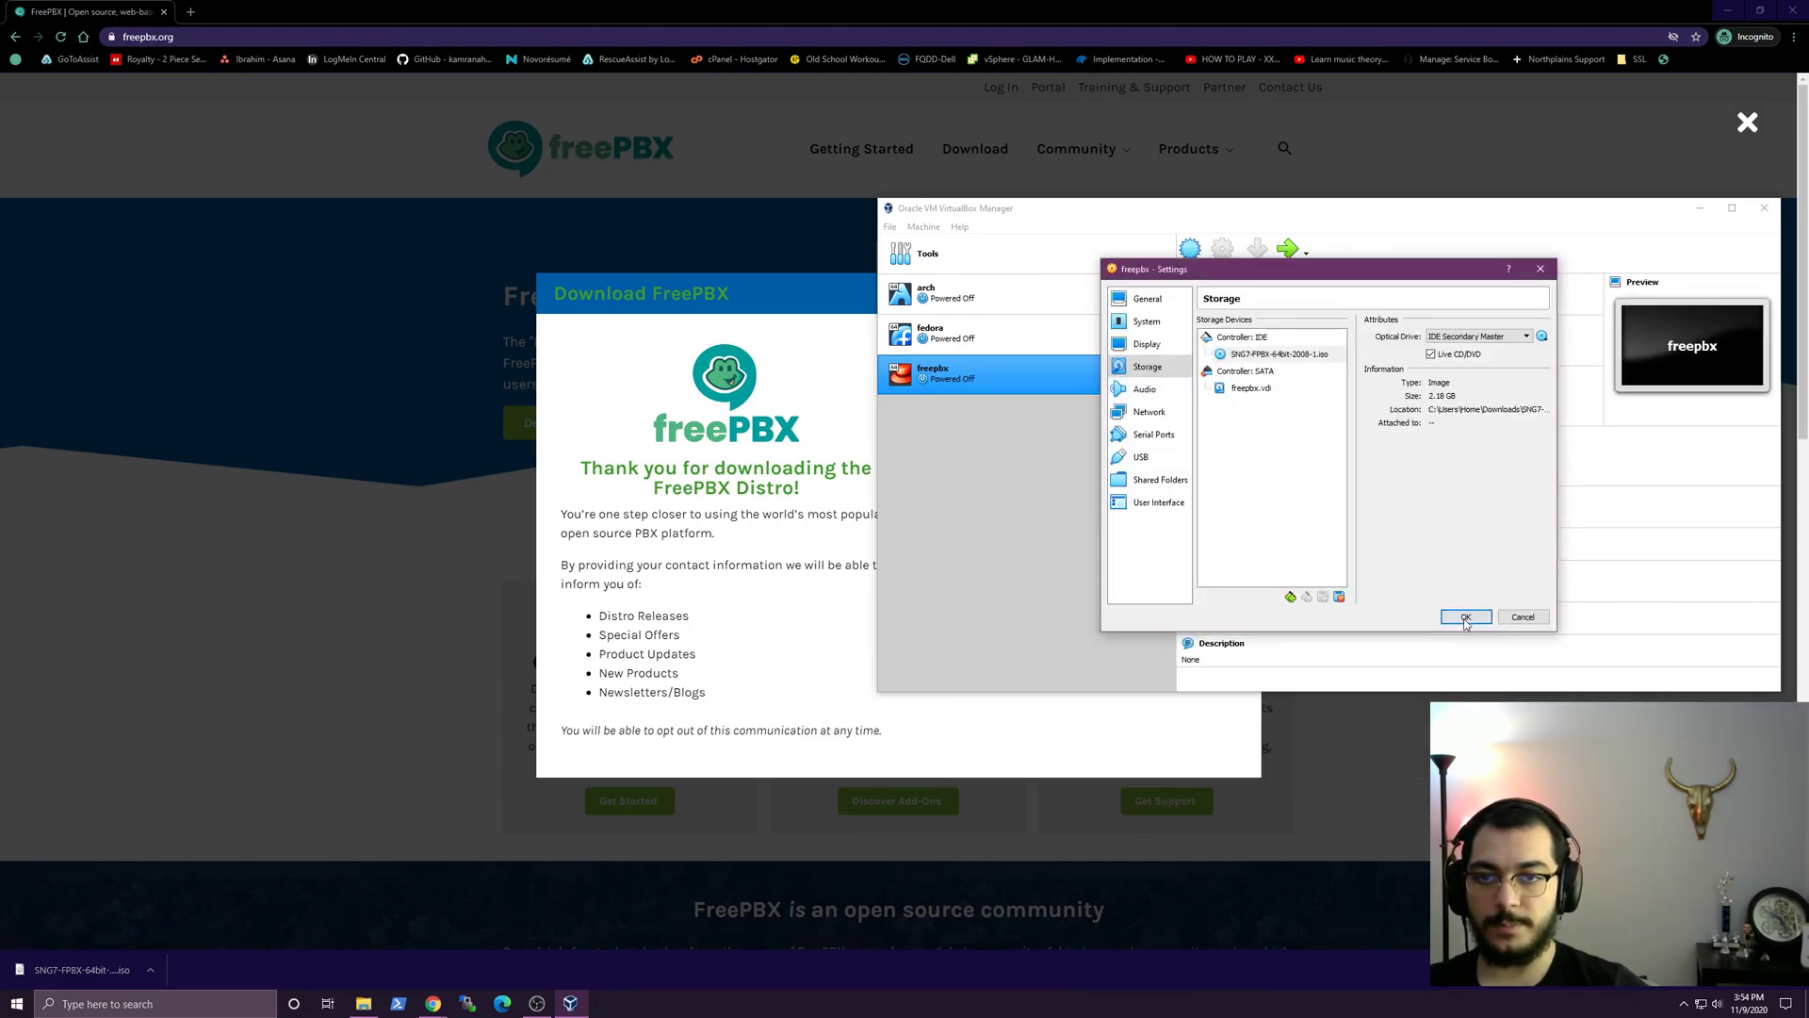
{"action": "left_click", "coordinate": [1466, 616]}
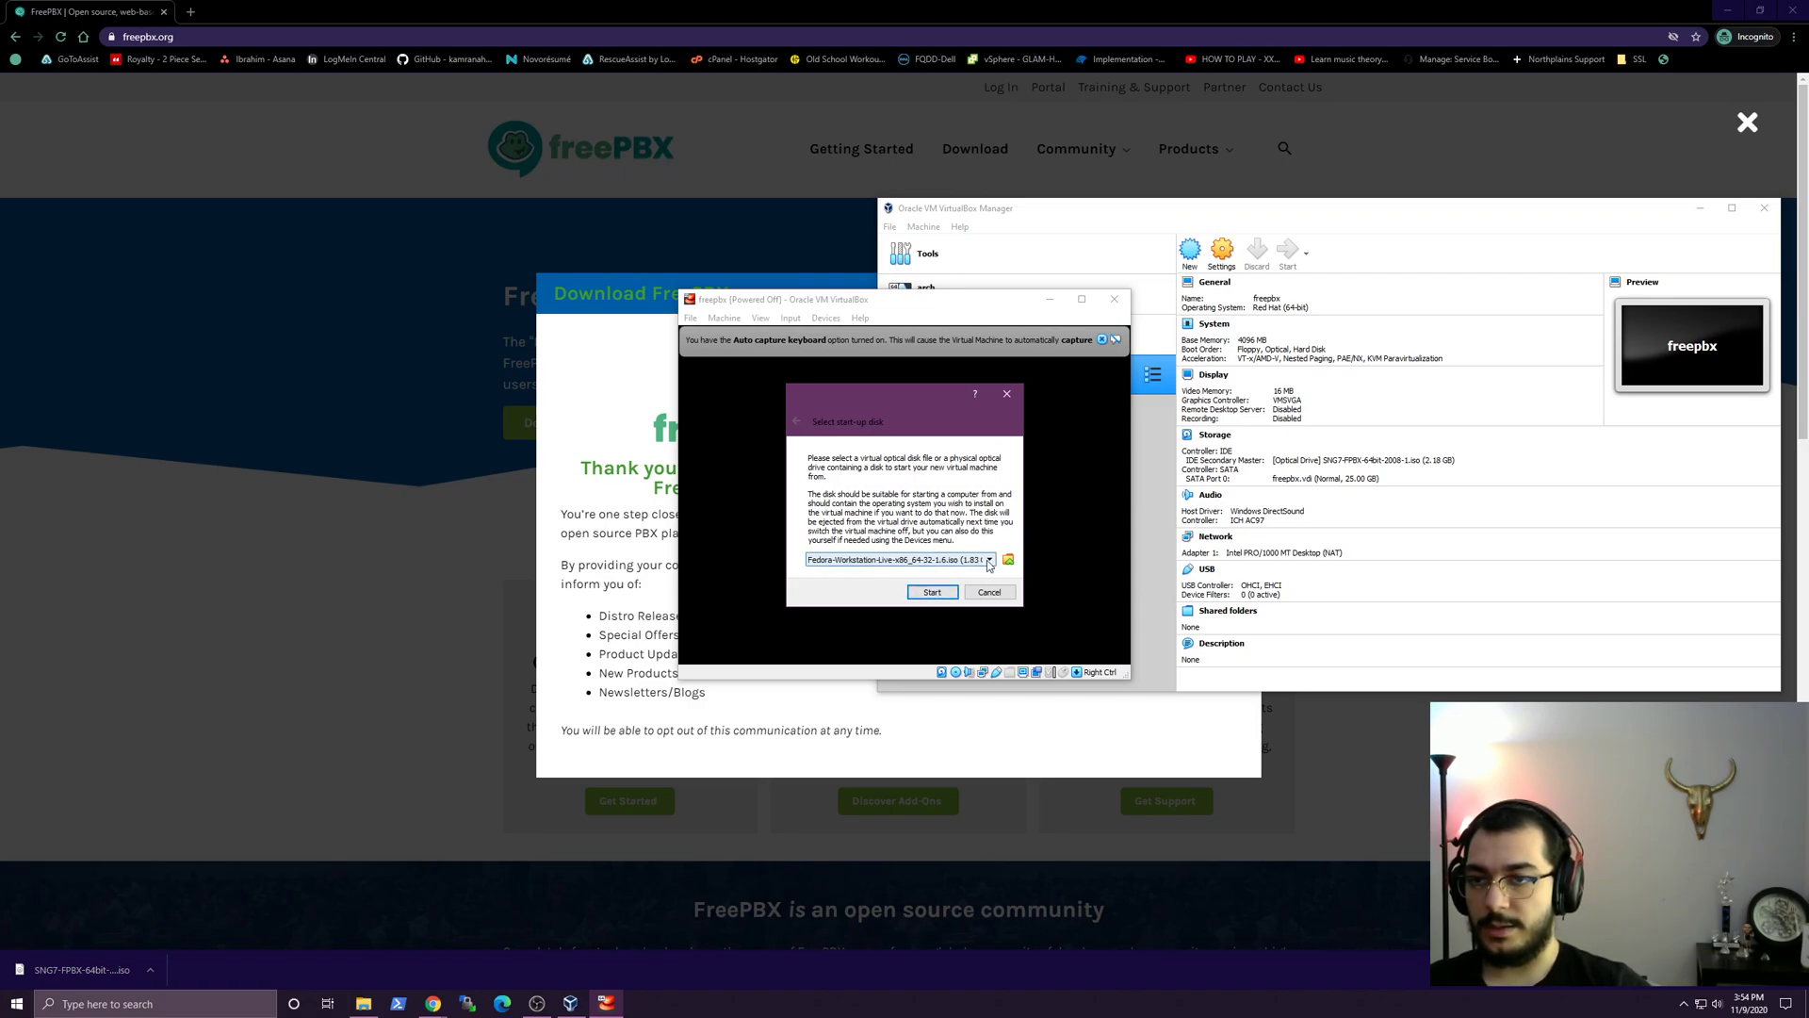
Start the freepbx VM and choose the start-up disk to boot from.
{"action": "left_click", "coordinate": [932, 592]}
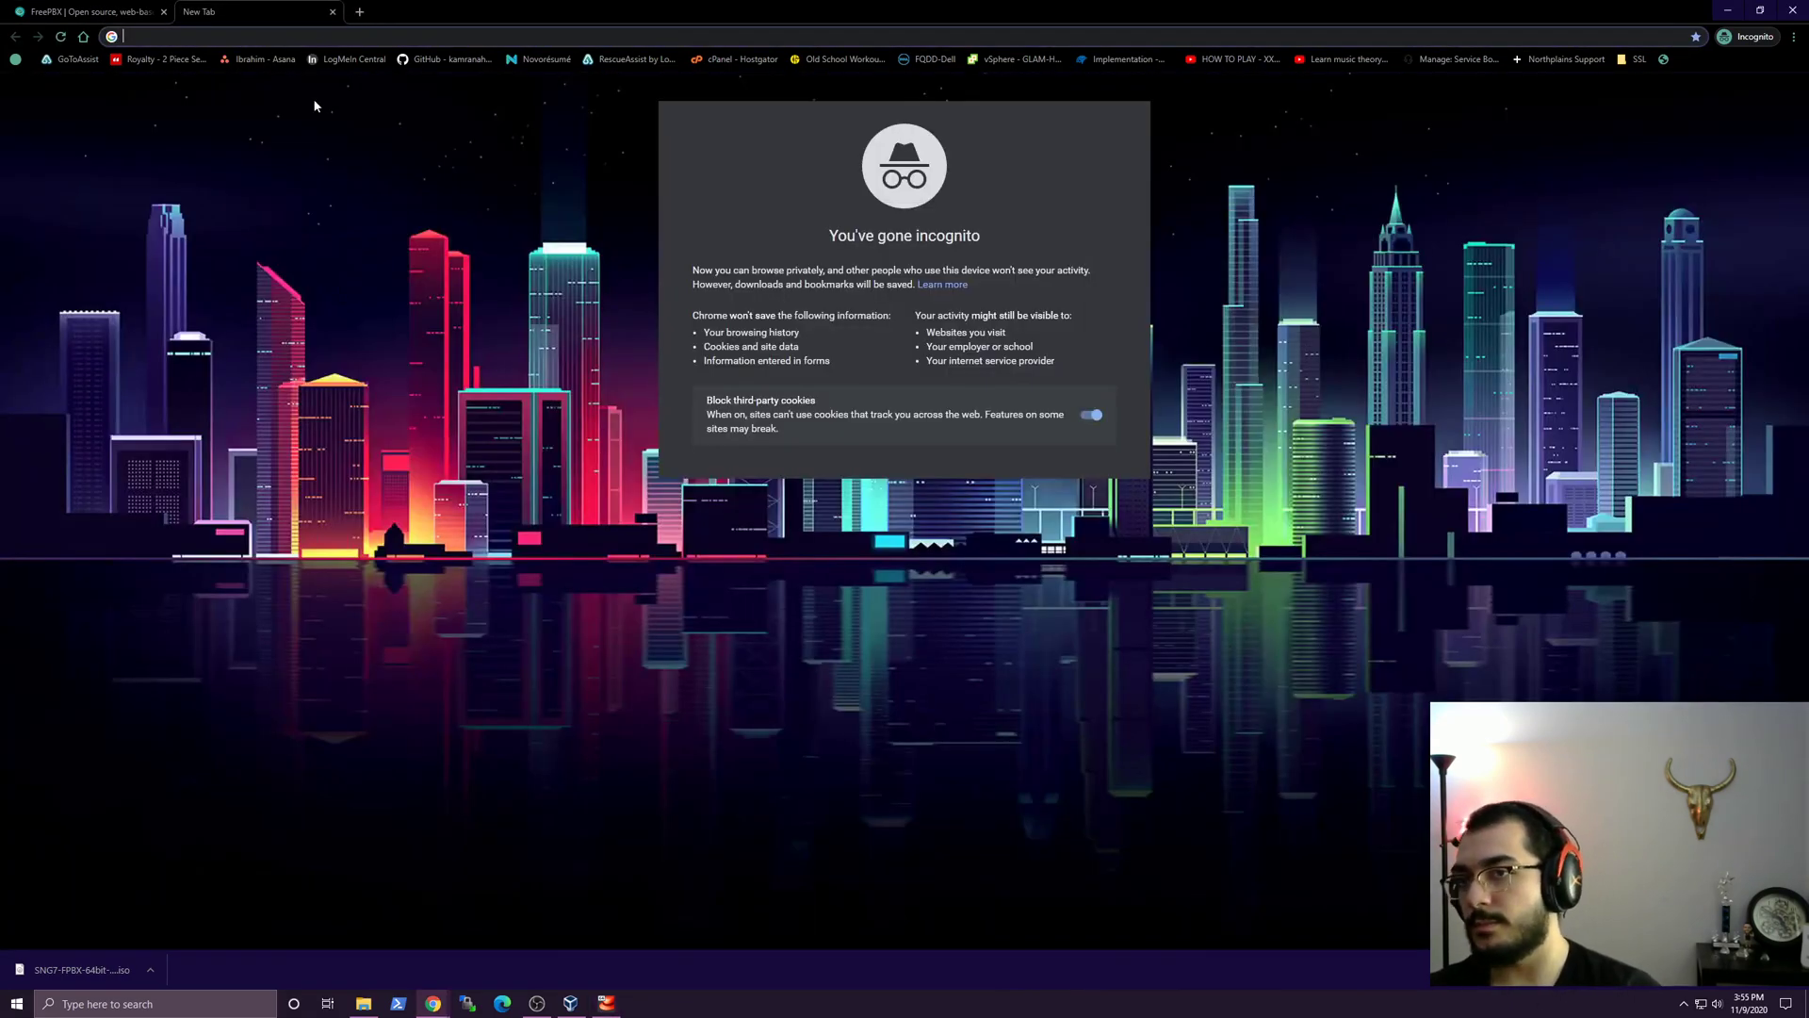
Search Google for questblue, then for 'did providers'.
{"action": "type", "text": "questb"}
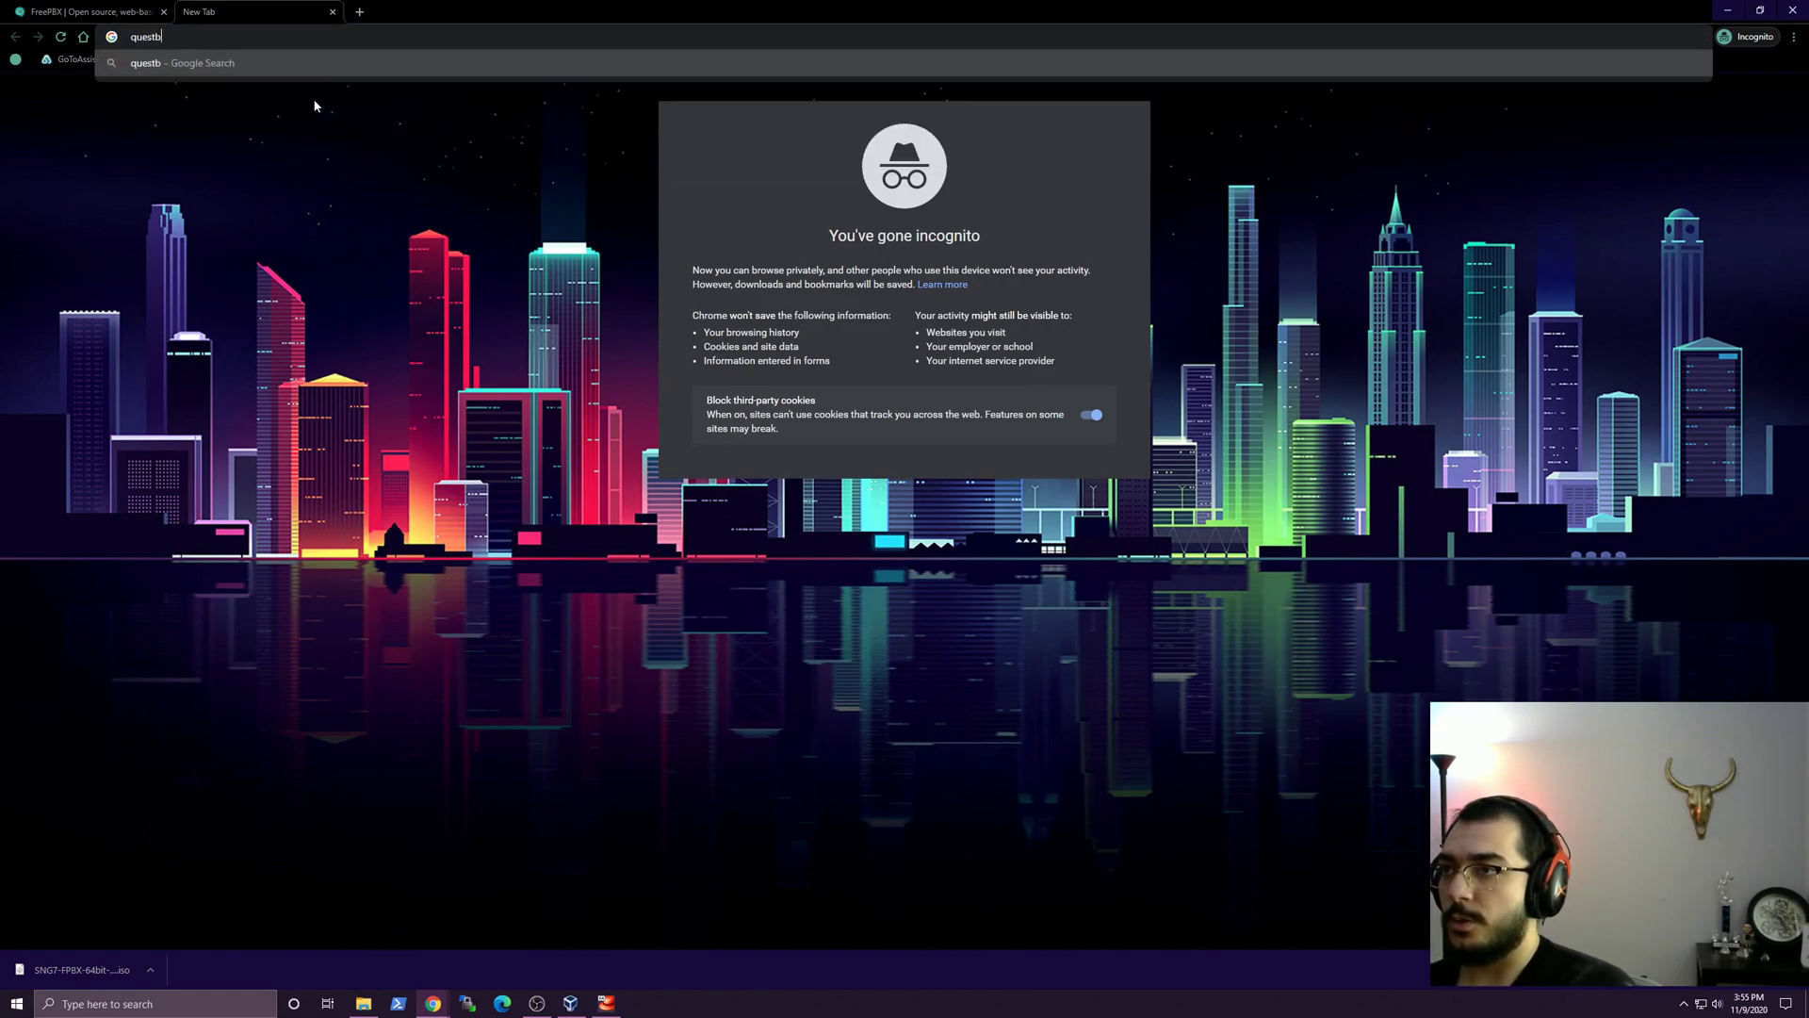
{"action": "key", "text": "Enter"}
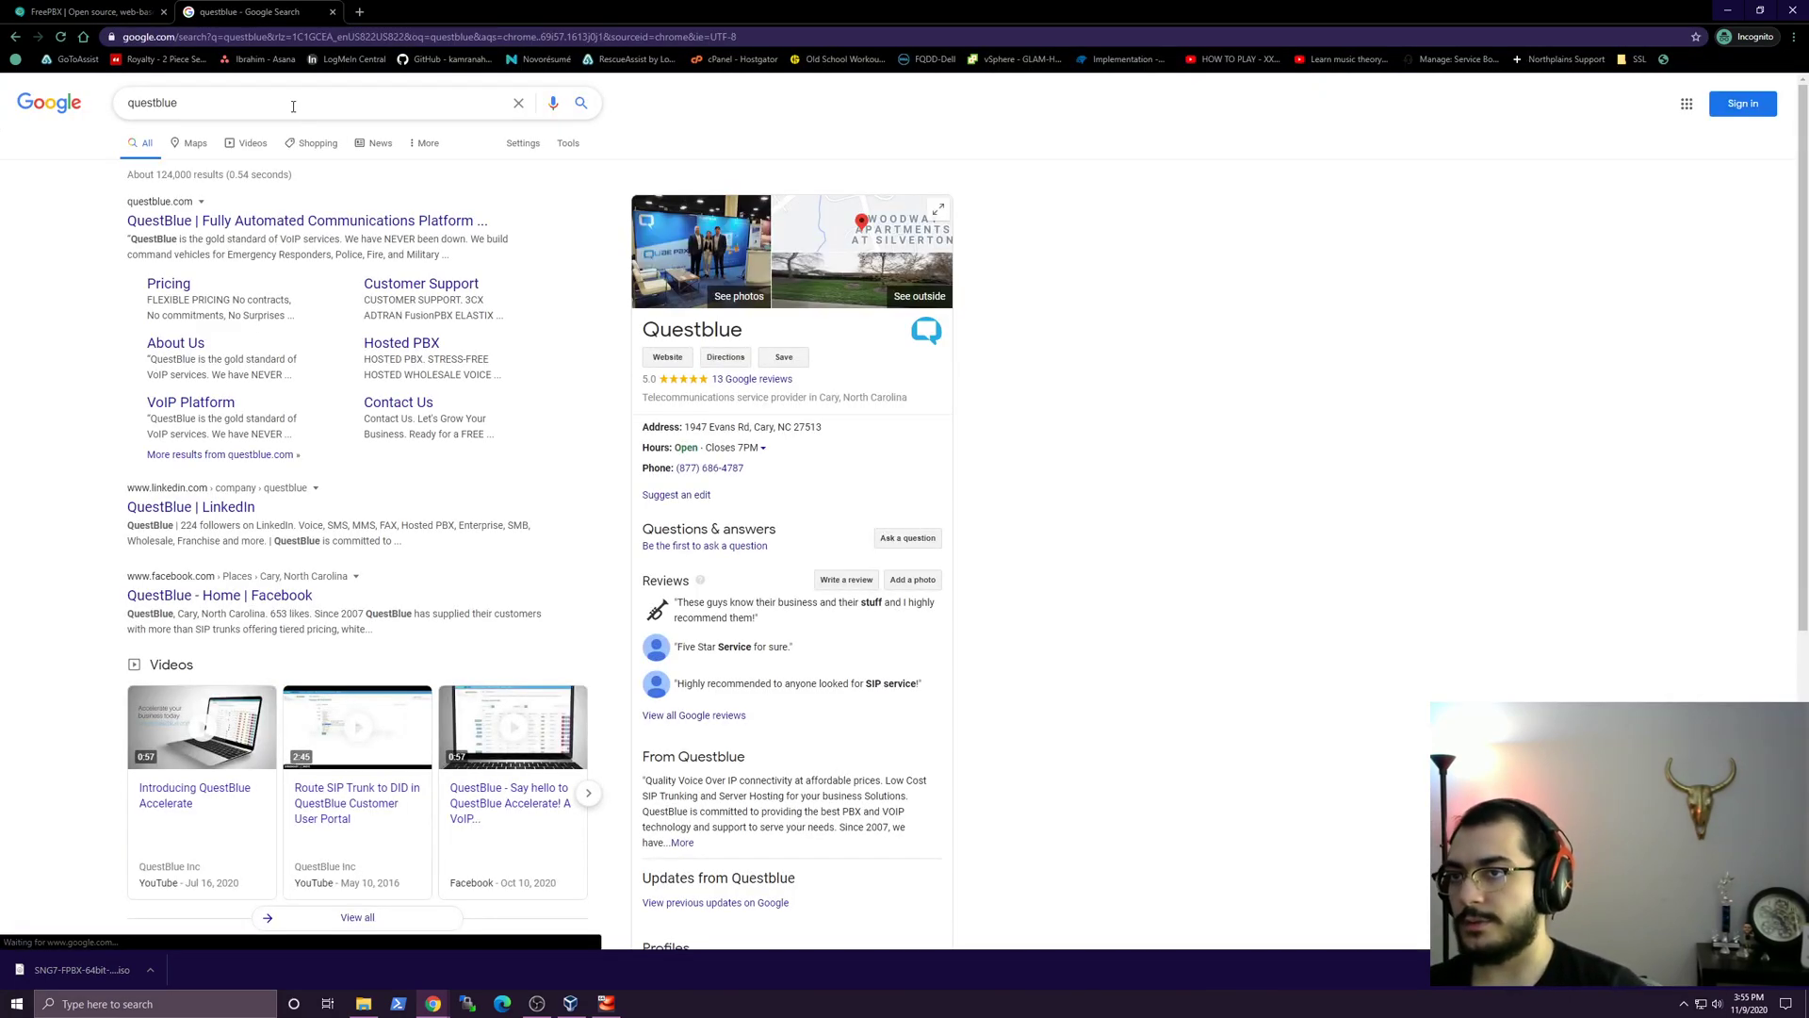
{"action": "type", "text": "did pro"}
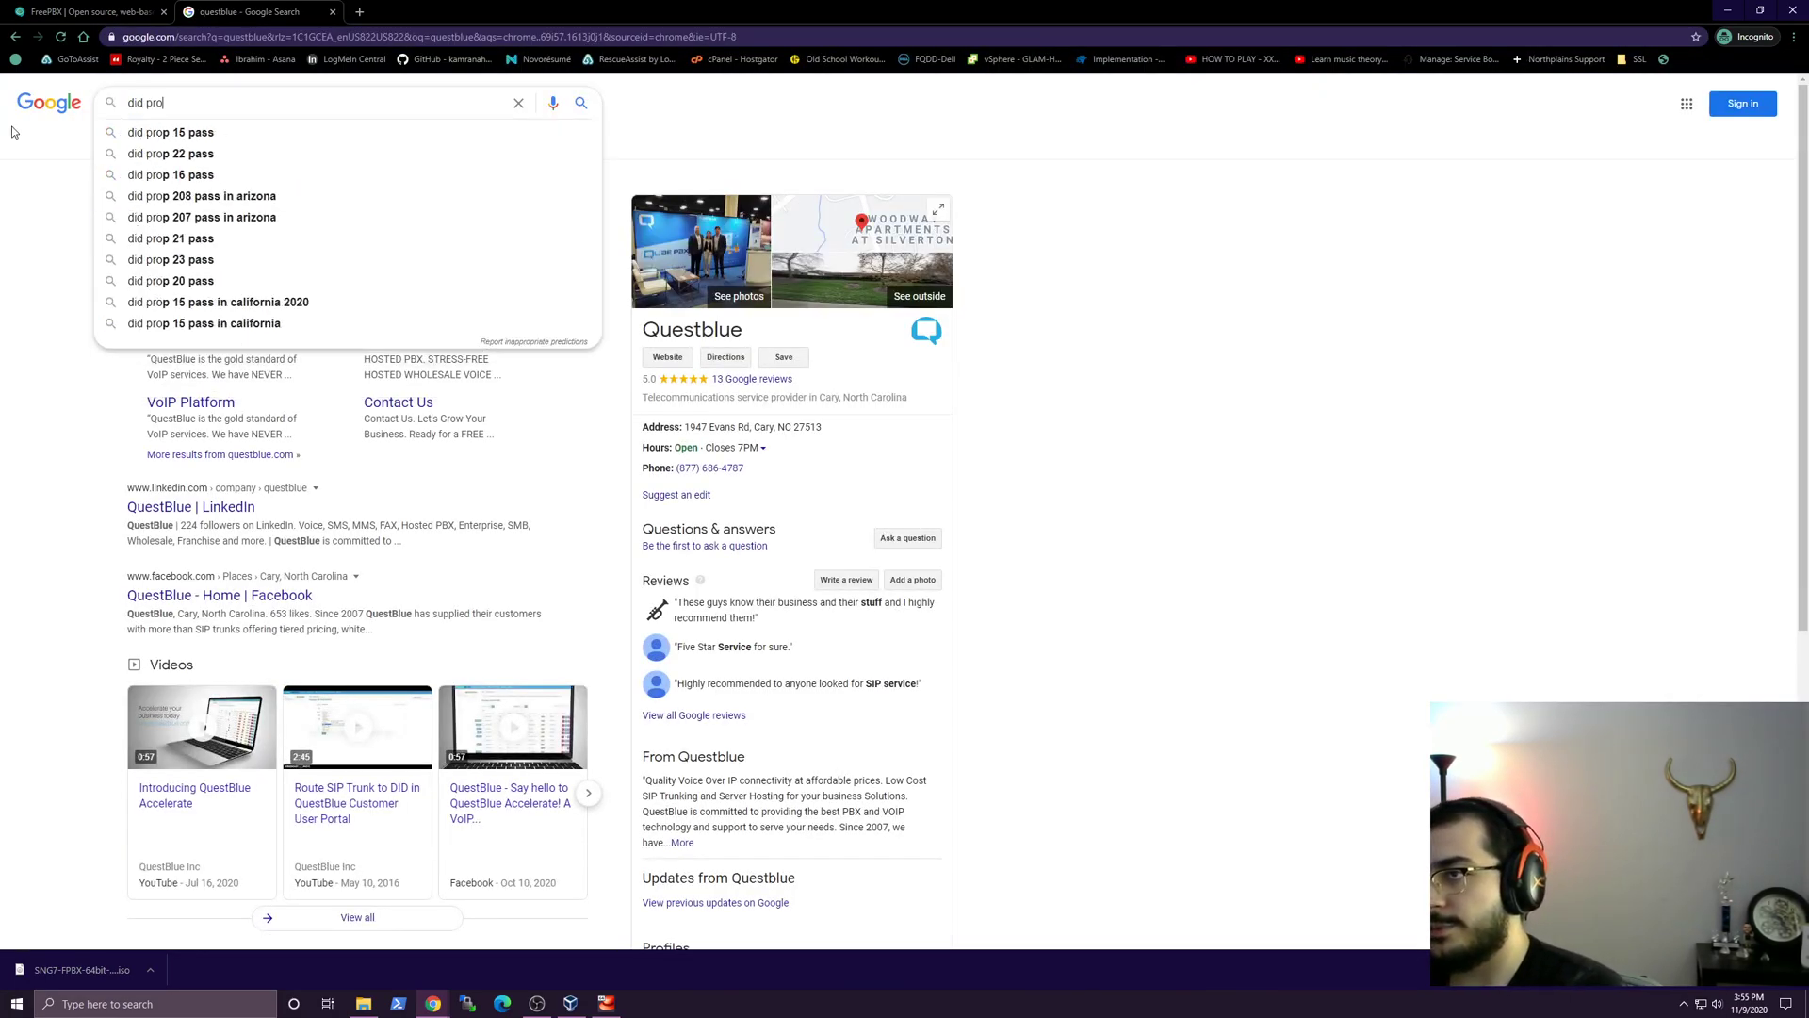
{"action": "type", "text": "did providers"}
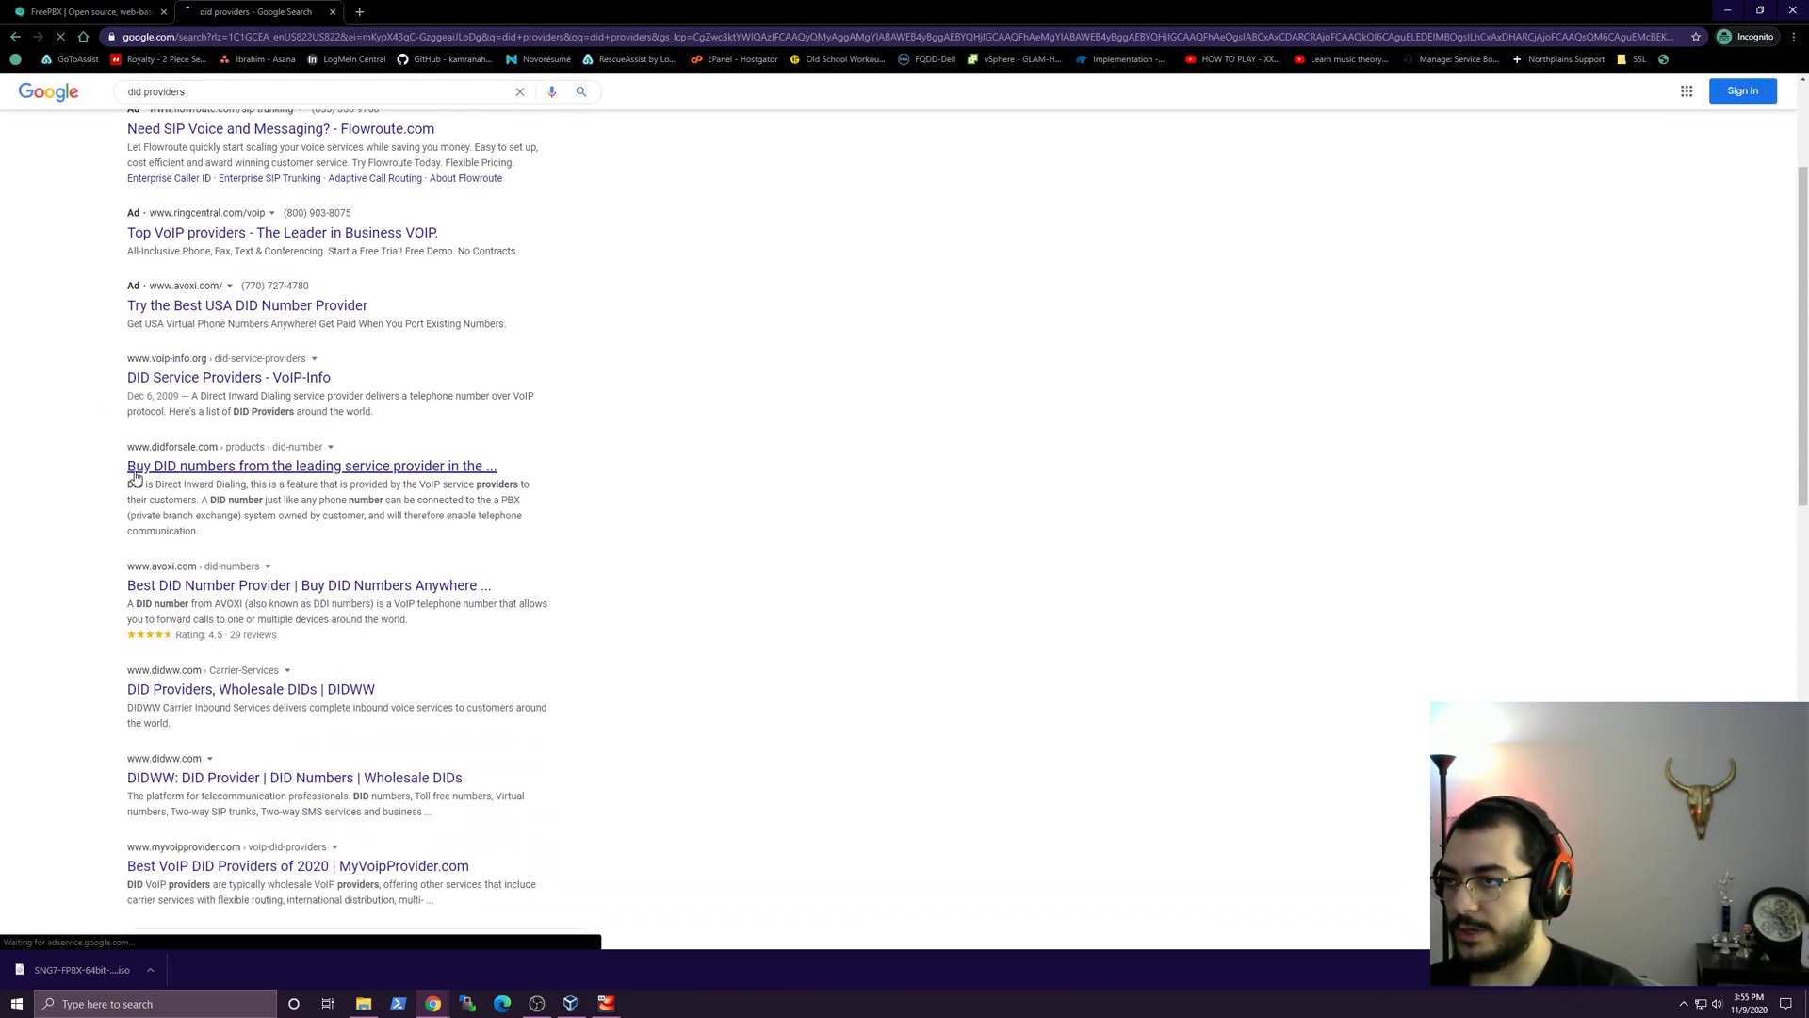
{"action": "left_click", "coordinate": [304, 466]}
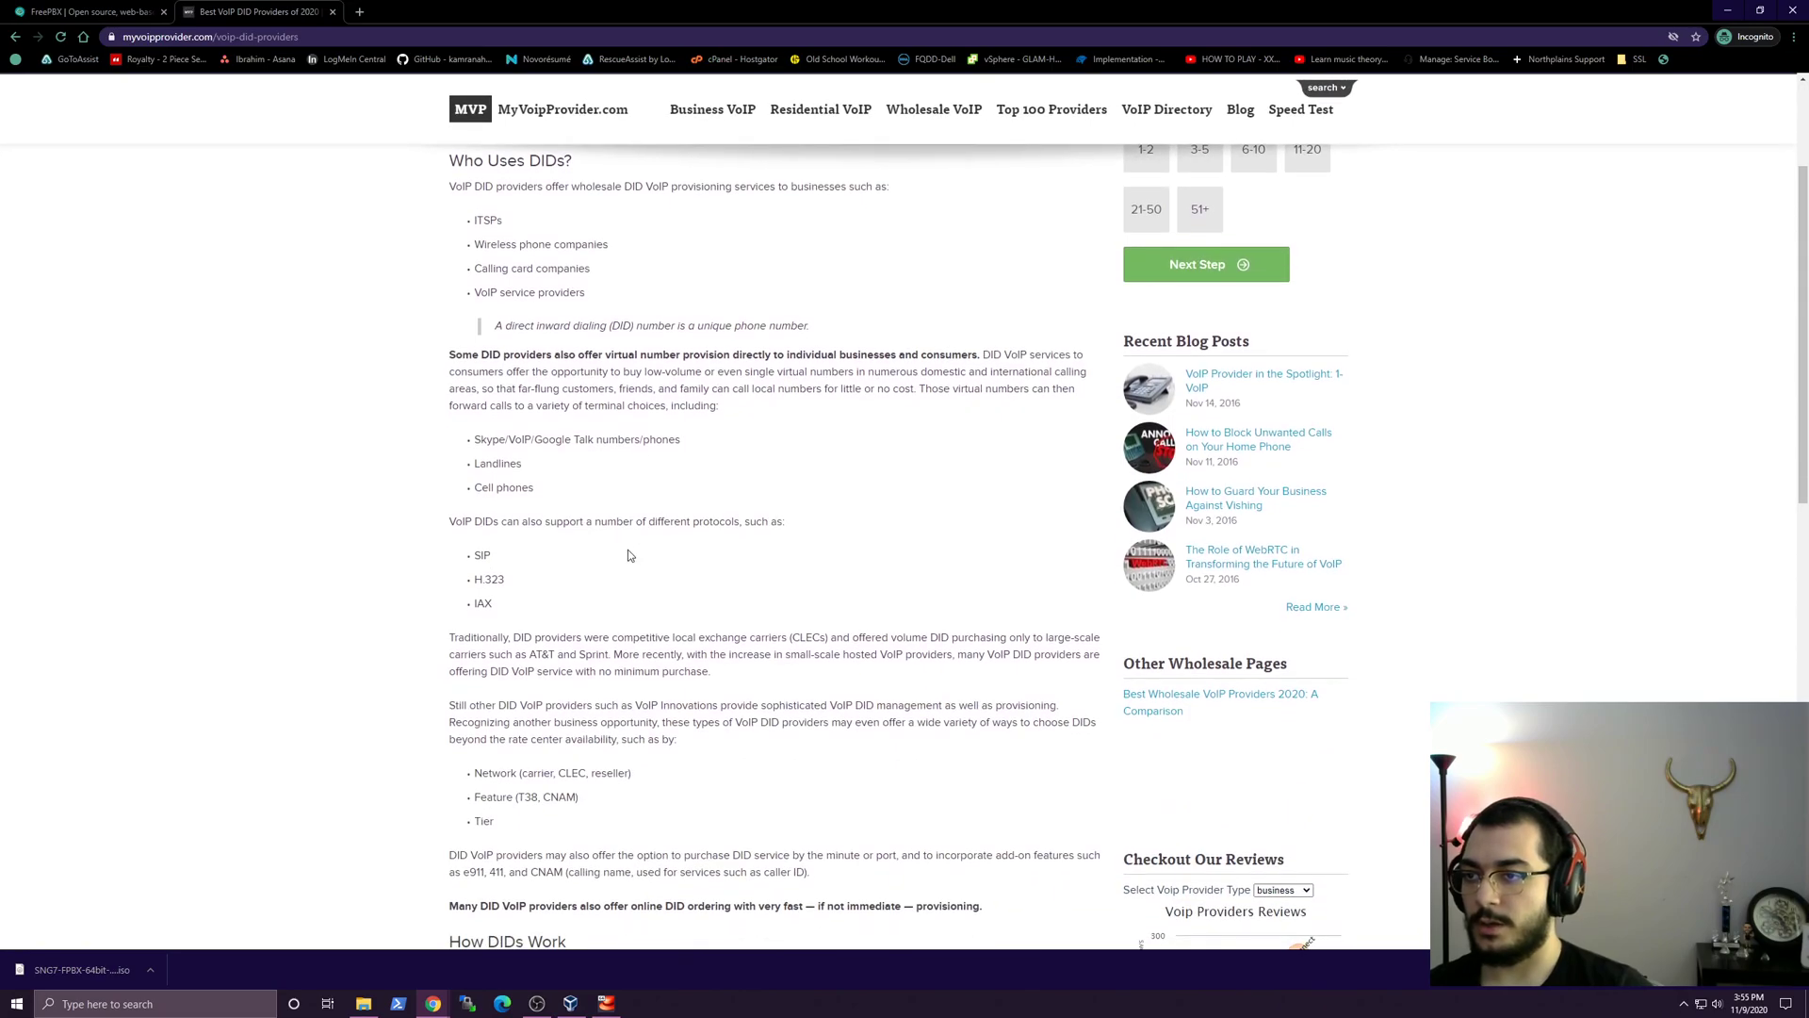
{"action": "scroll", "scroll_direction": "down", "scroll_amount": 3}
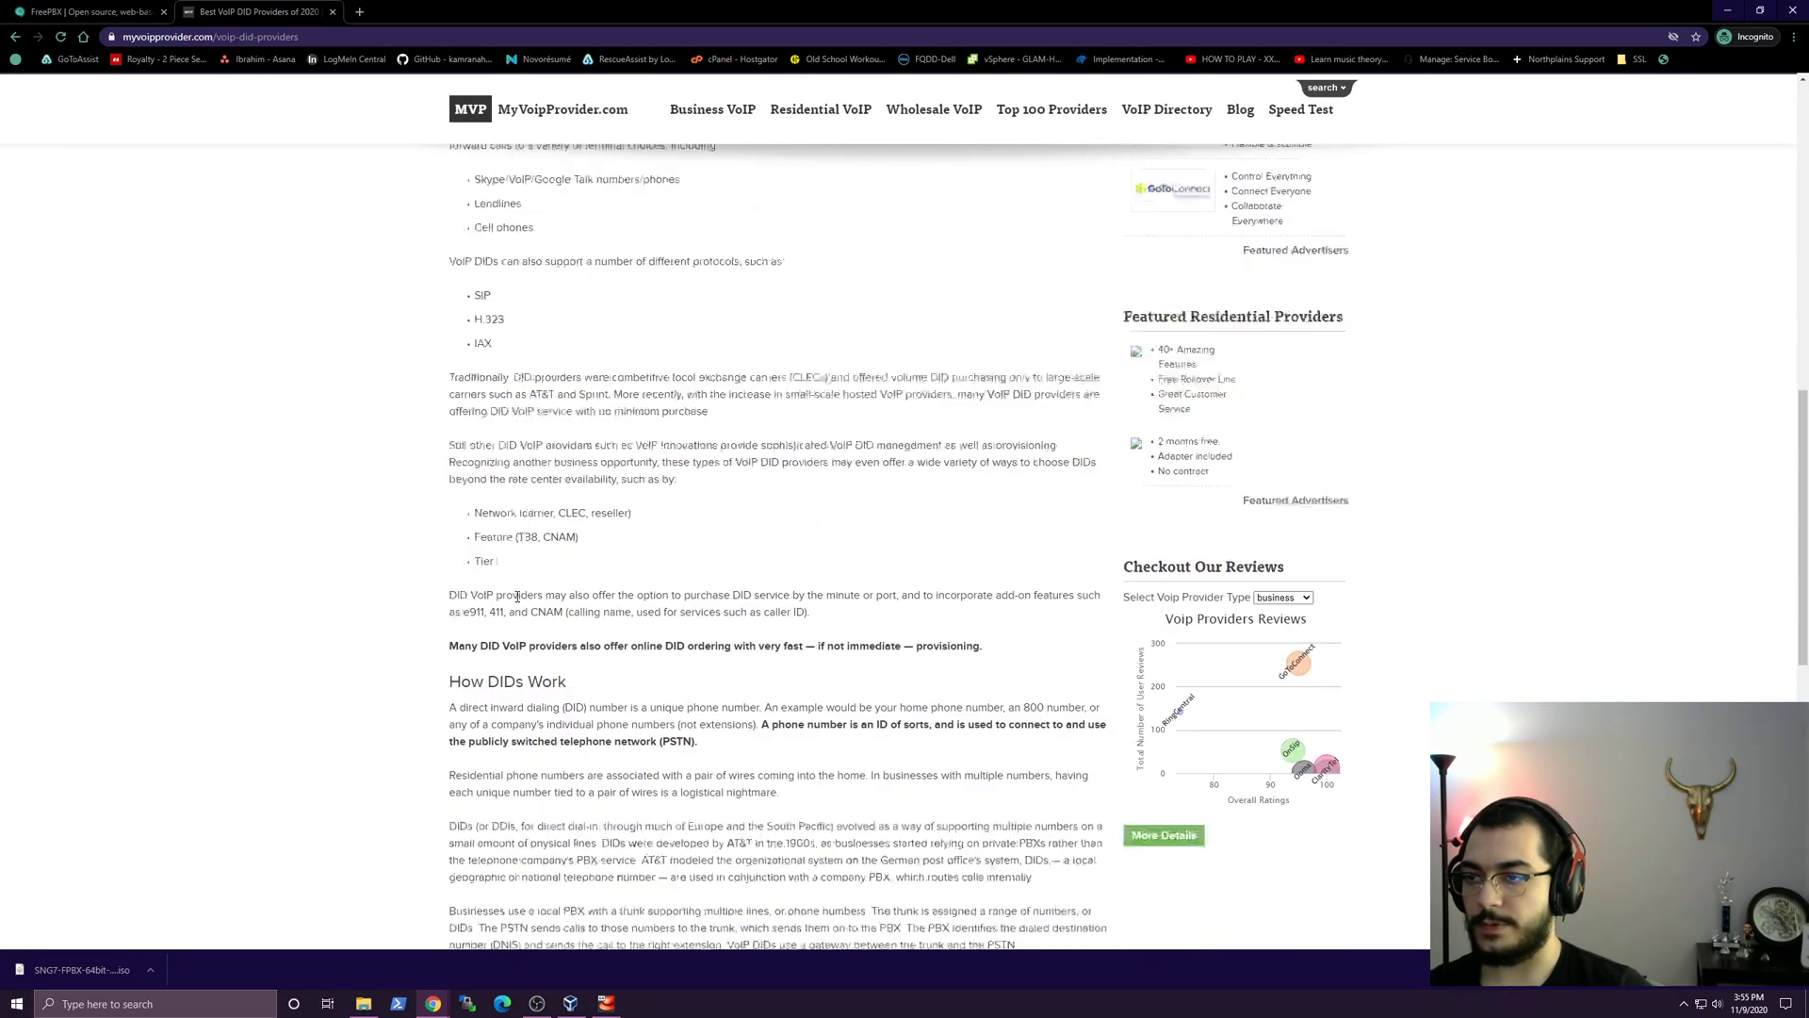
{"action": "scroll", "scroll_direction": "down", "scroll_amount": 3}
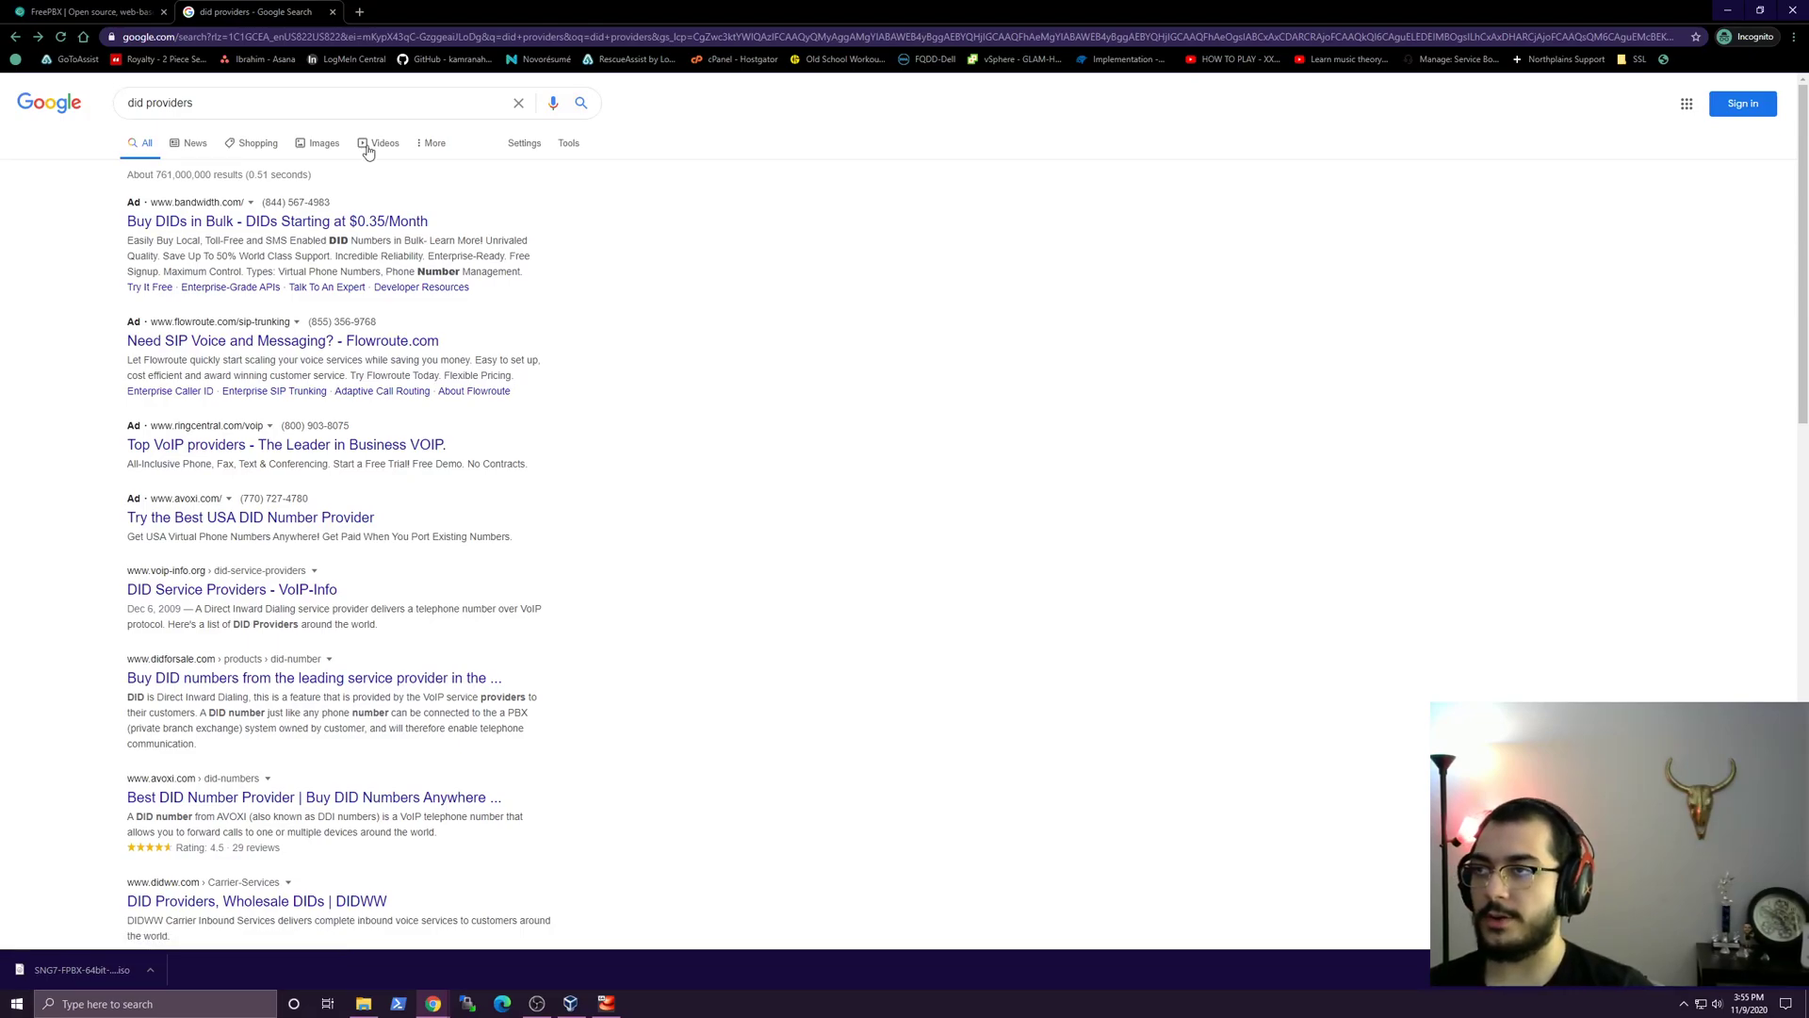
{"action": "mouse_move", "coordinate": [253, 15]}
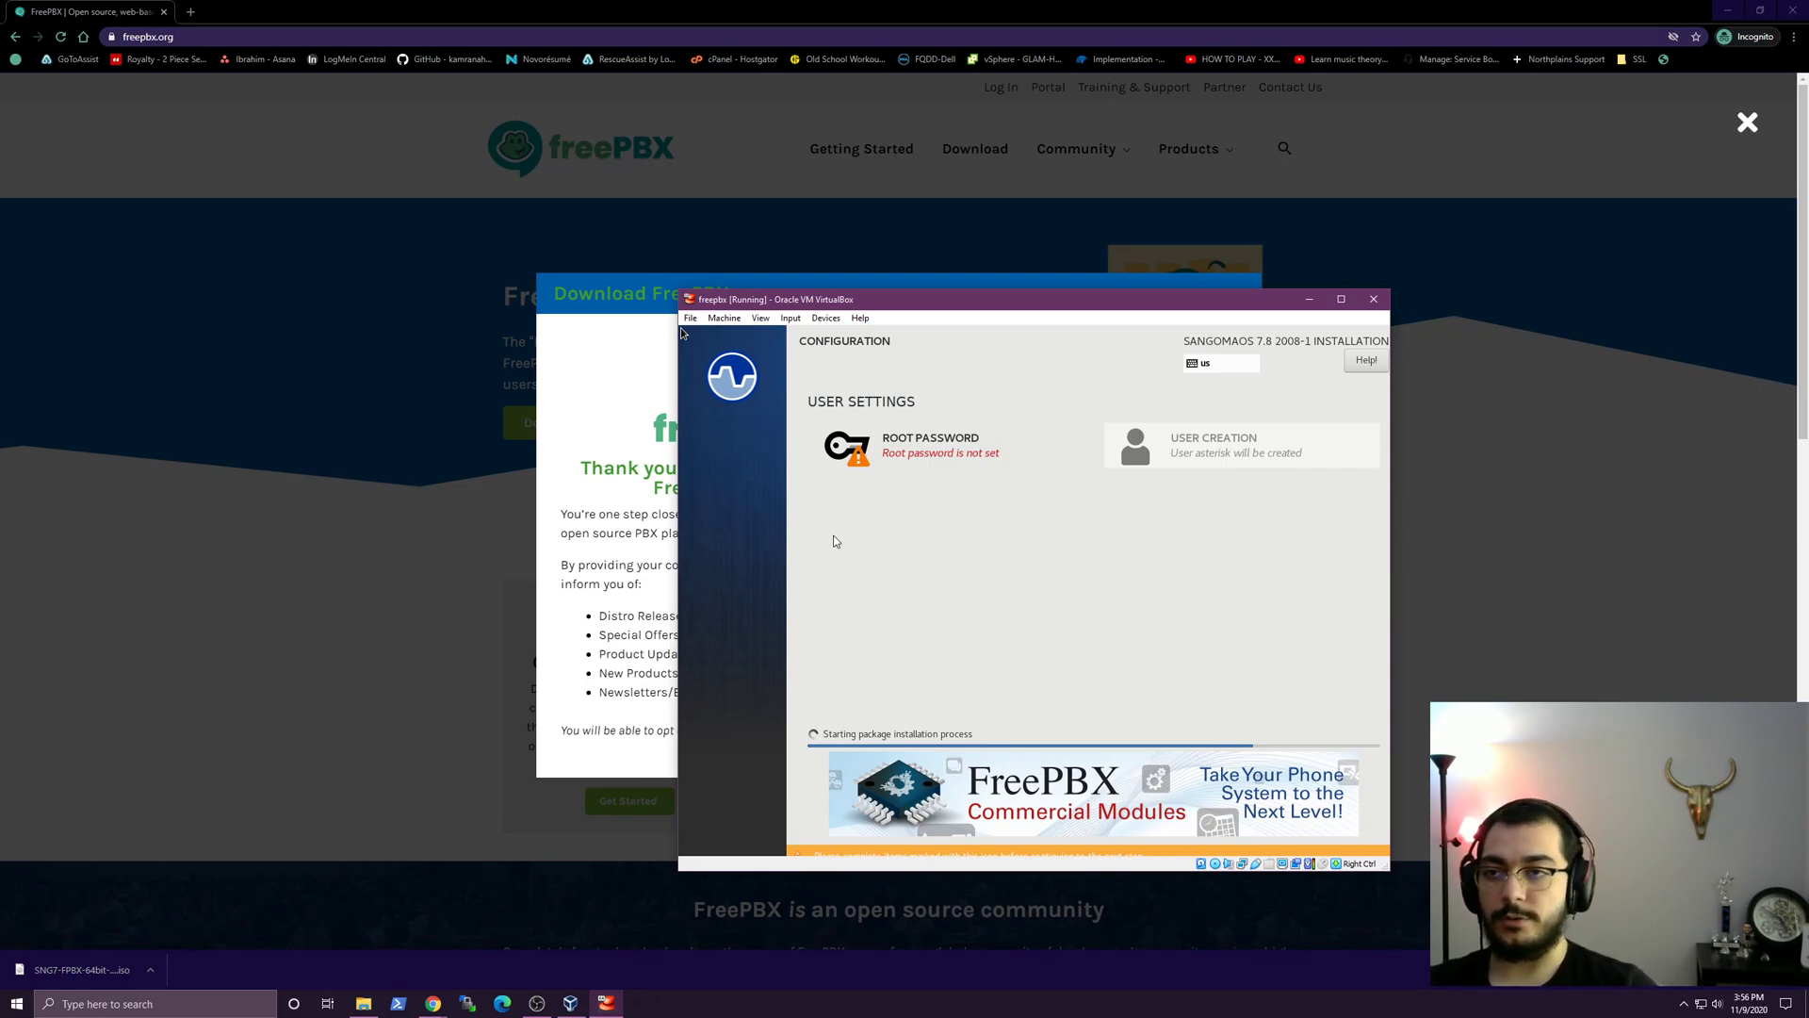
{"action": "mouse_move", "coordinate": [908, 538]}
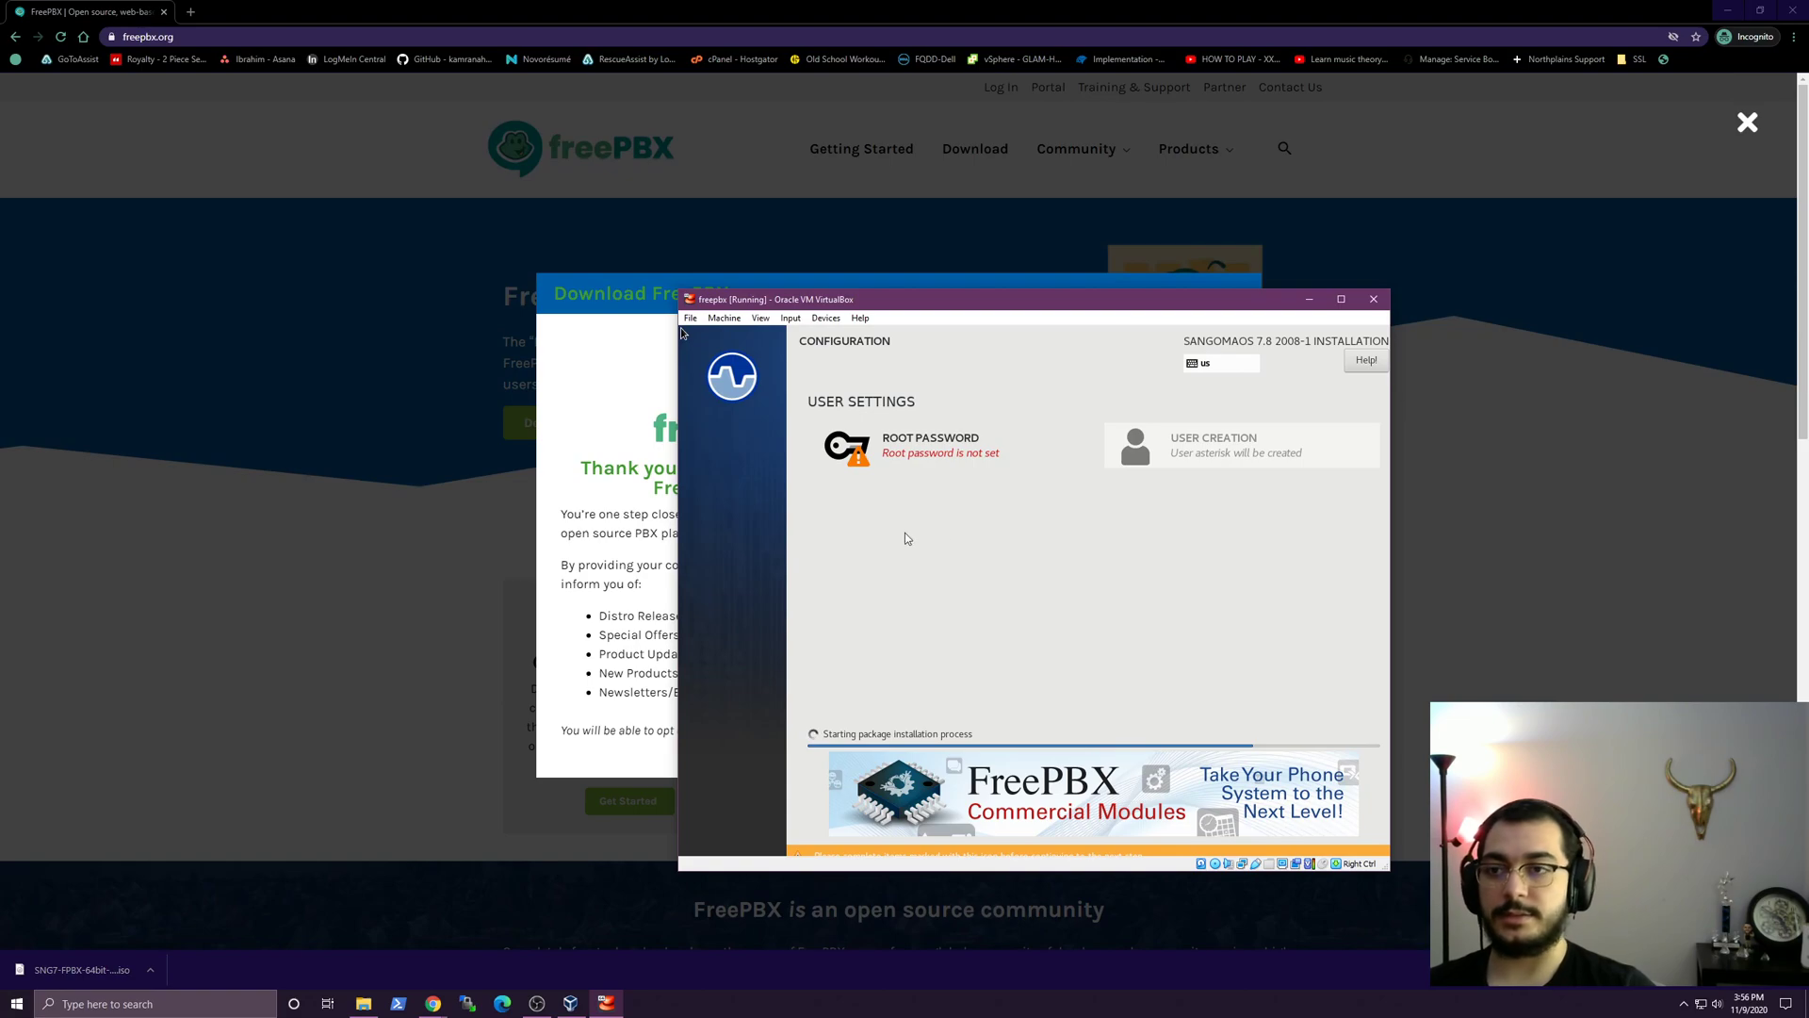
Enter the root password in both password fields and confirm it.
{"action": "left_click", "coordinate": [930, 445]}
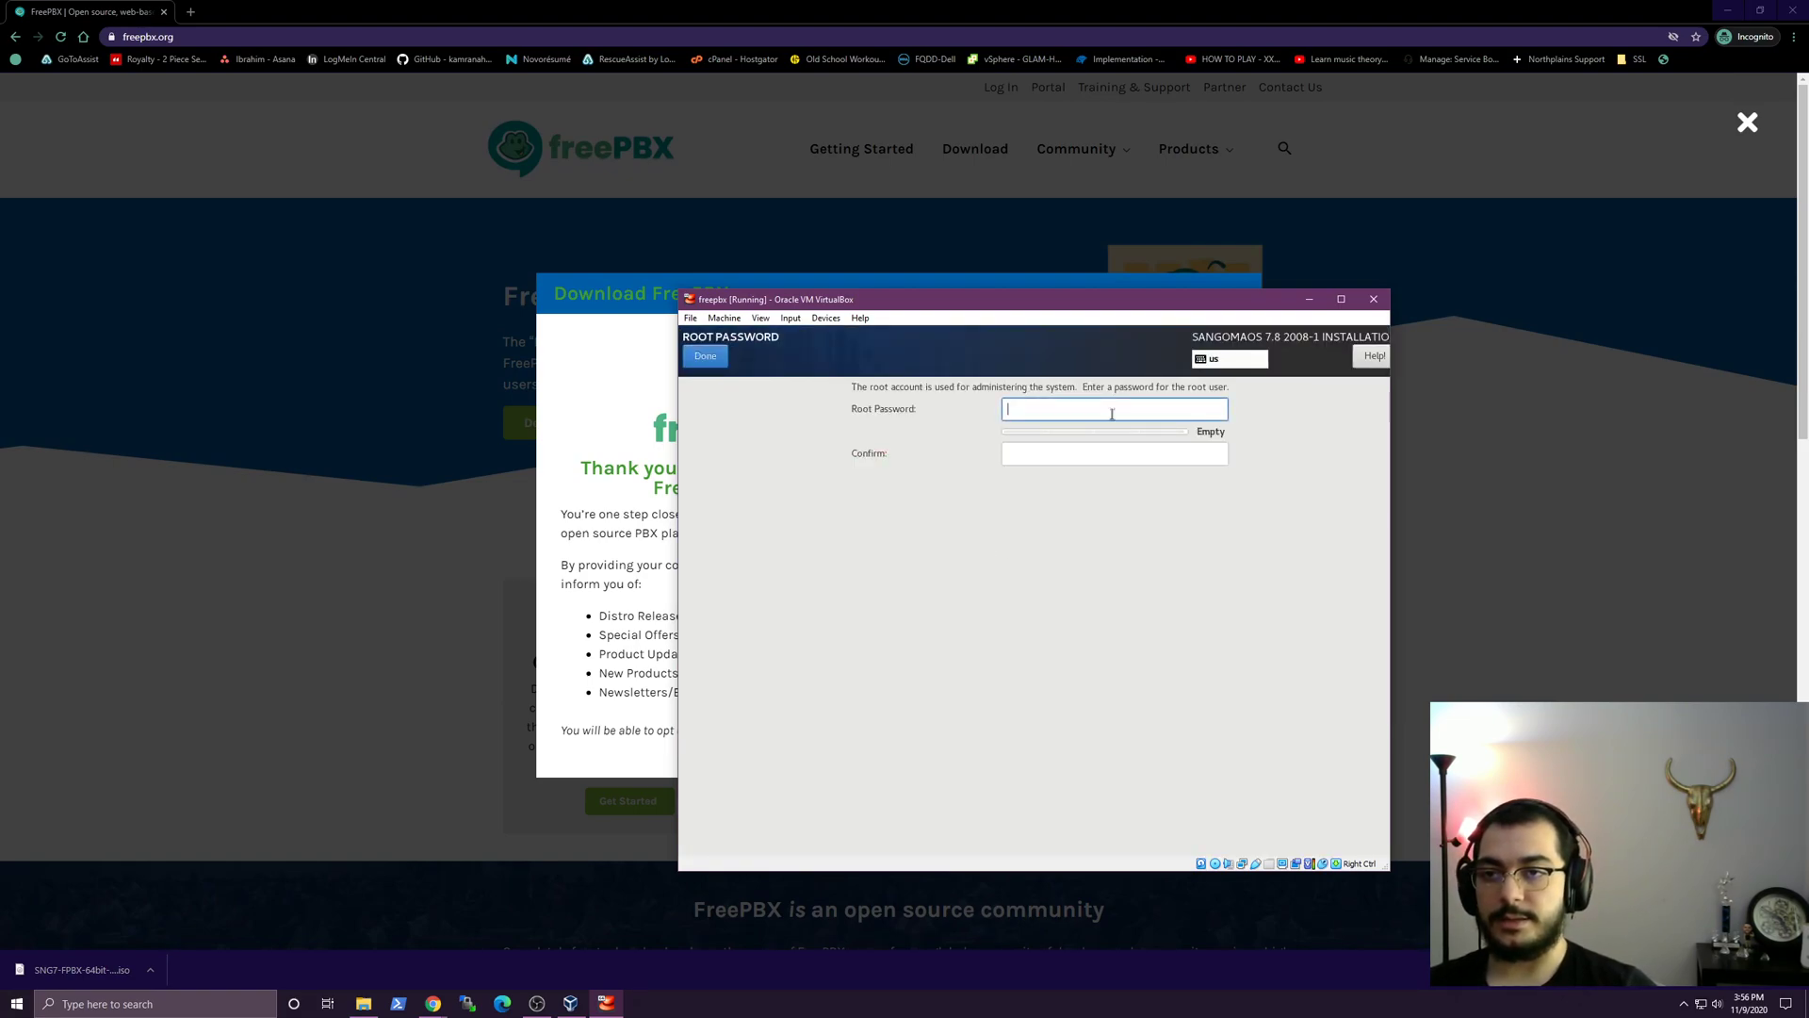
{"action": "type", "text": "•"}
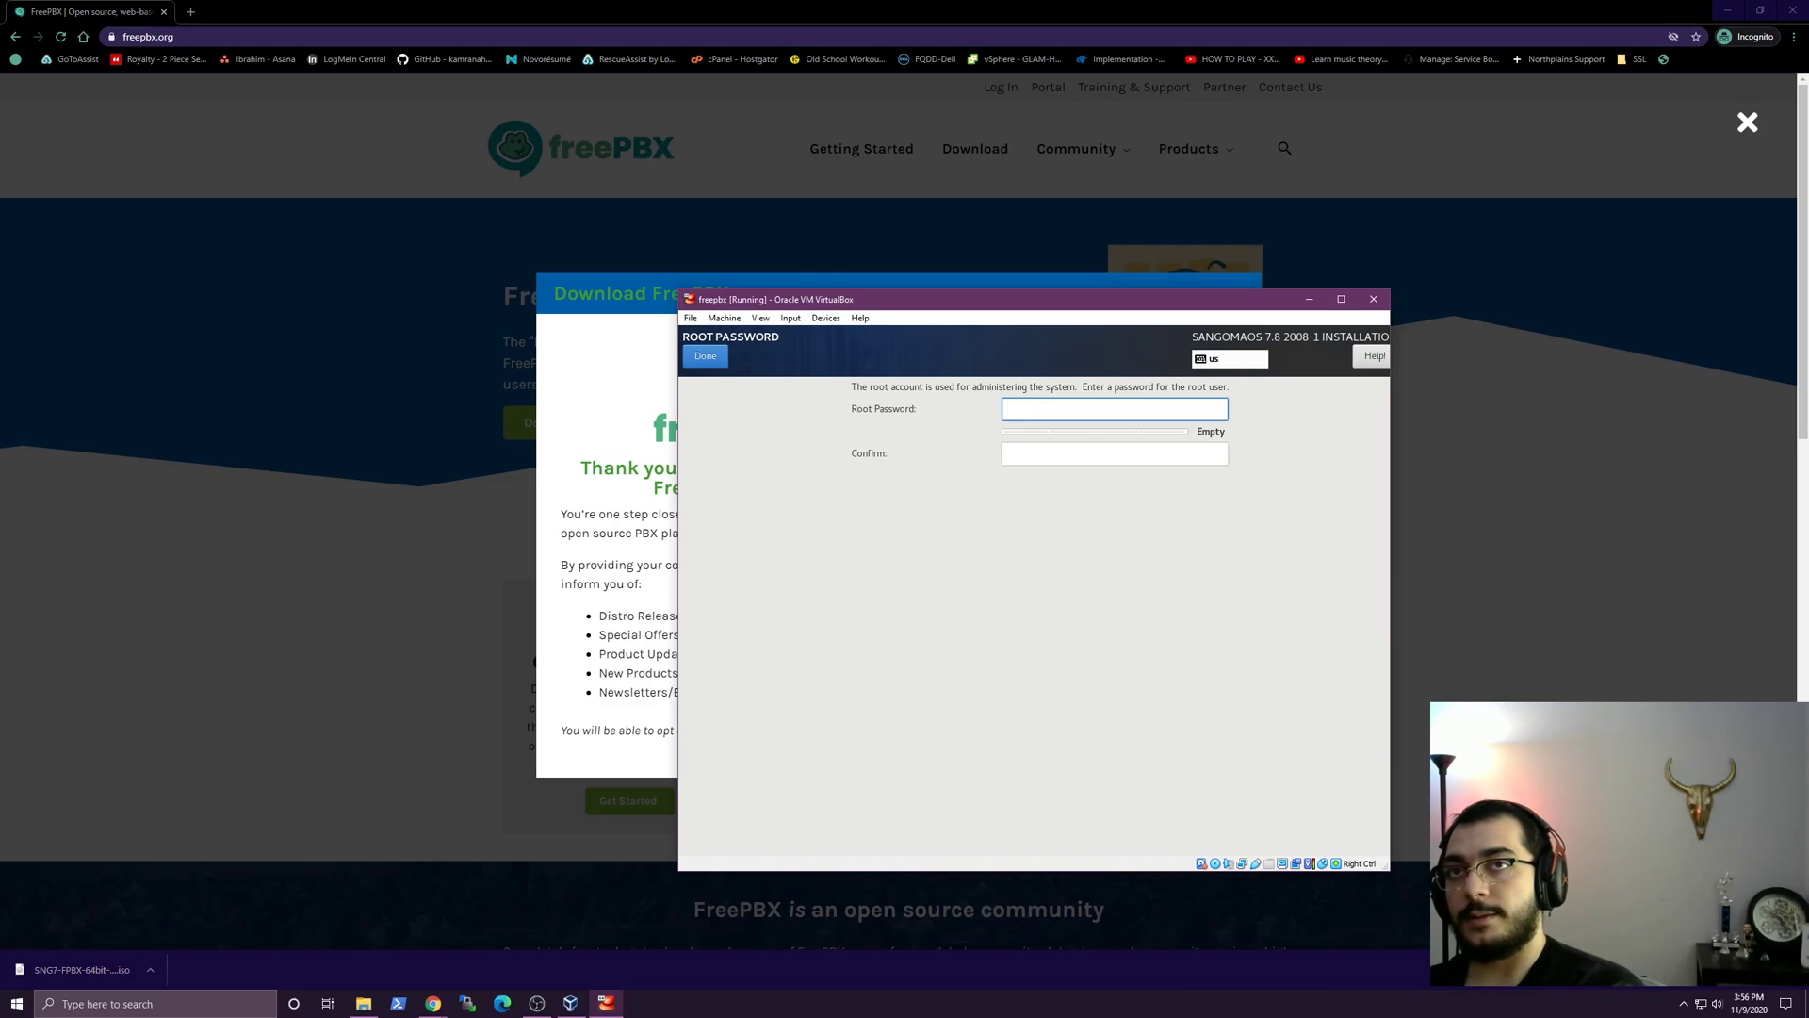
{"action": "left_click", "coordinate": [1114, 409]}
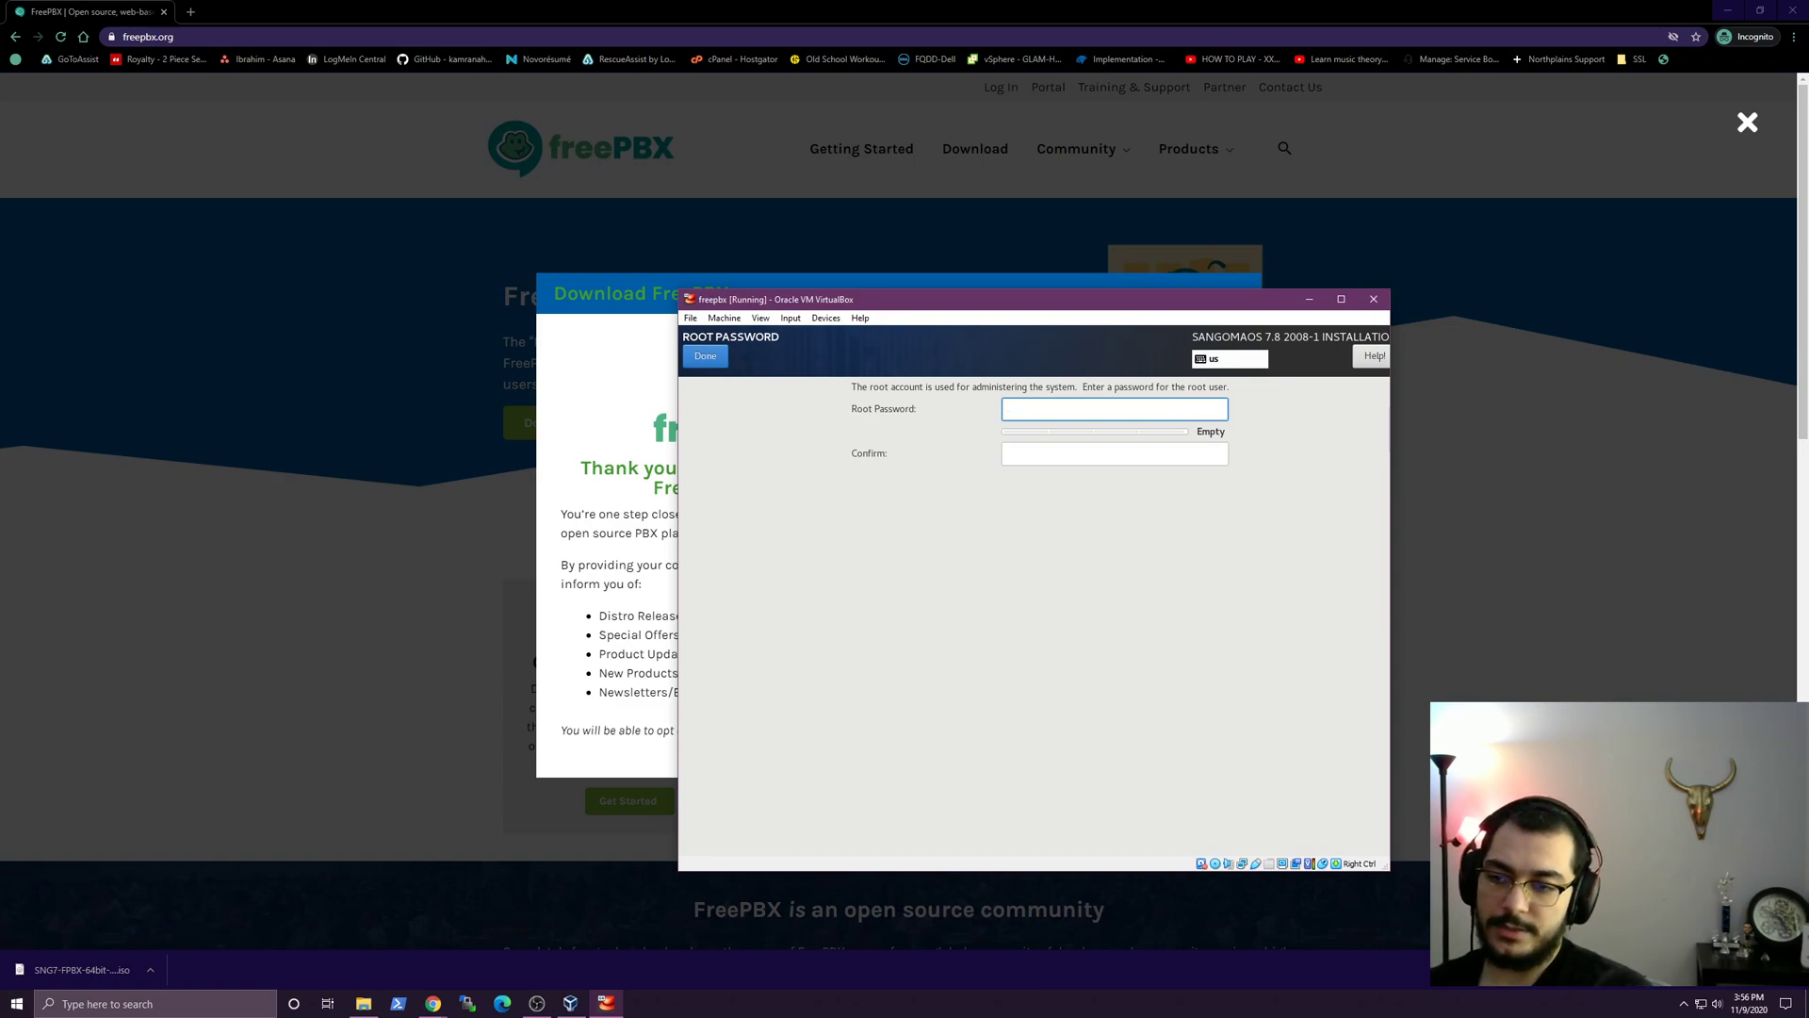
{"action": "left_click", "coordinate": [1114, 409]}
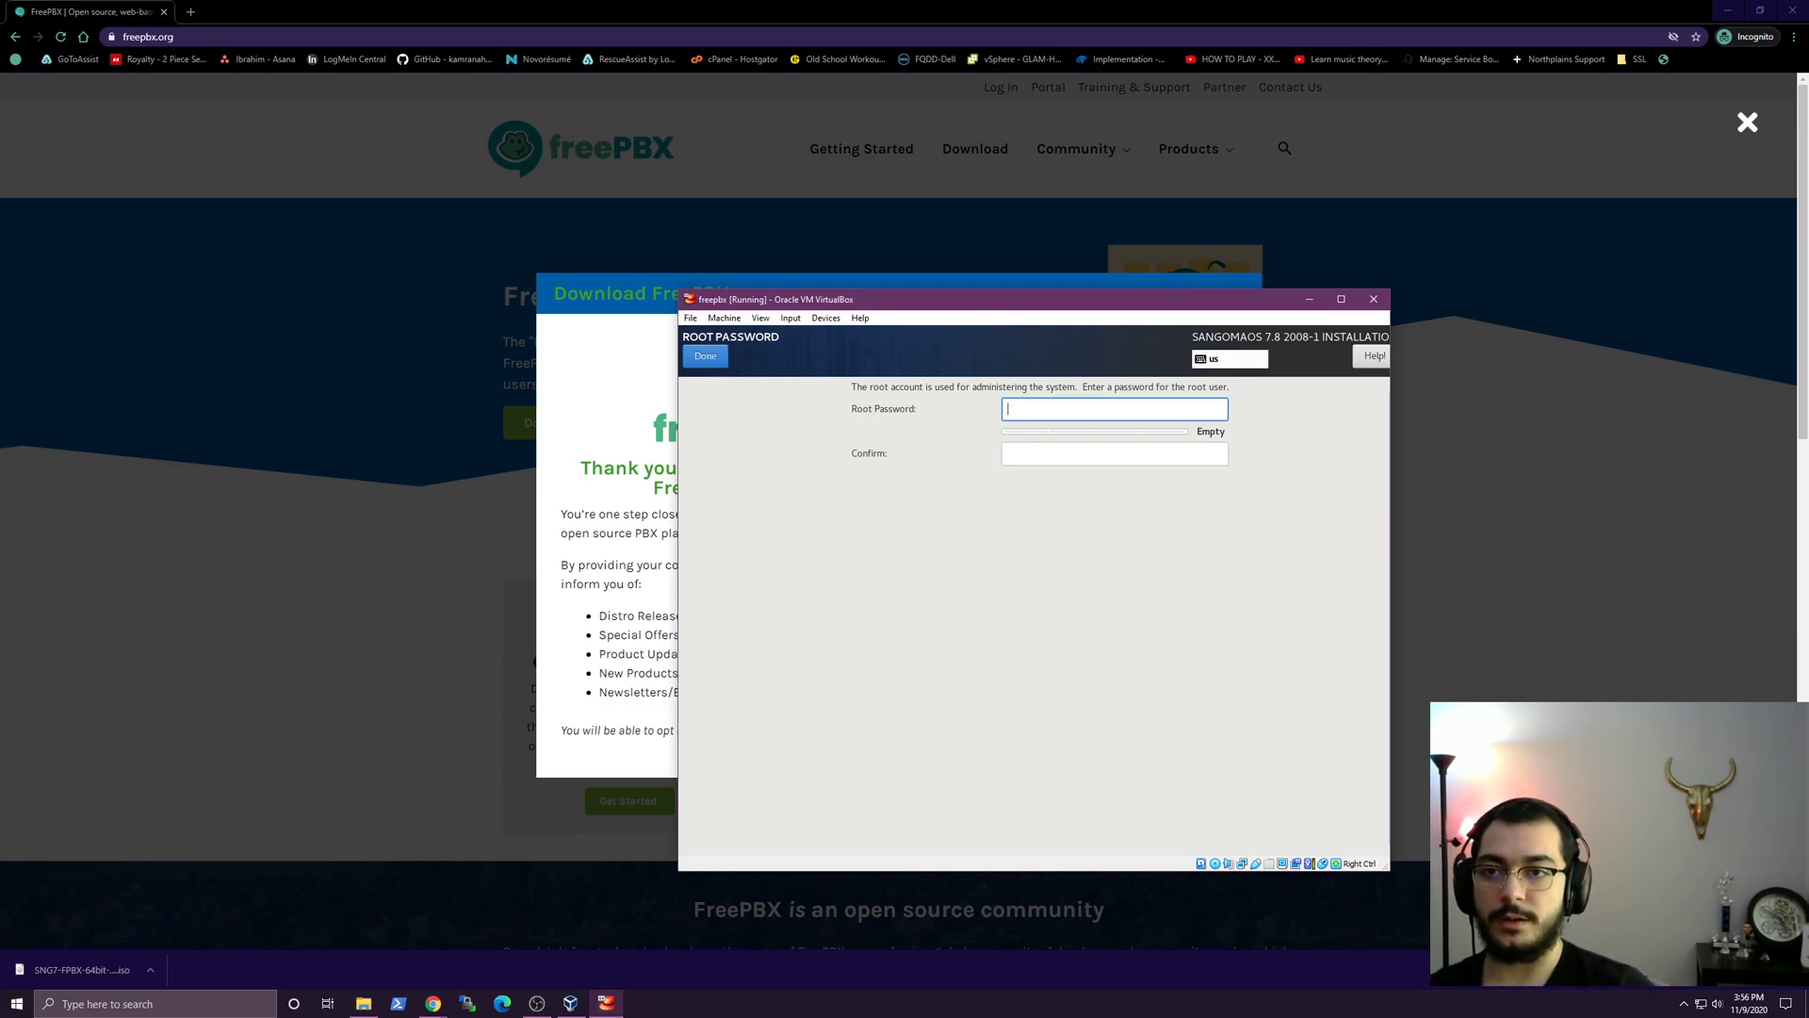
{"action": "mouse_move", "coordinate": [1044, 420]}
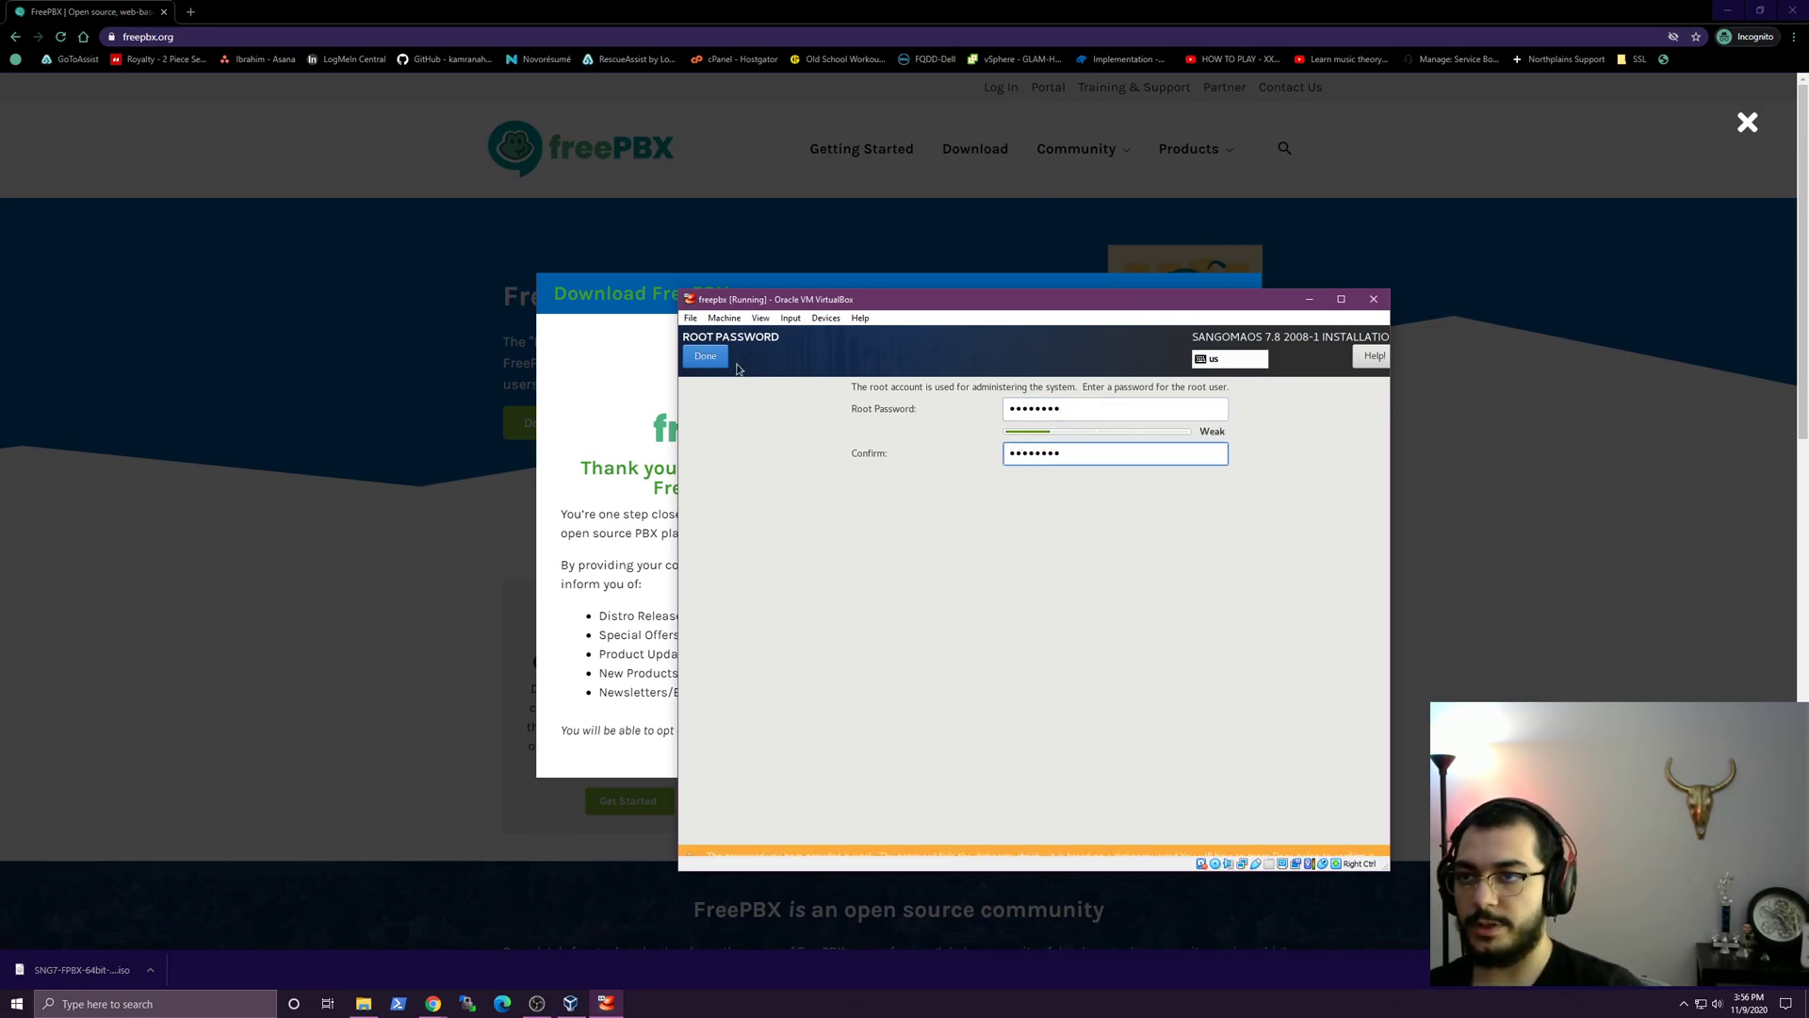
{"action": "left_click", "coordinate": [705, 355]}
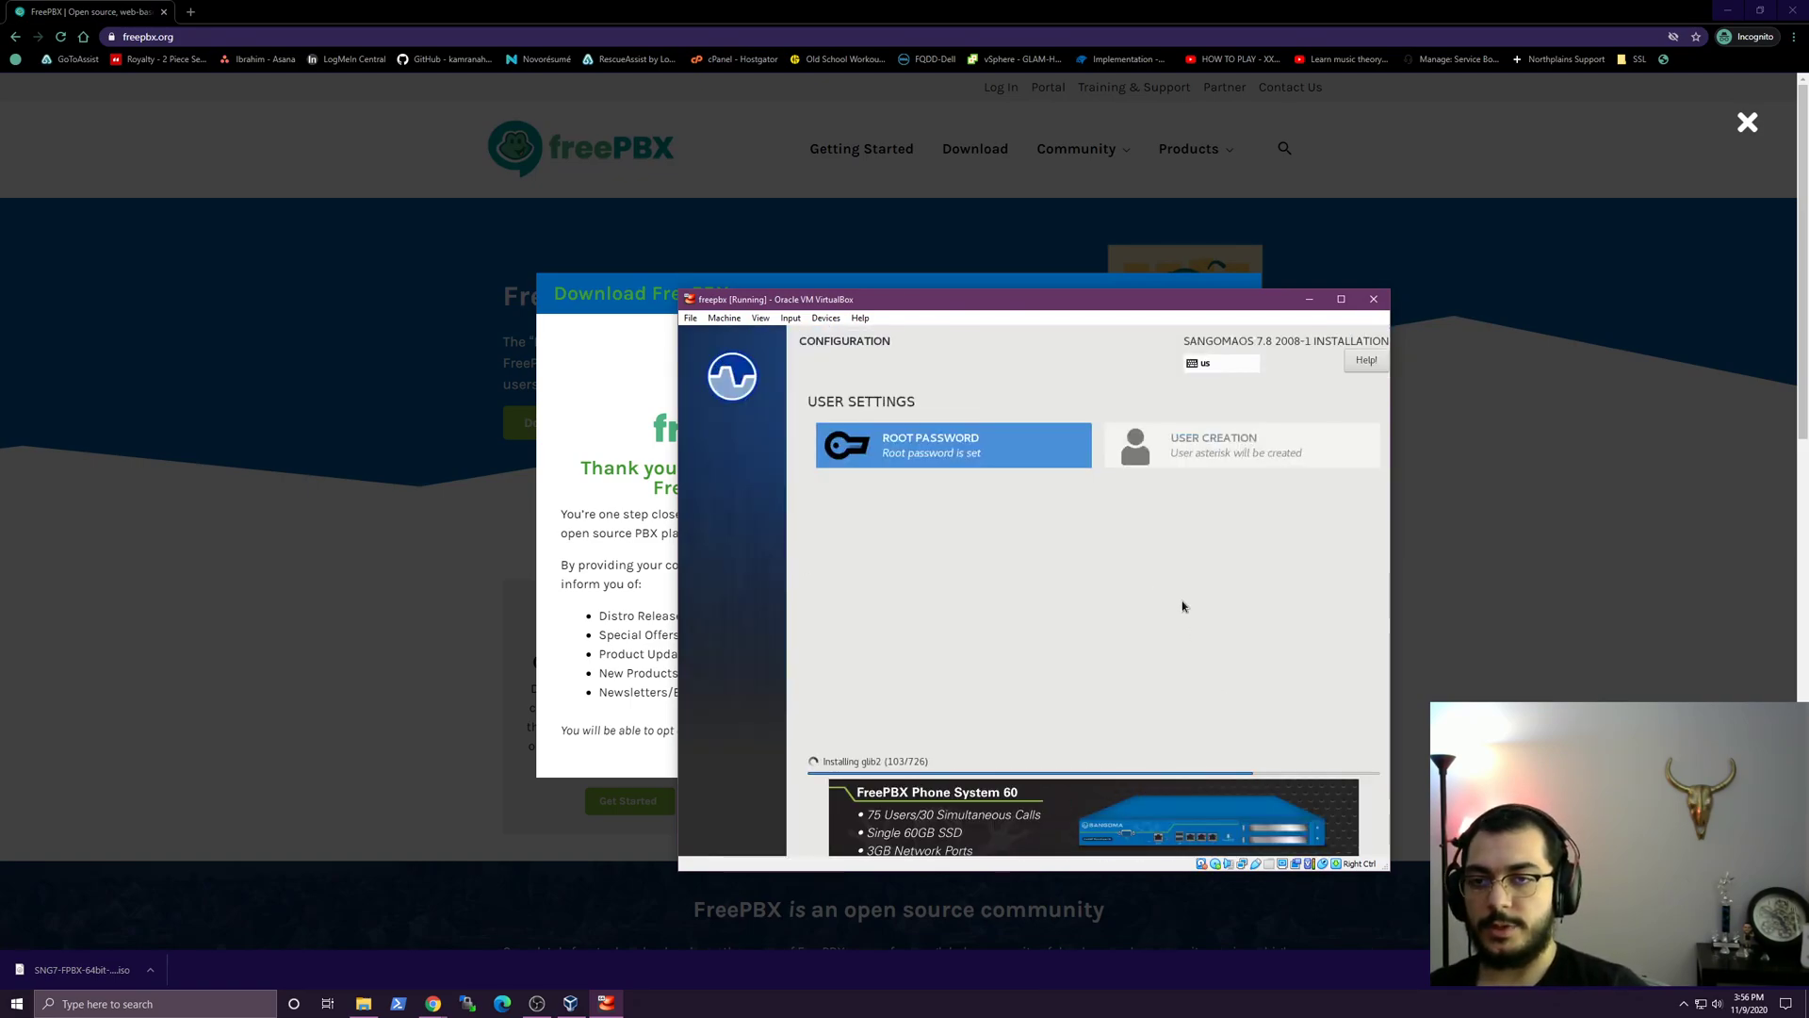
{"action": "mouse_move", "coordinate": [943, 331]}
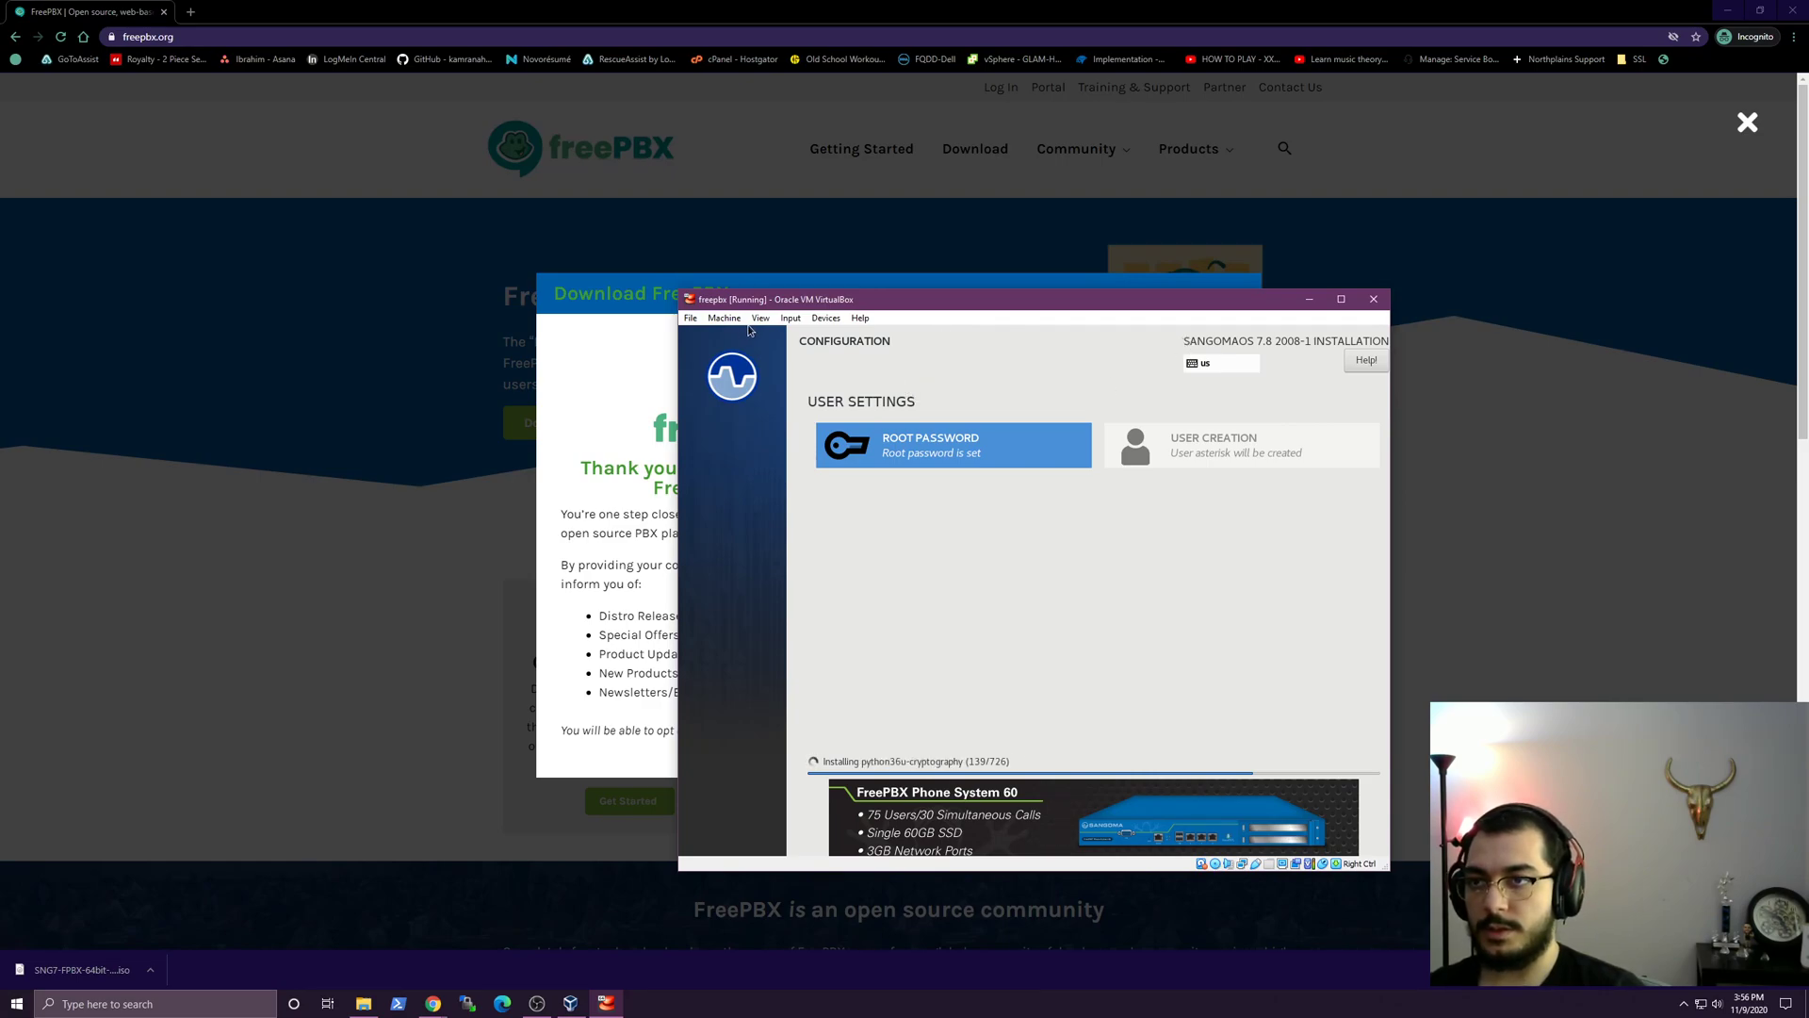
{"action": "mouse_move", "coordinate": [1228, 401]}
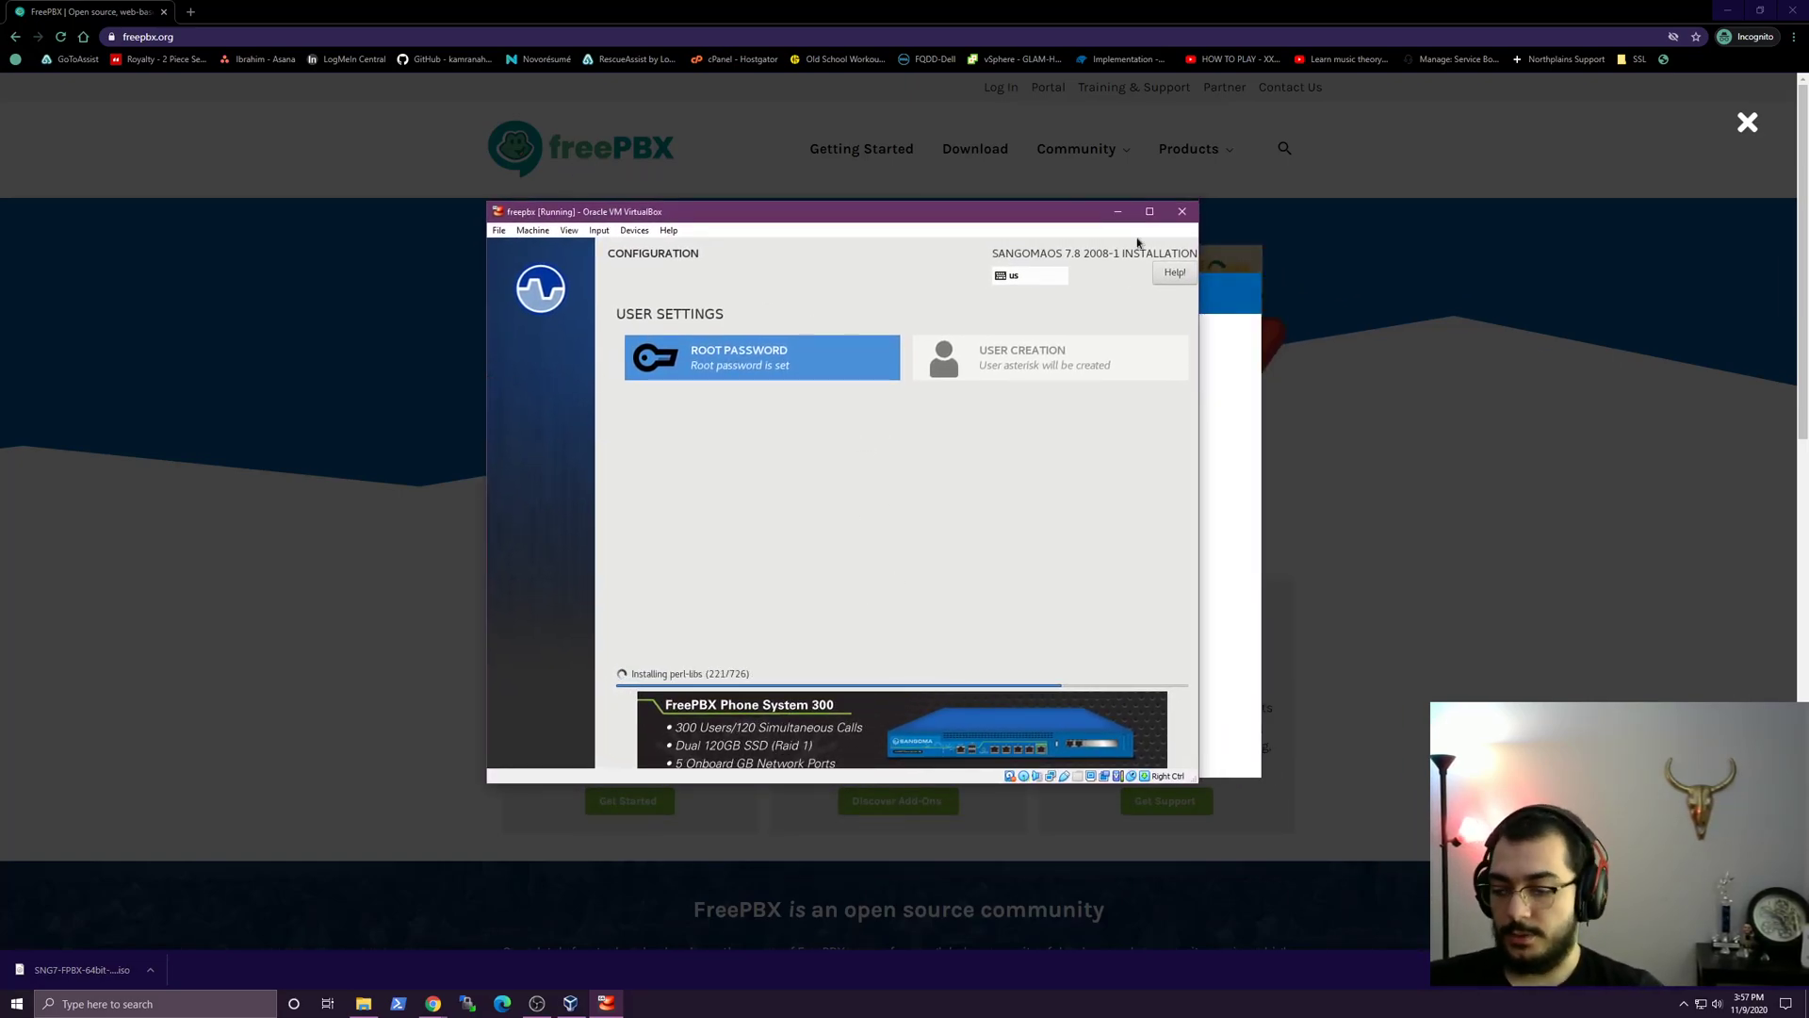
Maximize the freepbx VM window to fill the screen.
{"action": "left_click", "coordinate": [1149, 210]}
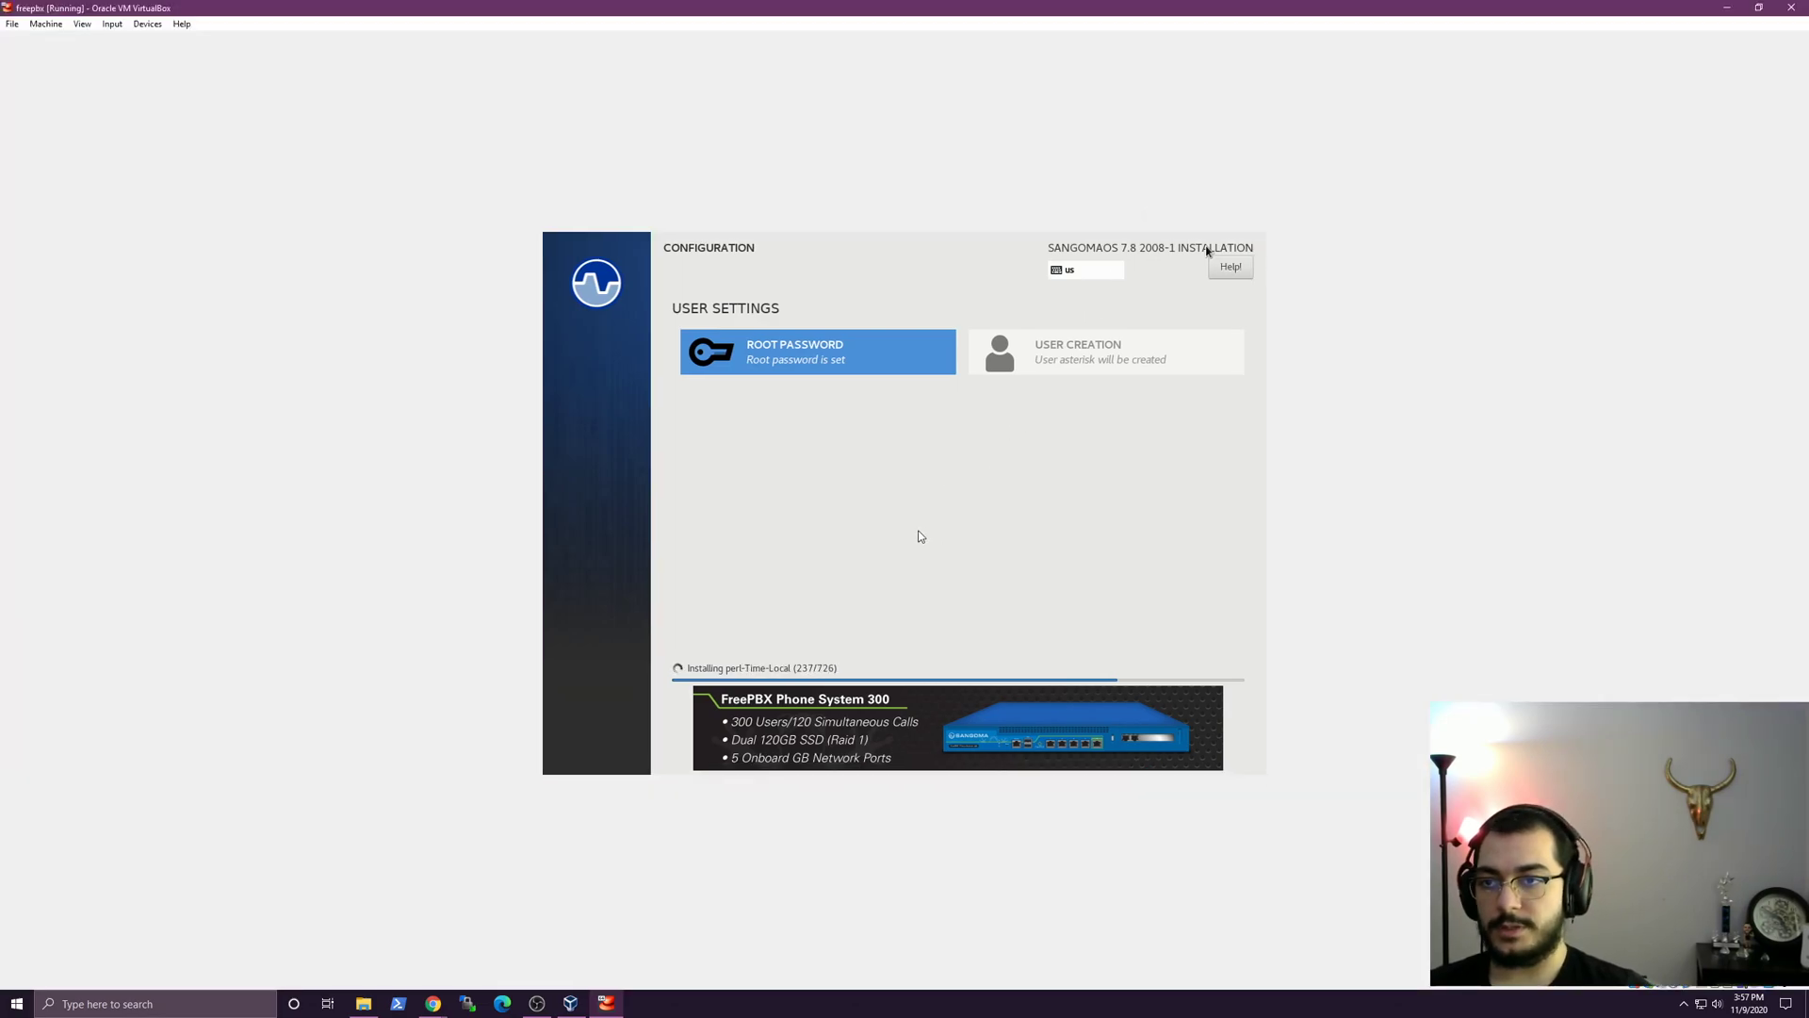